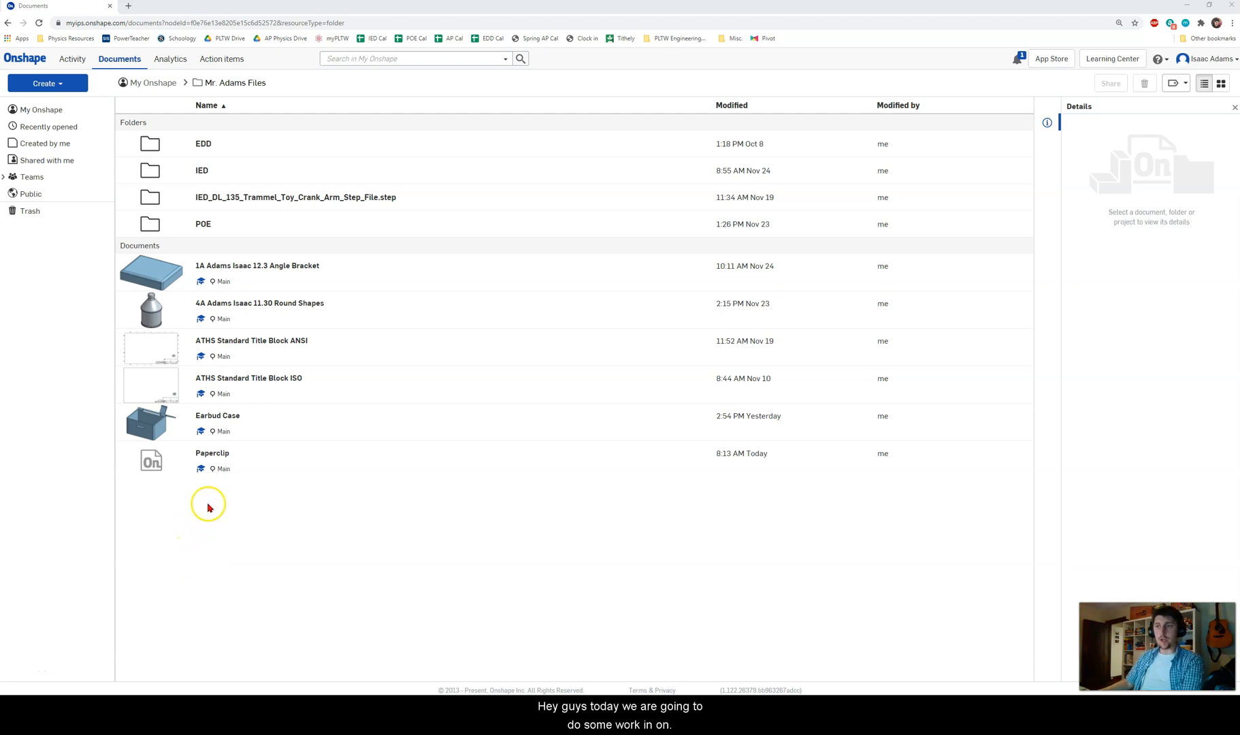
mouse_move(228, 524)
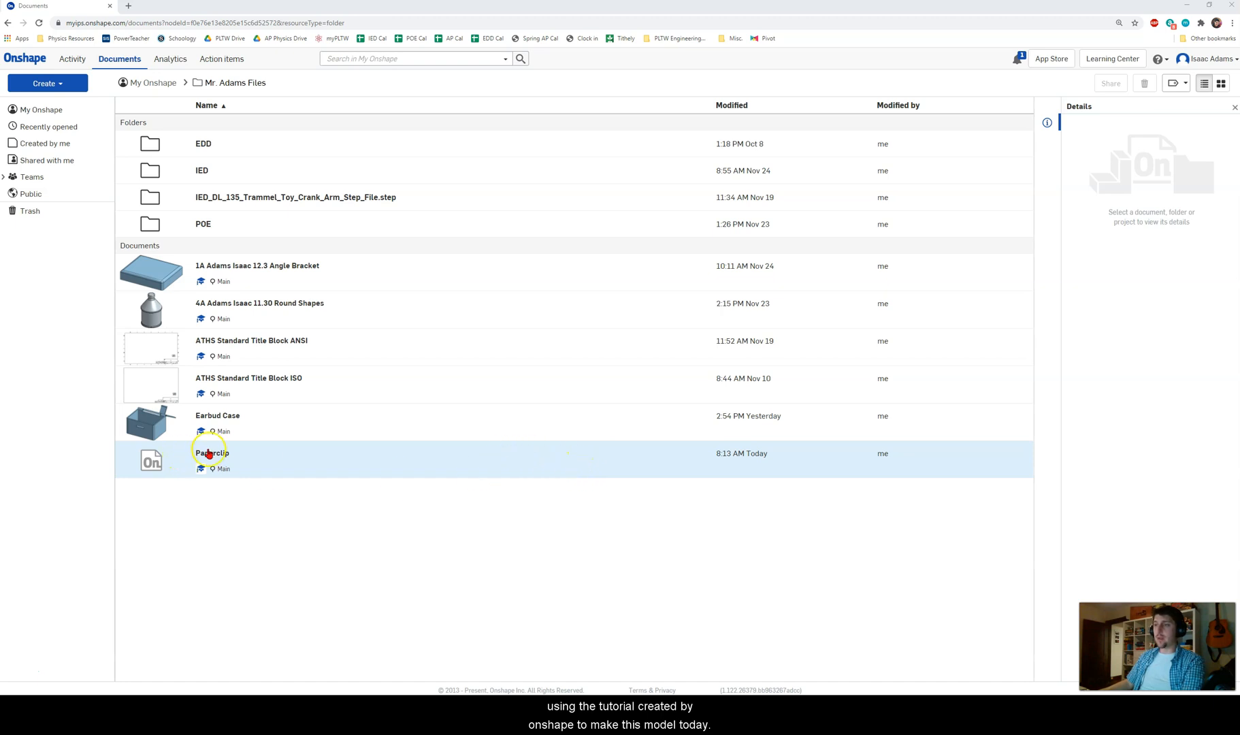
Open the Sweep exercise of the Part Design Using Part Studios course in the Learning Center
left_click(368, 491)
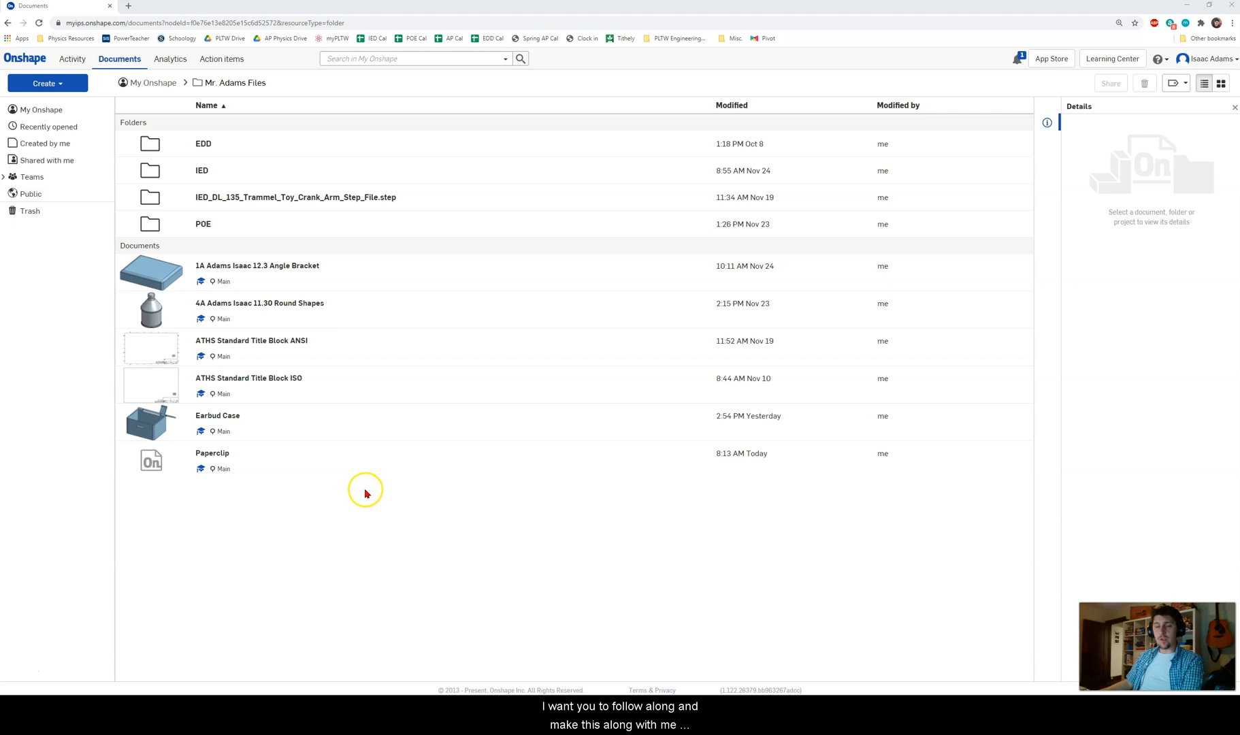
mouse_move(354, 492)
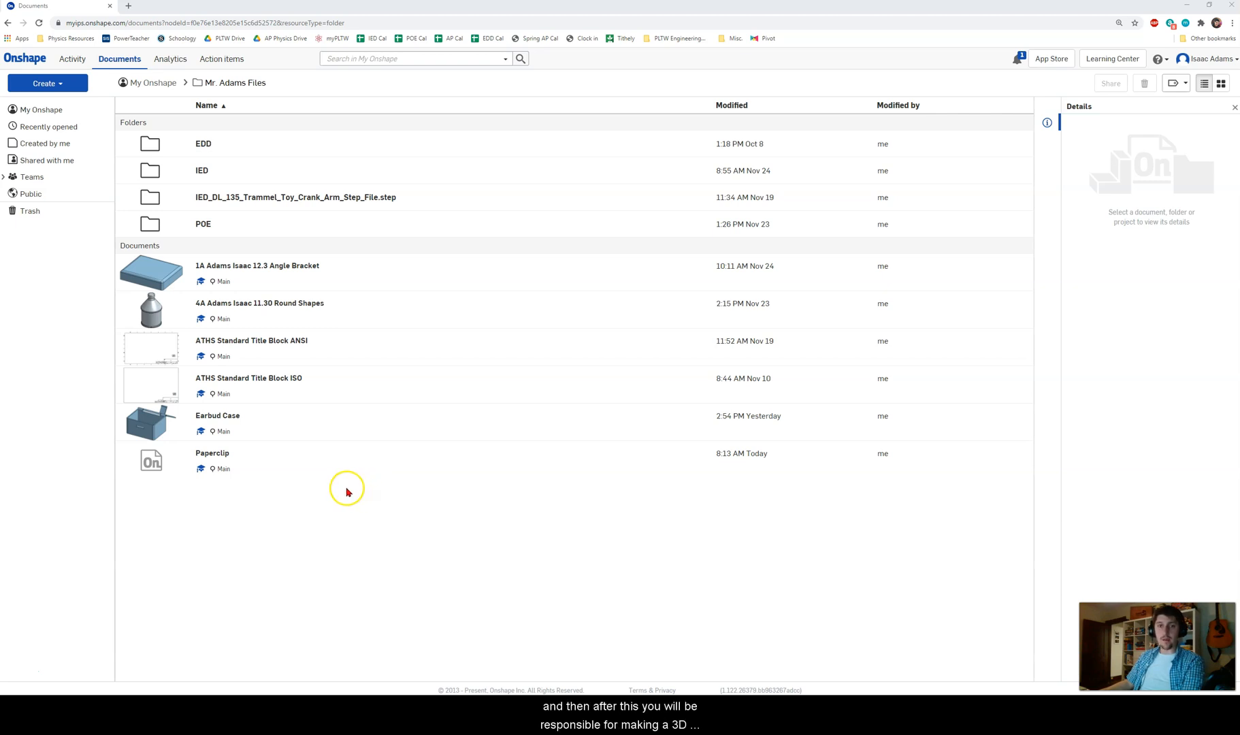
mouse_move(309, 530)
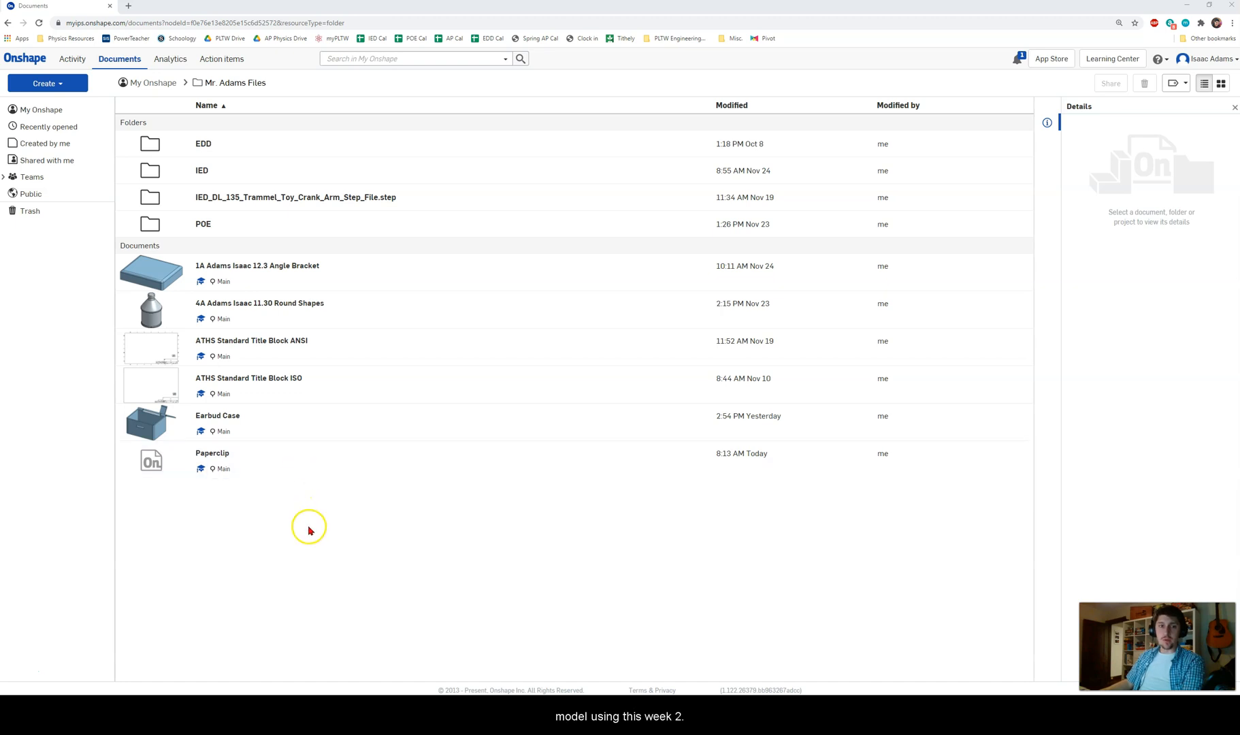
mouse_move(331, 505)
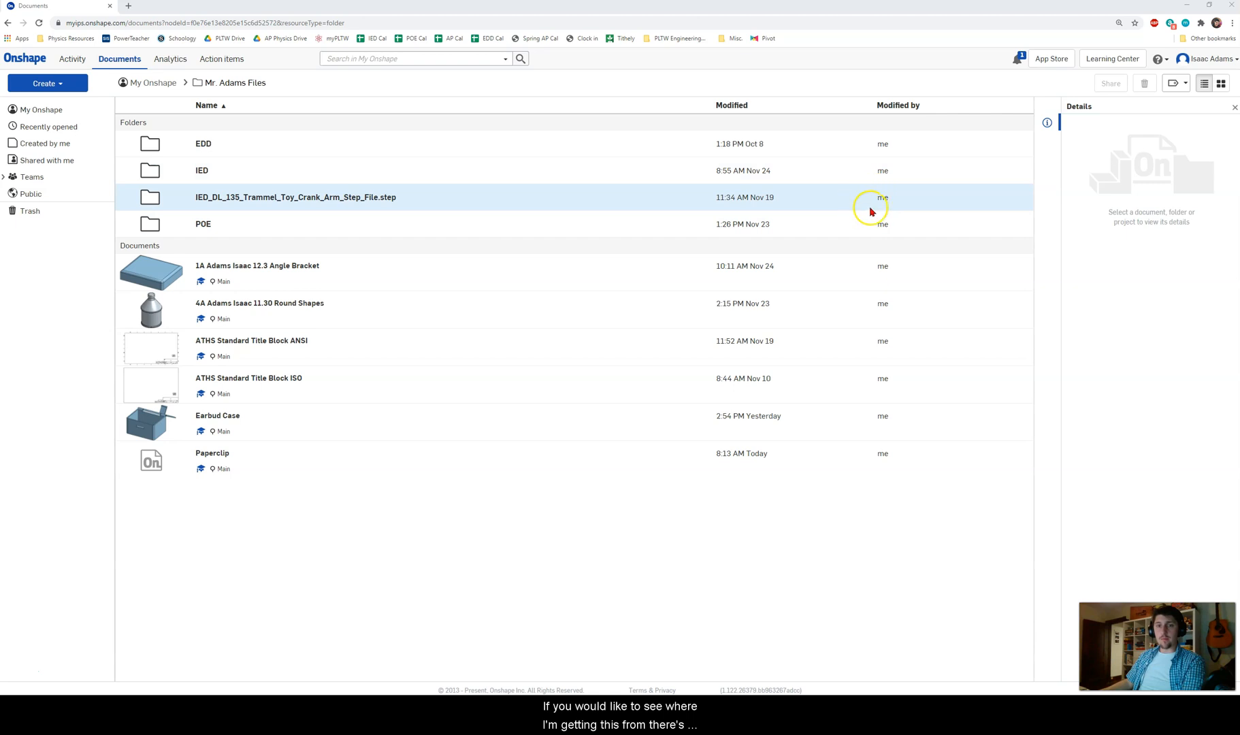
mouse_move(1112, 58)
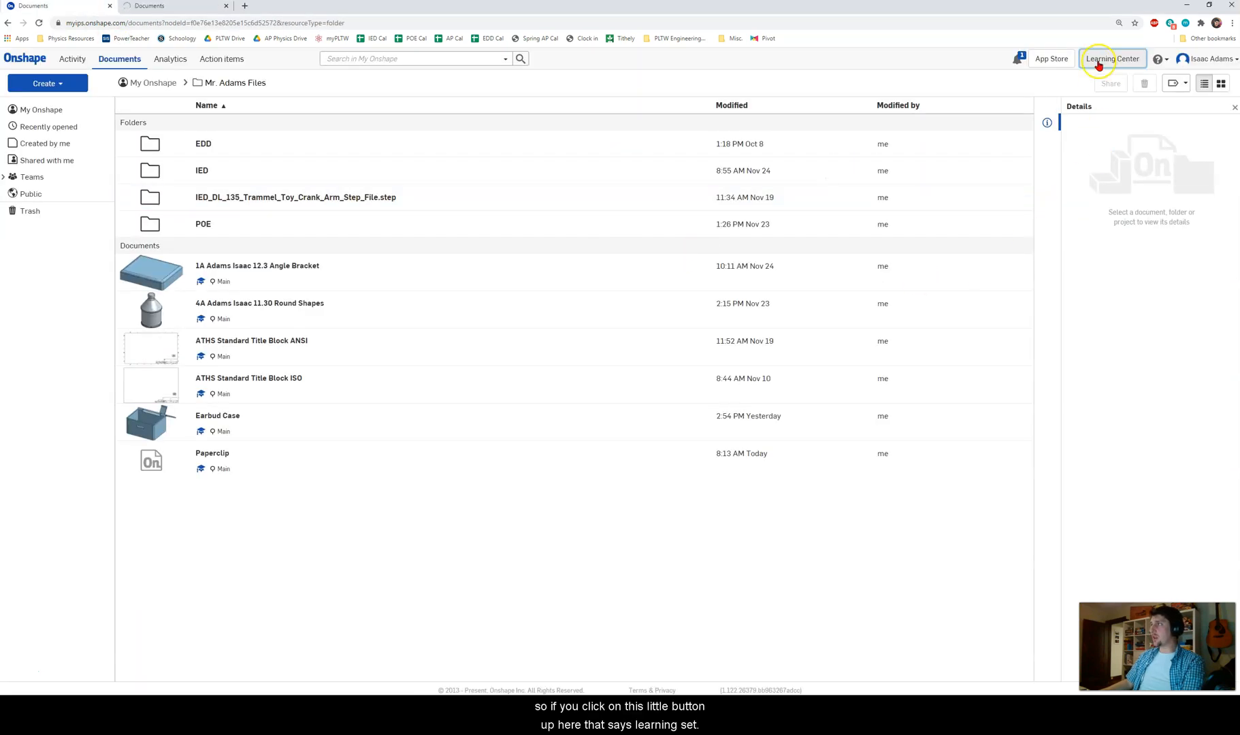
left_click(1112, 58)
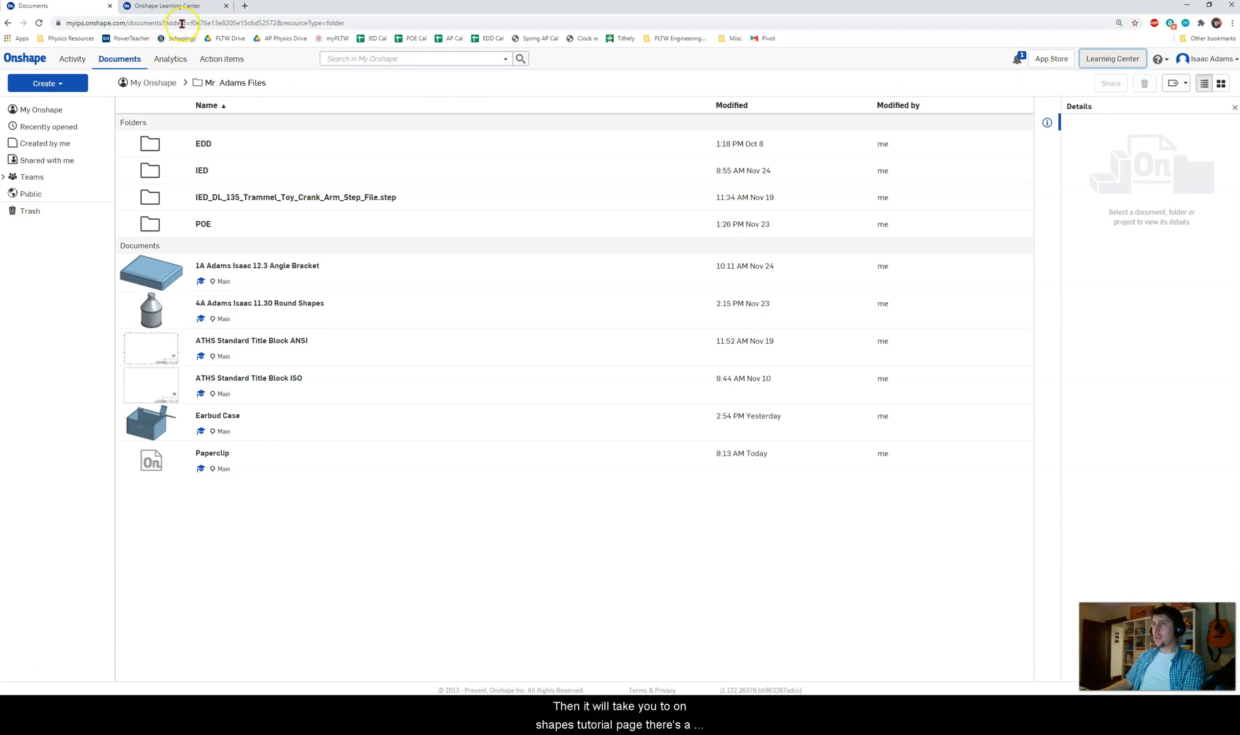
left_click(164, 6)
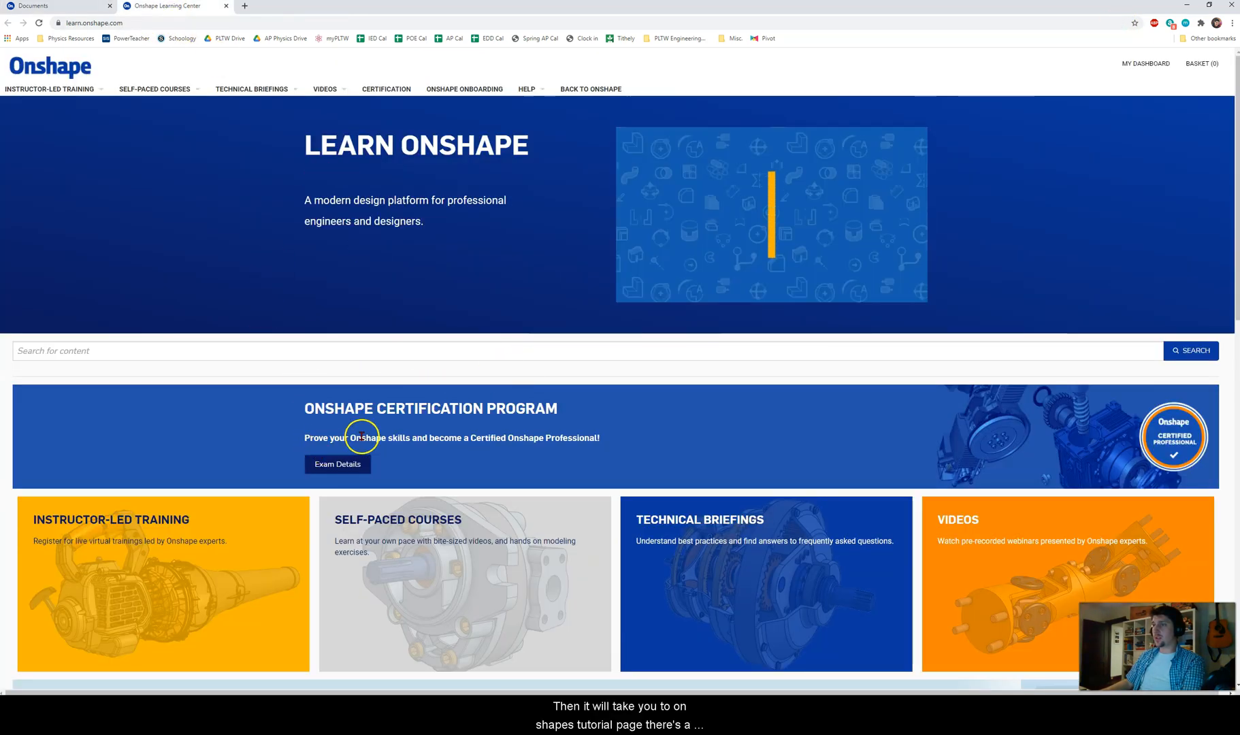
scroll("down", 3)
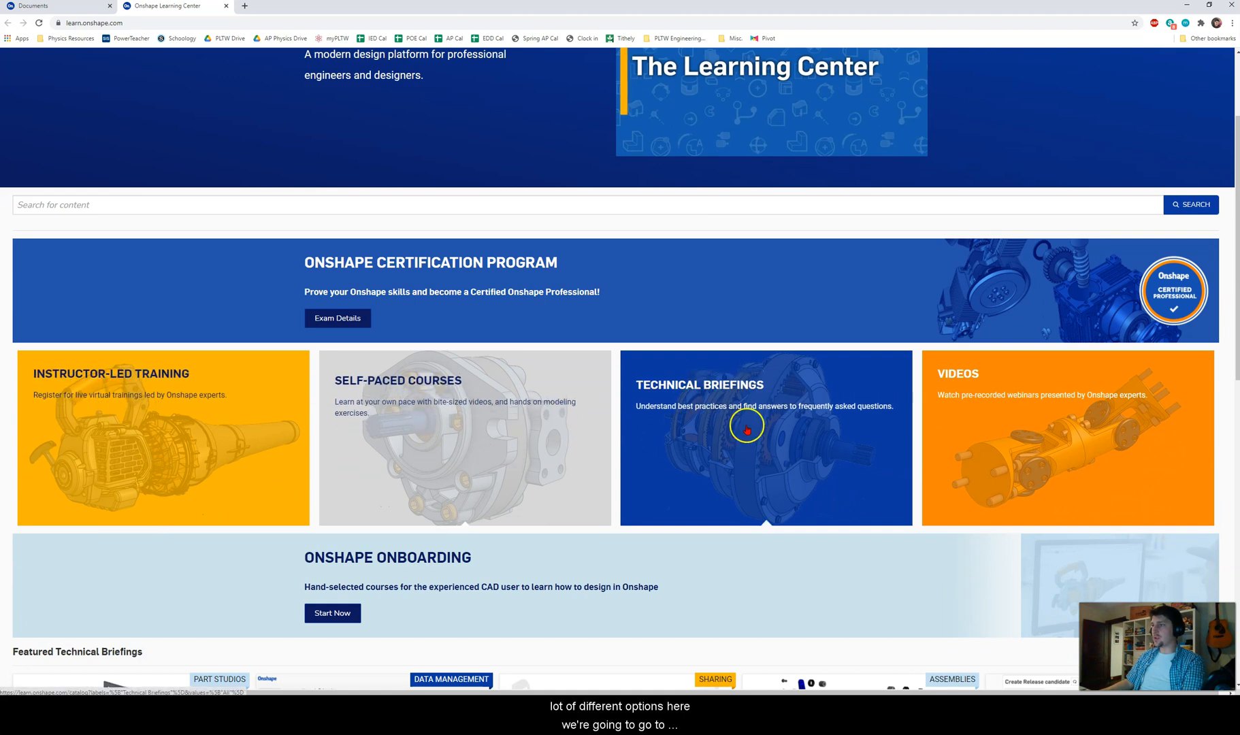
mouse_move(490, 410)
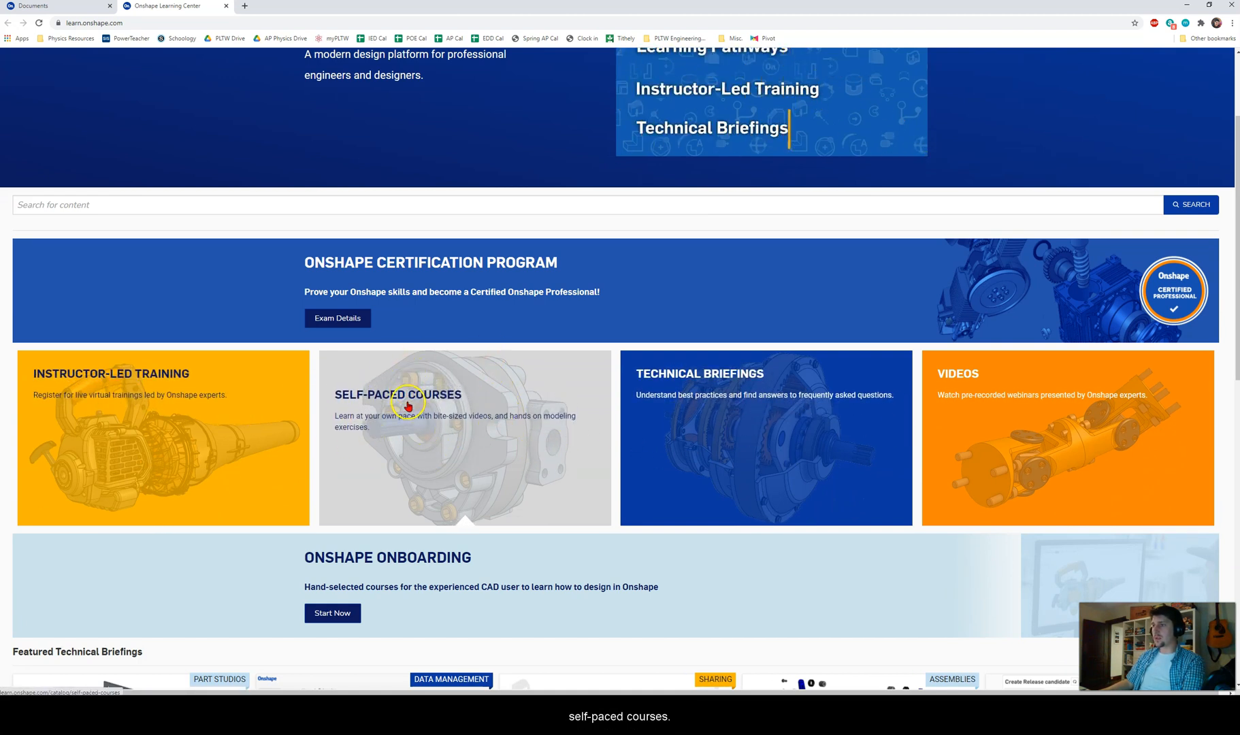
left_click(407, 404)
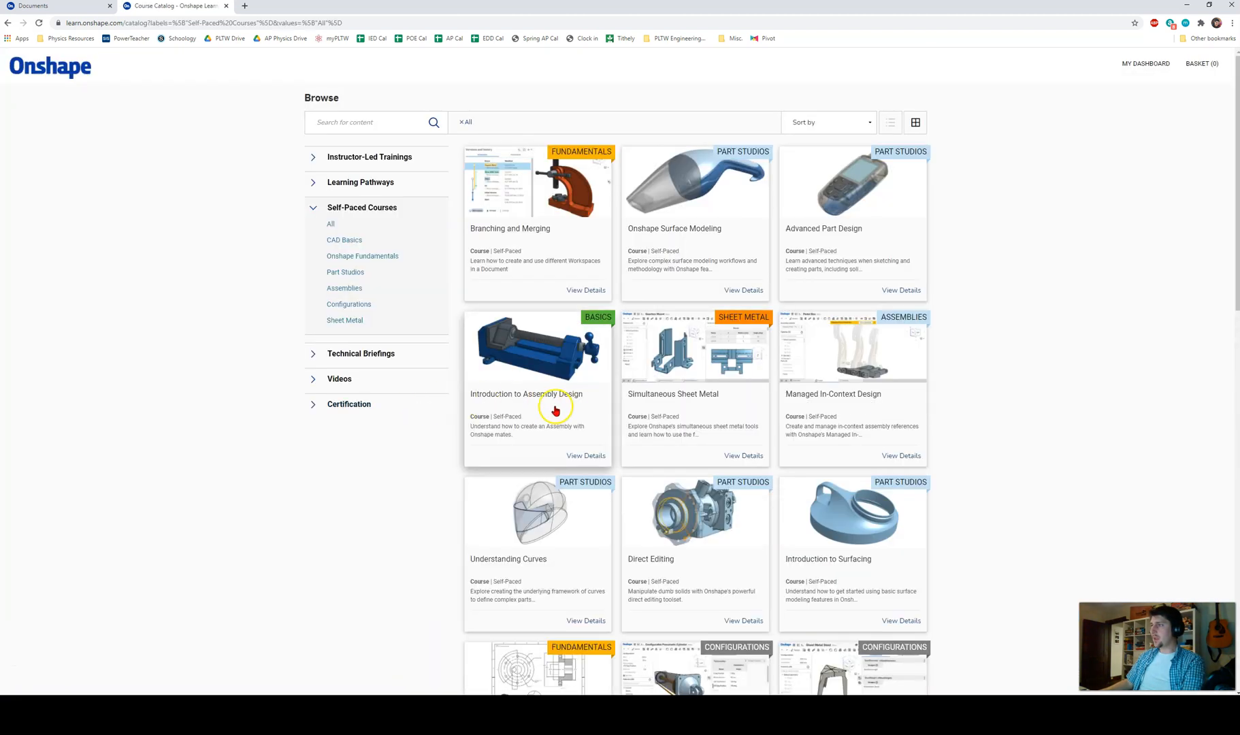
scroll("down", 3)
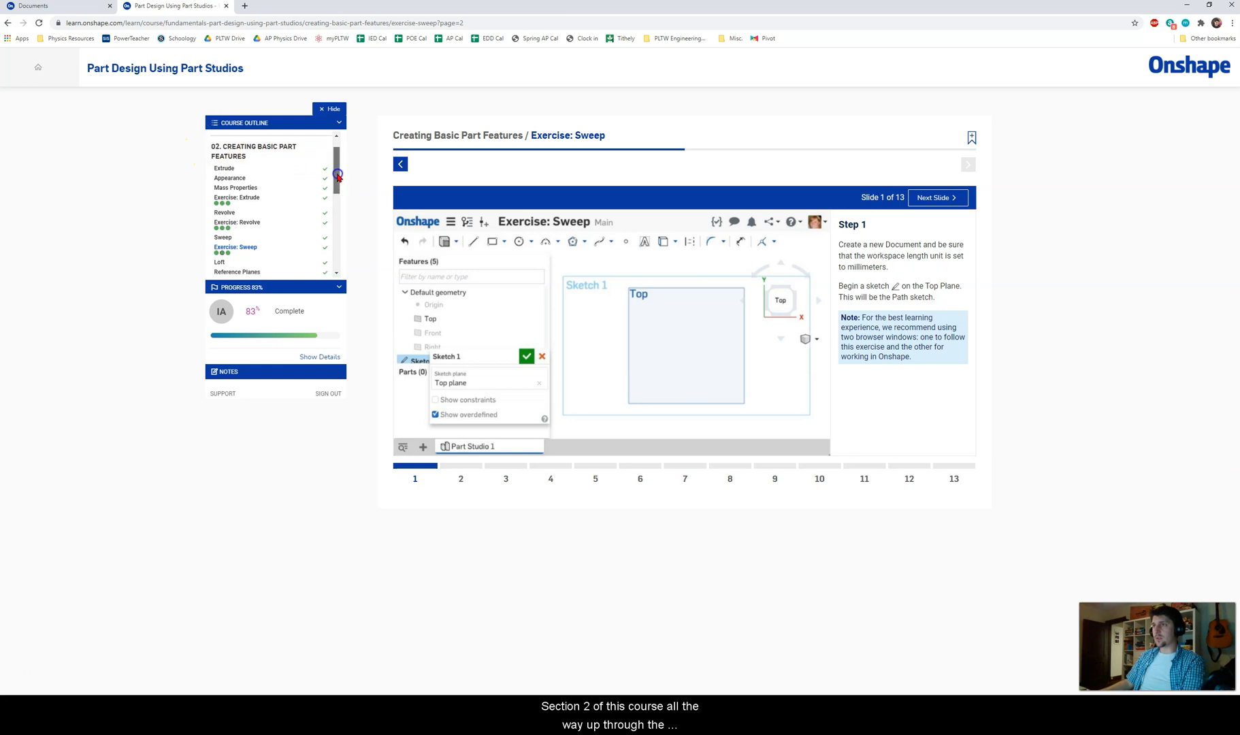
left_click(240, 227)
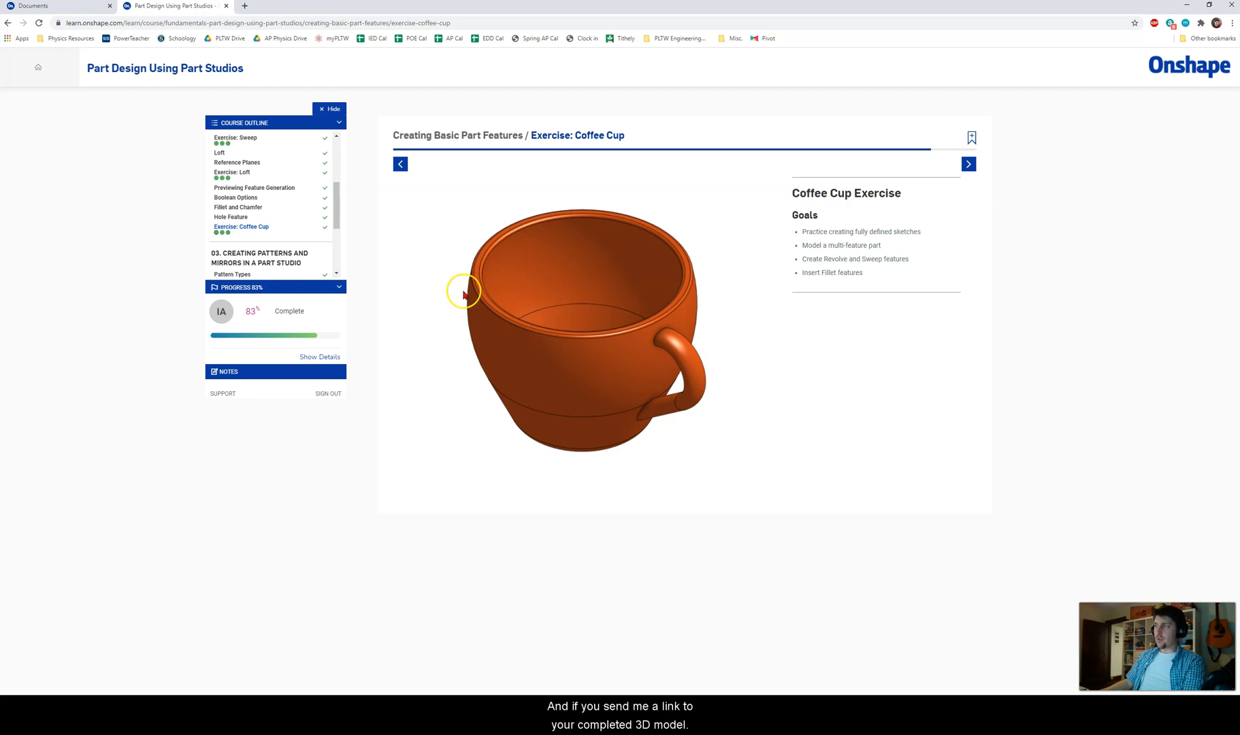
mouse_move(453, 321)
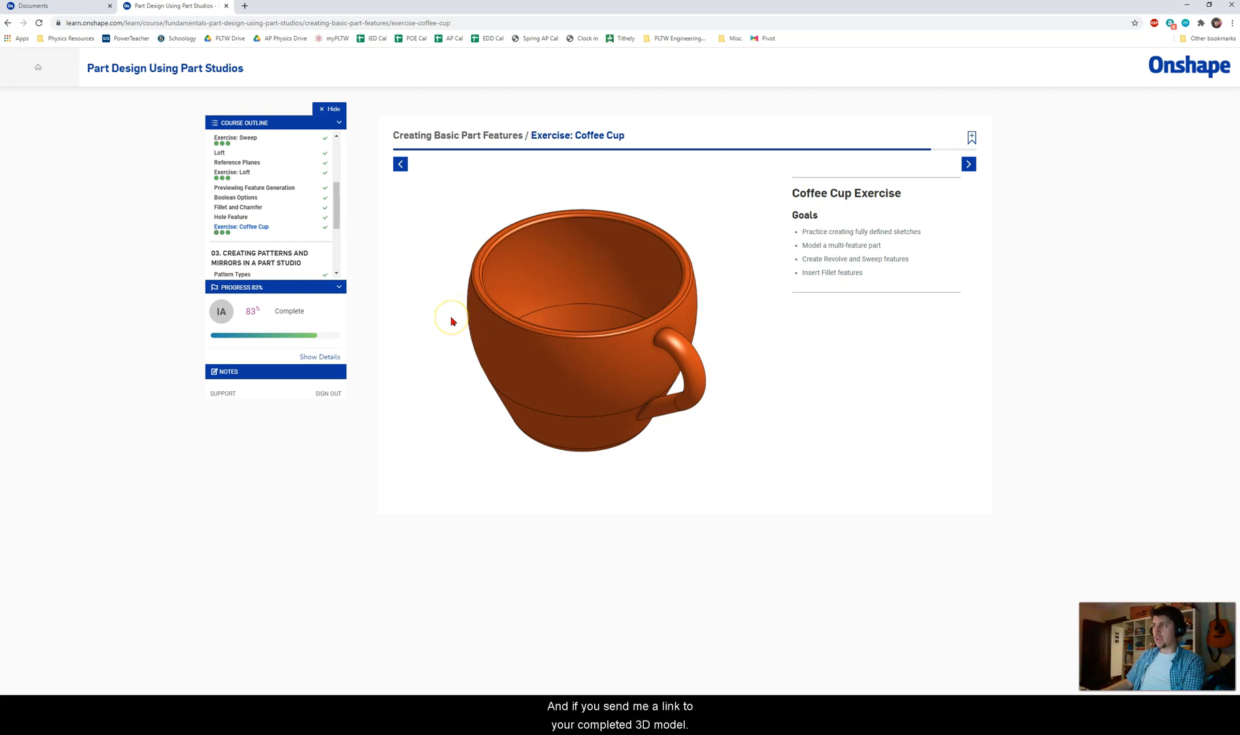
mouse_move(404, 340)
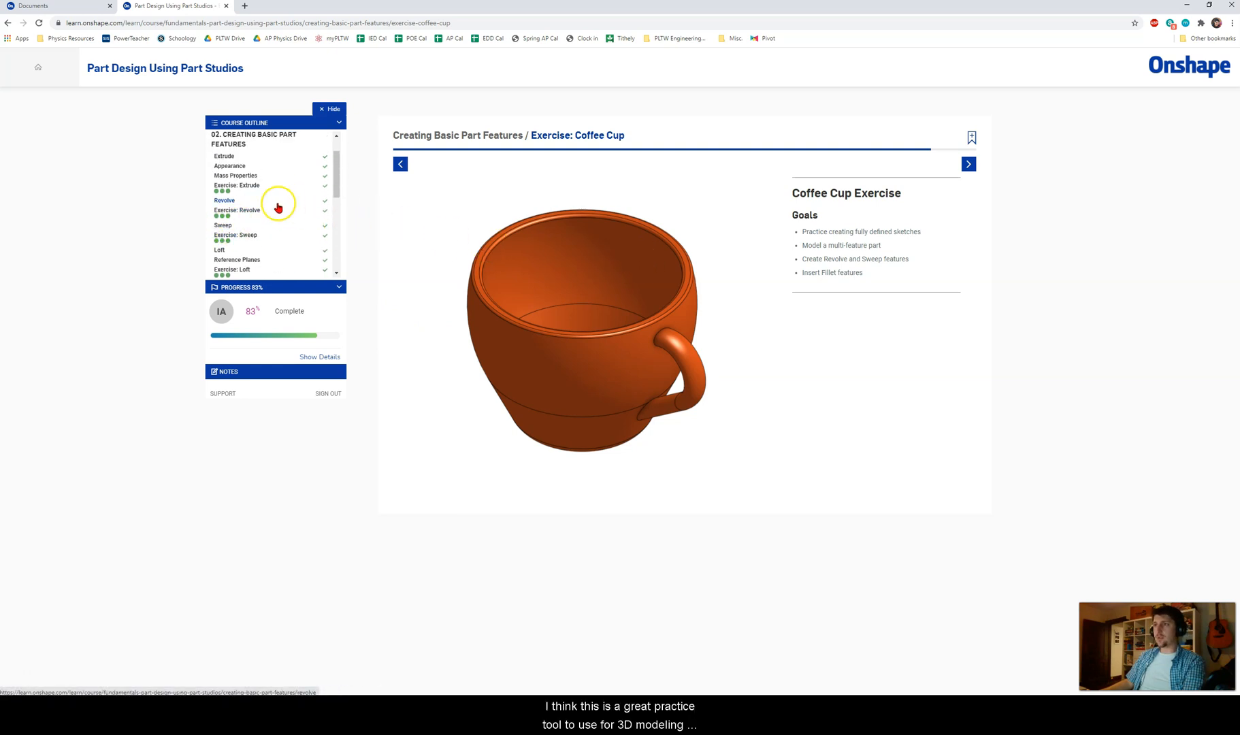
mouse_move(233, 201)
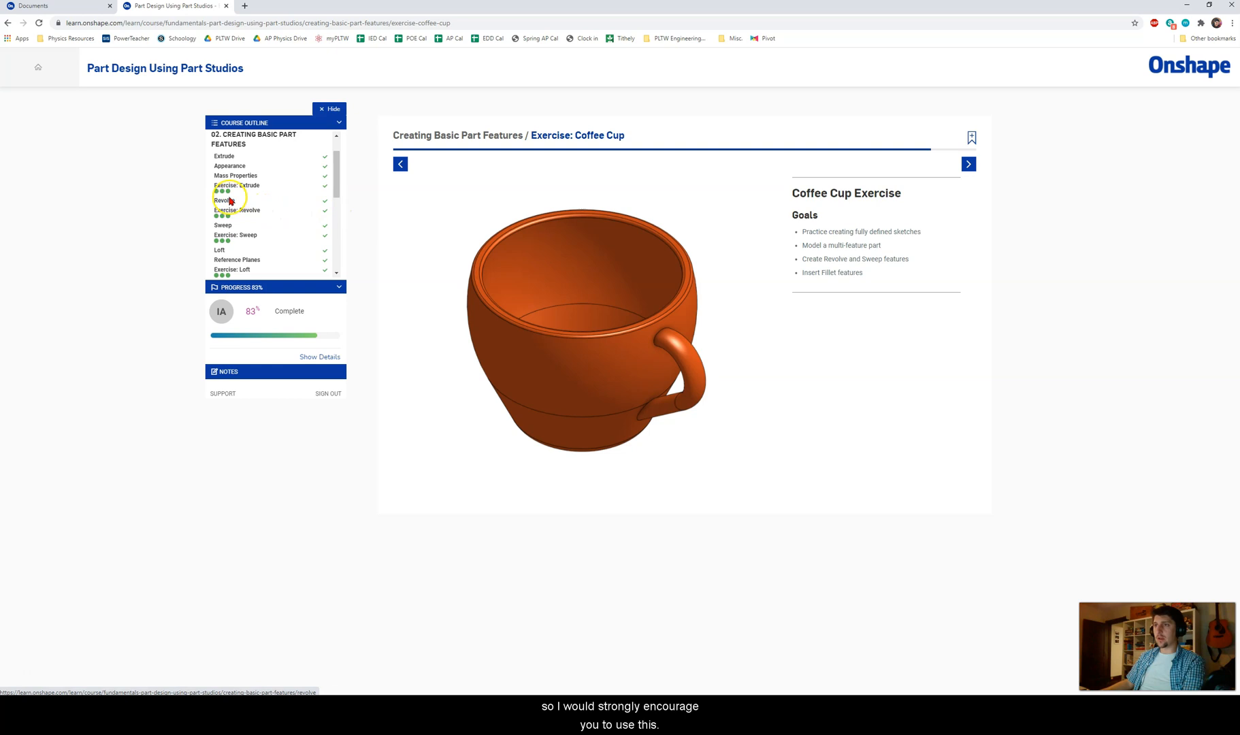
left_click(236, 235)
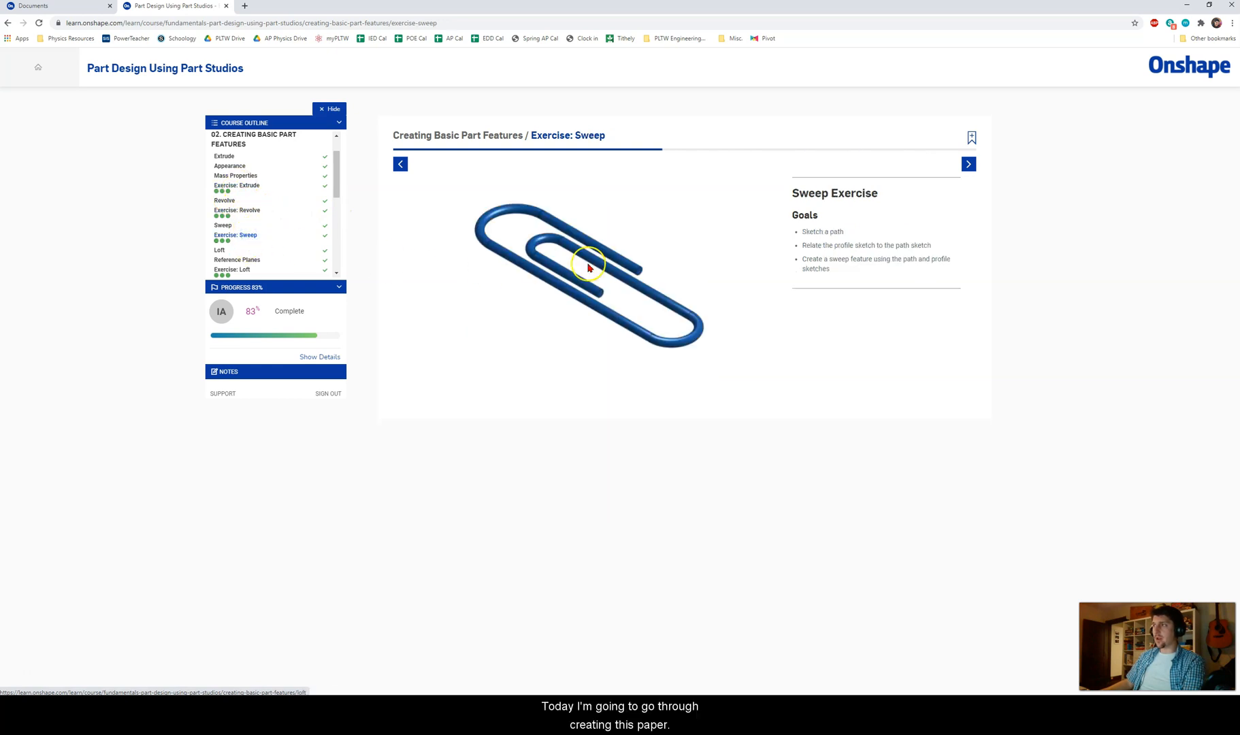
mouse_move(513, 255)
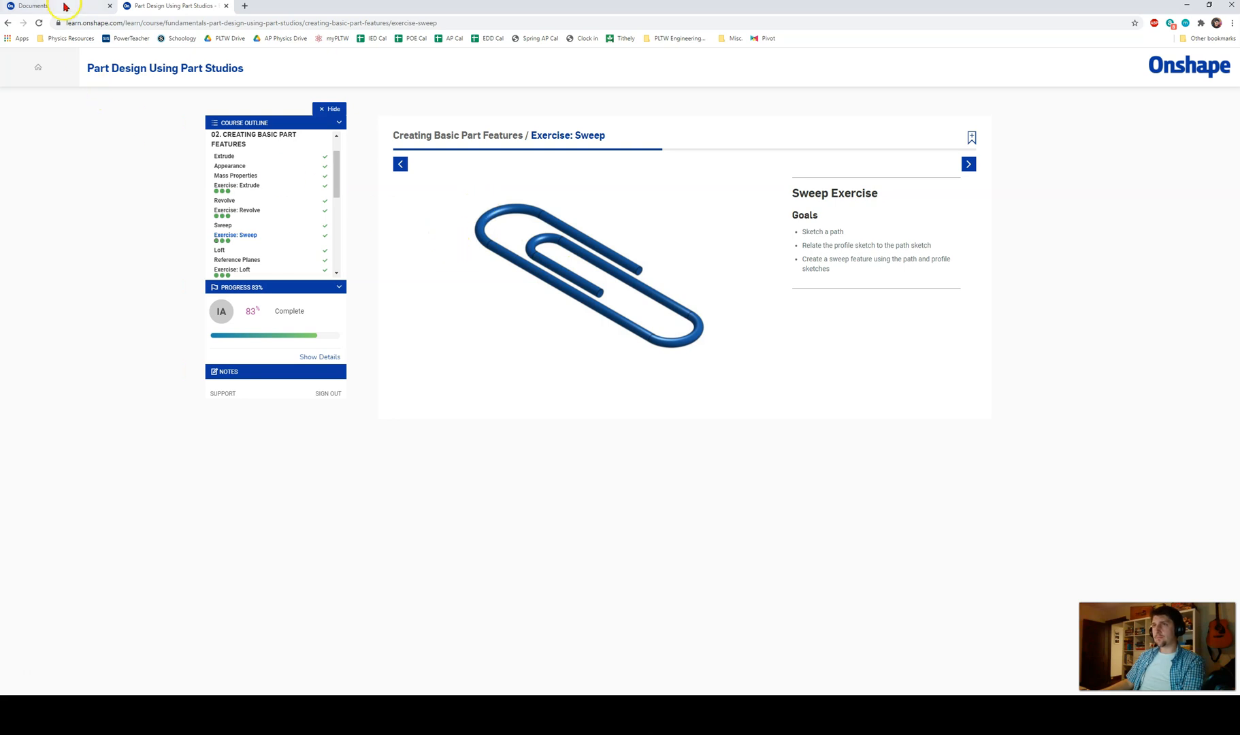
Start a new document from the Documents tab, type a name, then cancel it
left_click(27, 7)
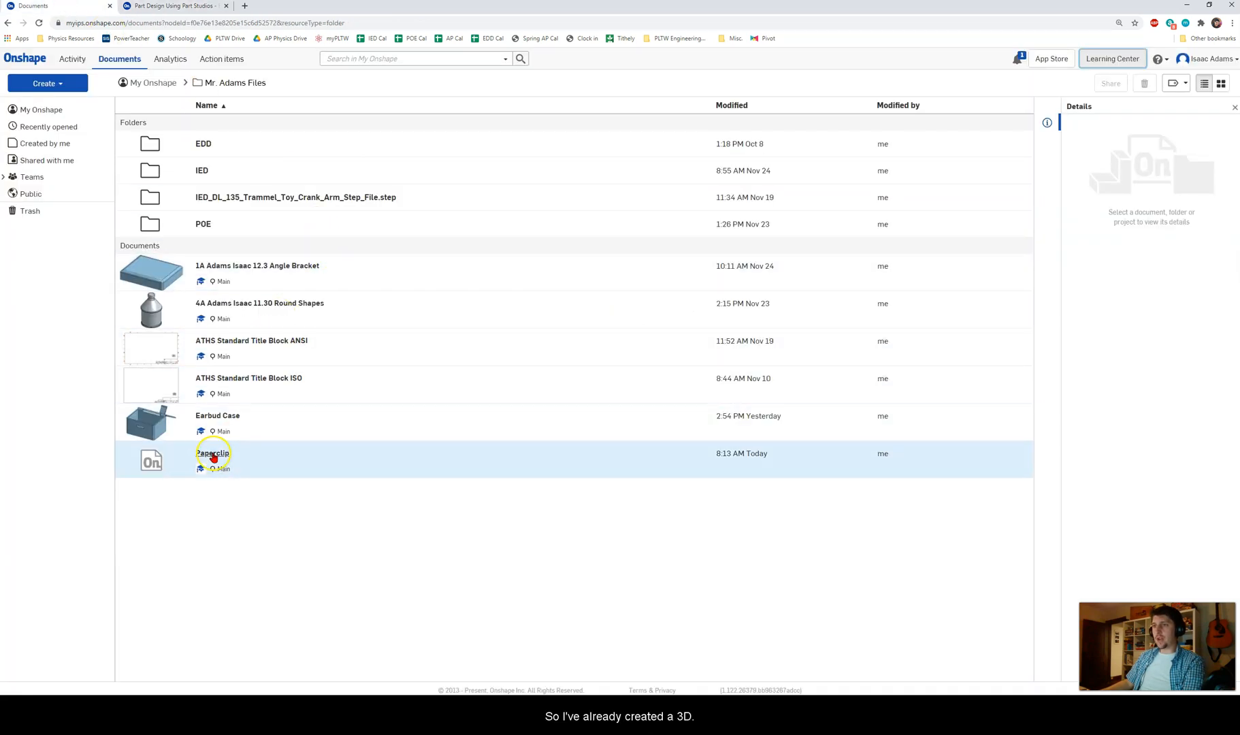
mouse_move(219, 461)
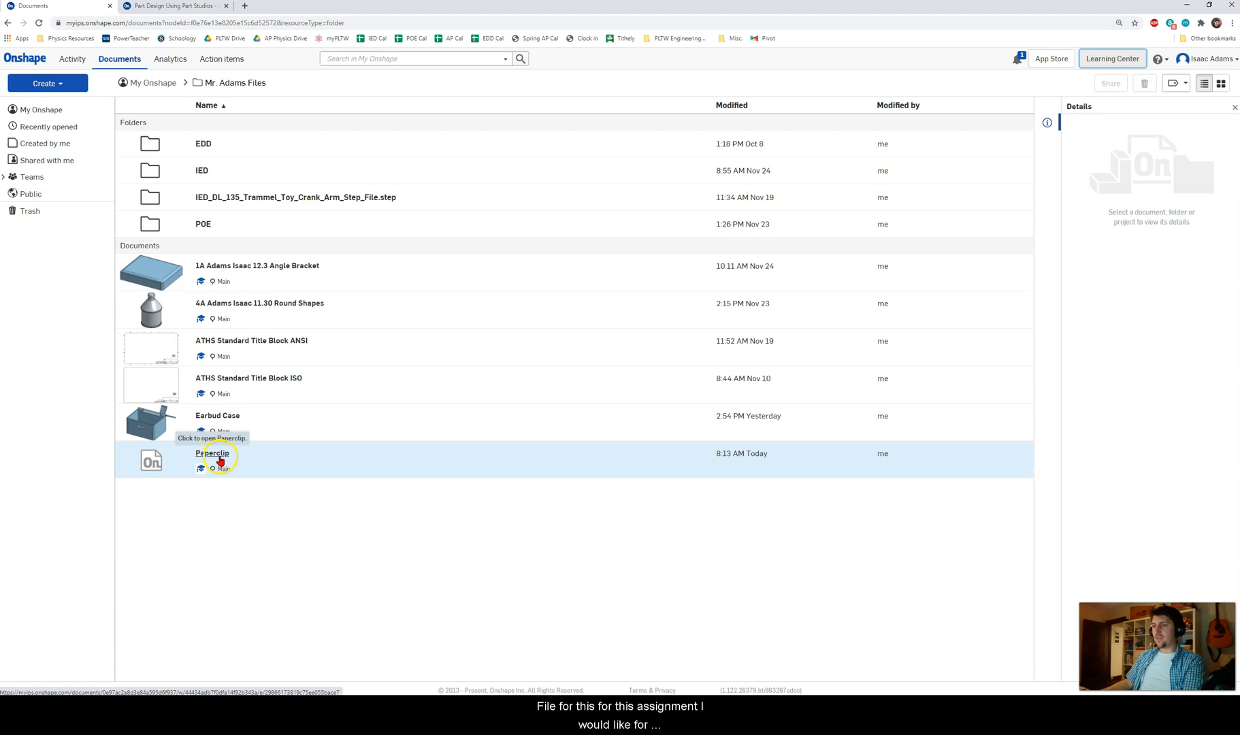
left_click(47, 82)
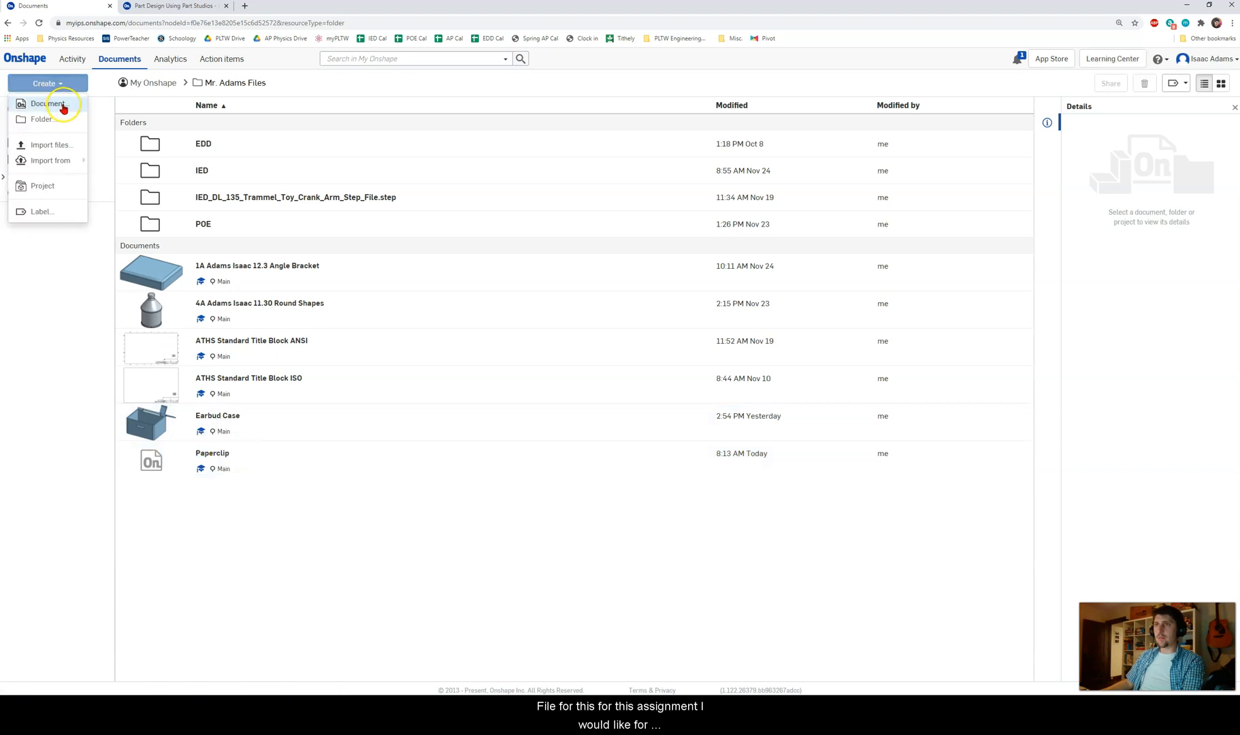
left_click(51, 105)
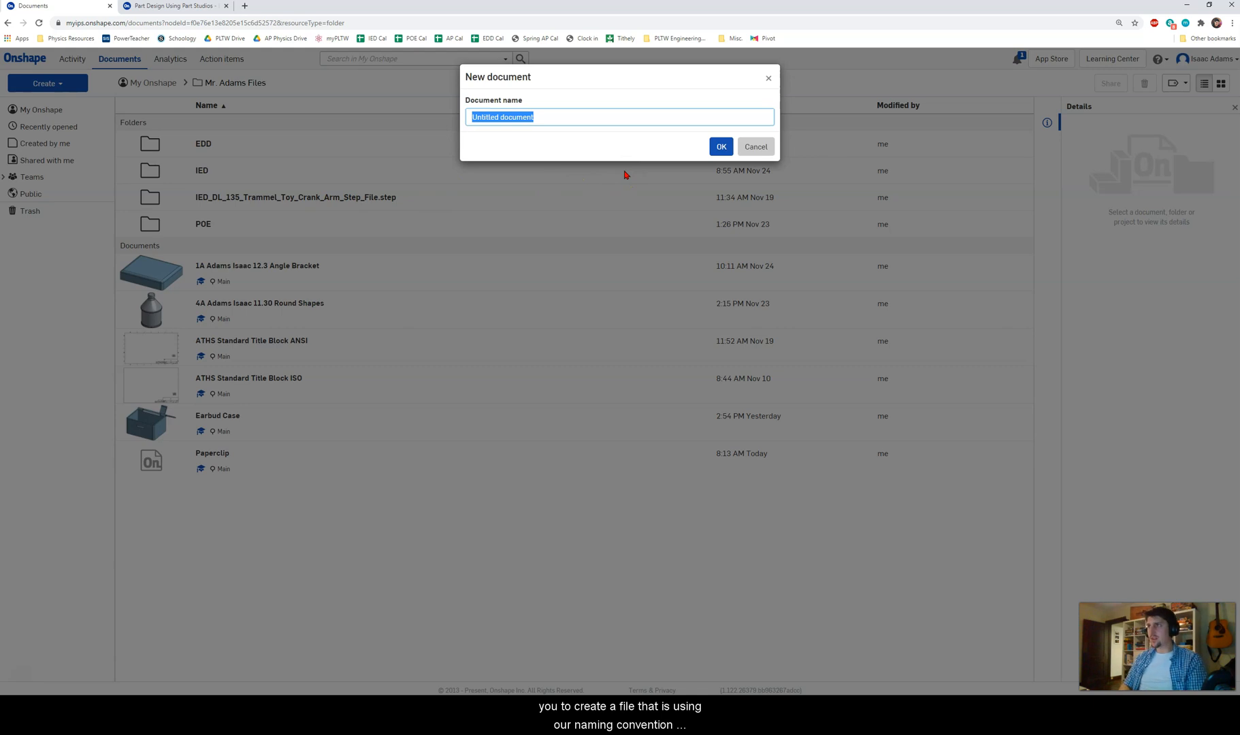
type("4A")
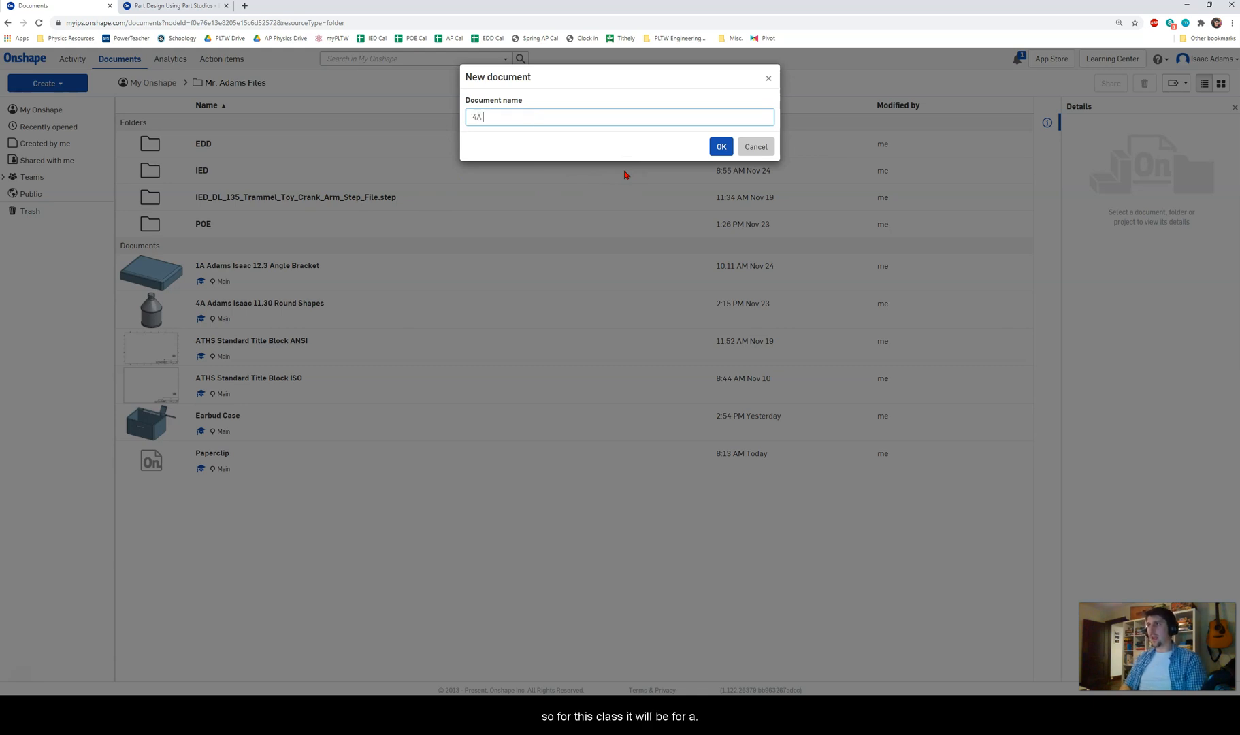
type("Last First")
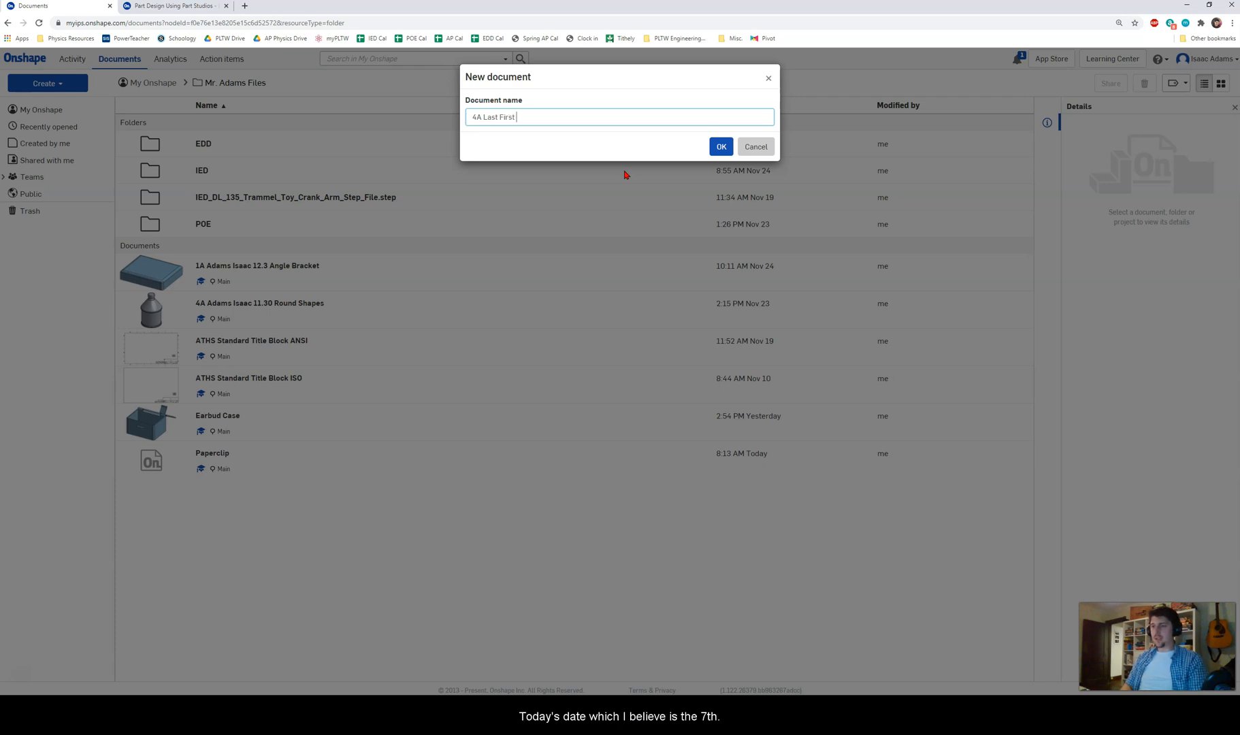
type("12.7")
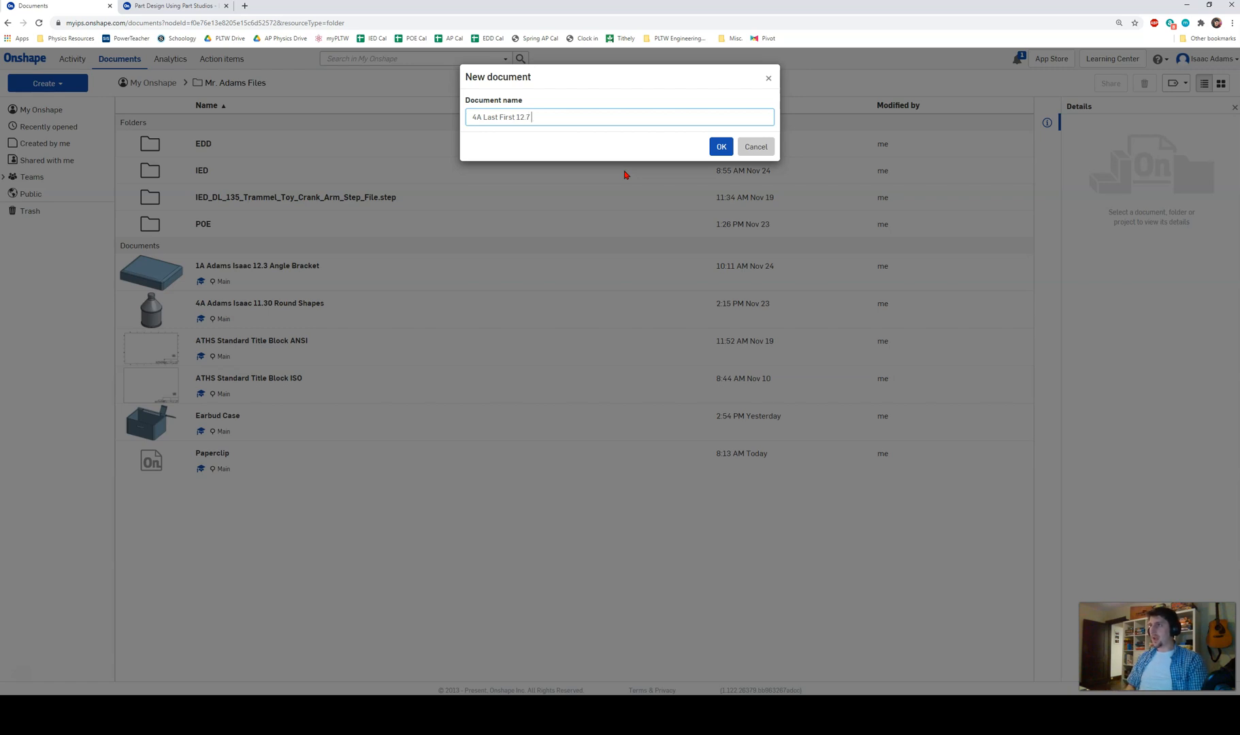
type("Sw")
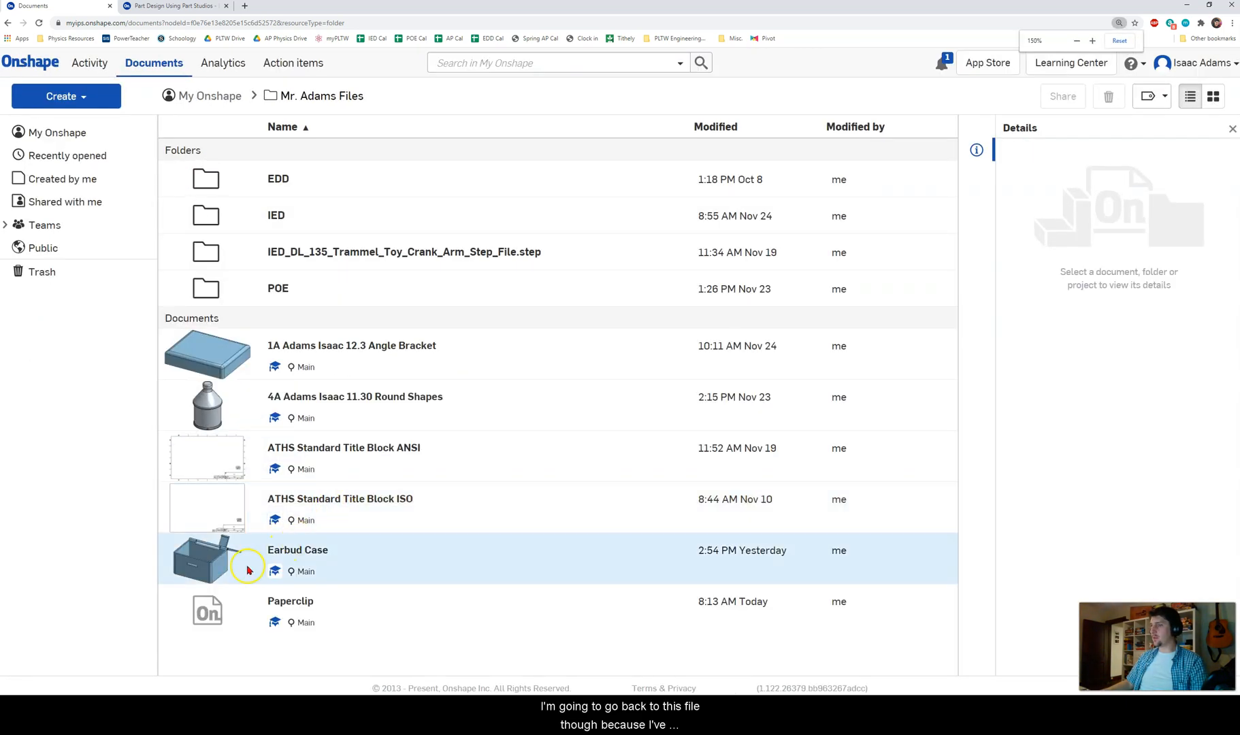
Open the Paperclip document and switch its default length unit from inches to millimeters
double_click(291, 601)
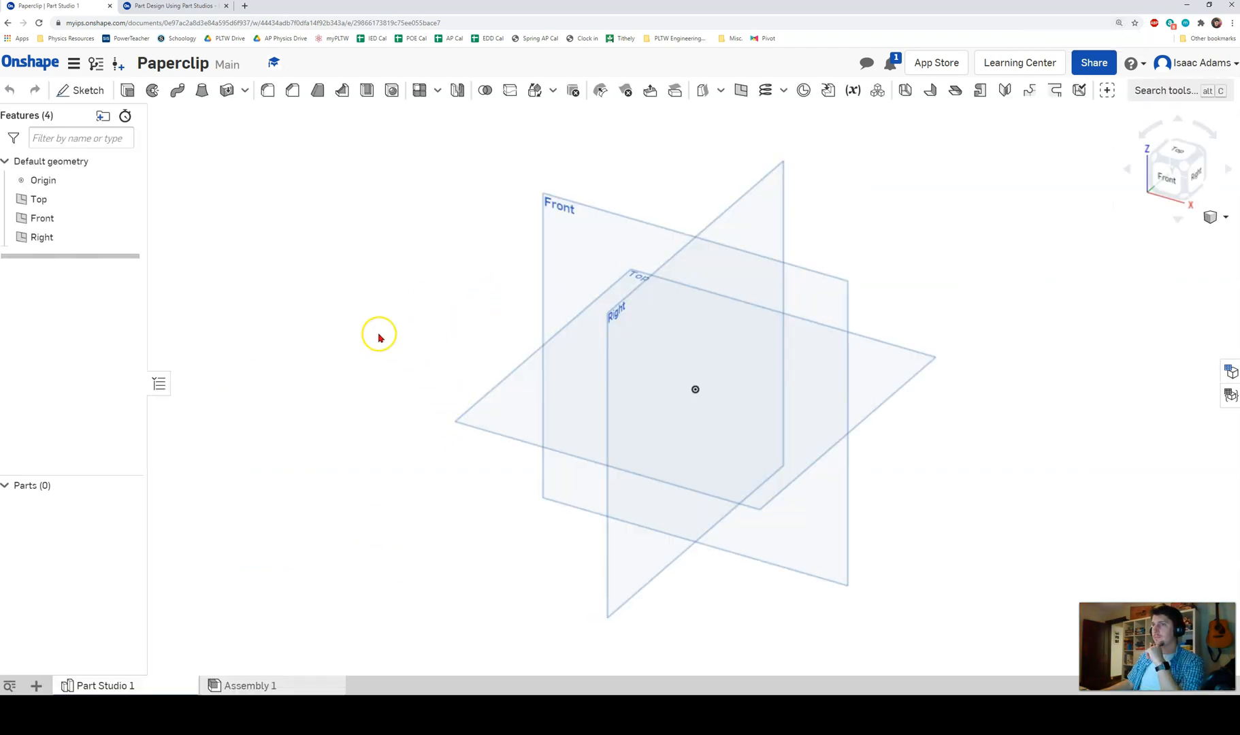
mouse_move(463, 367)
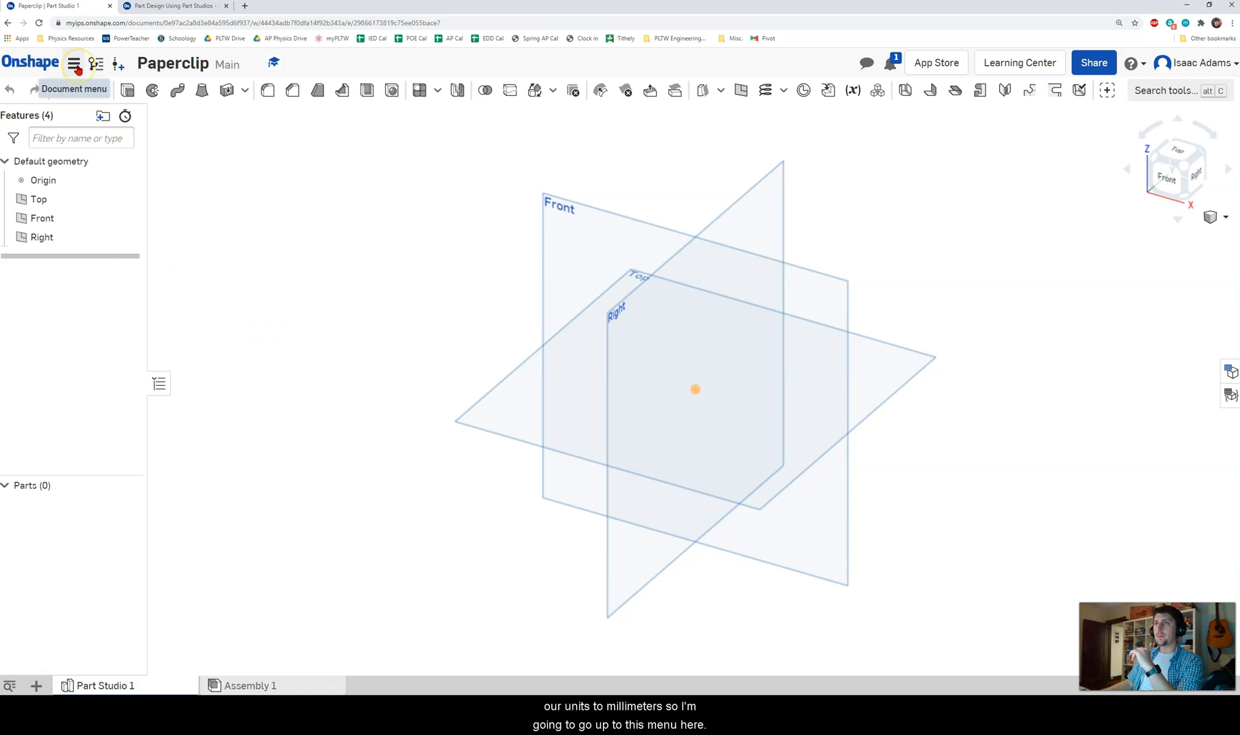
left_click(75, 62)
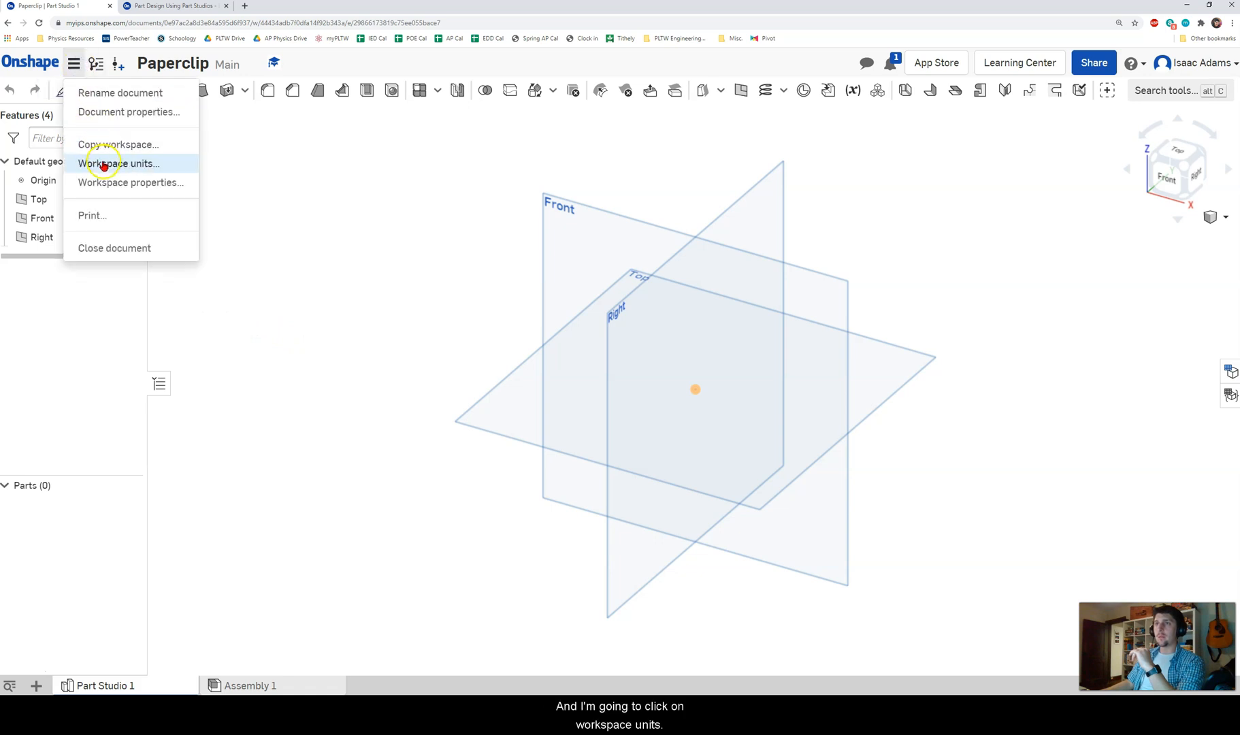
mouse_move(153, 175)
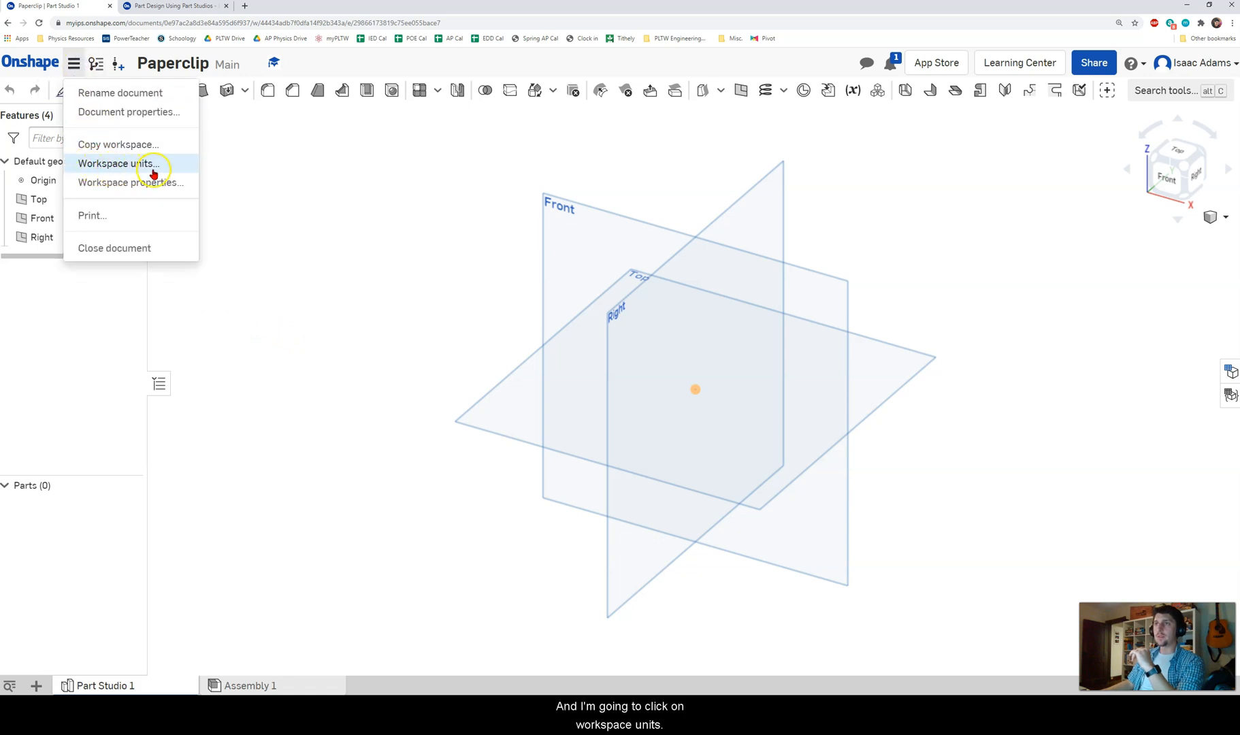
left_click(124, 163)
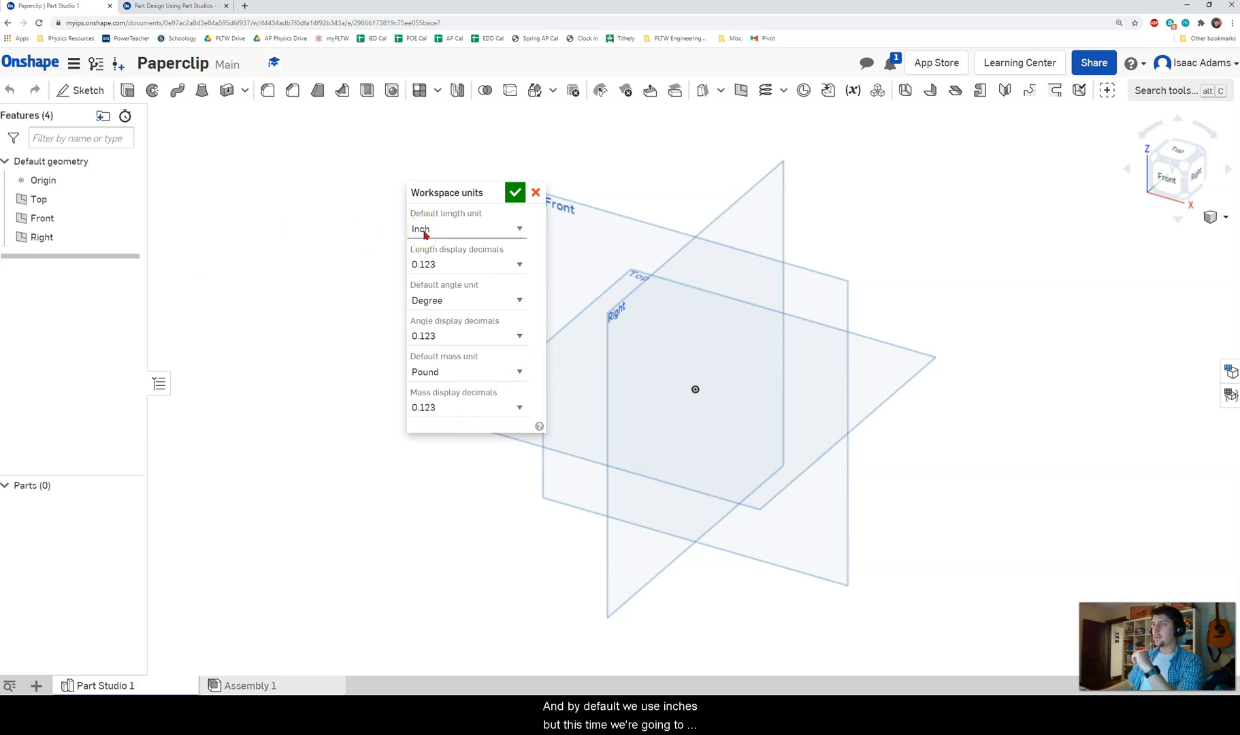
left_click(466, 229)
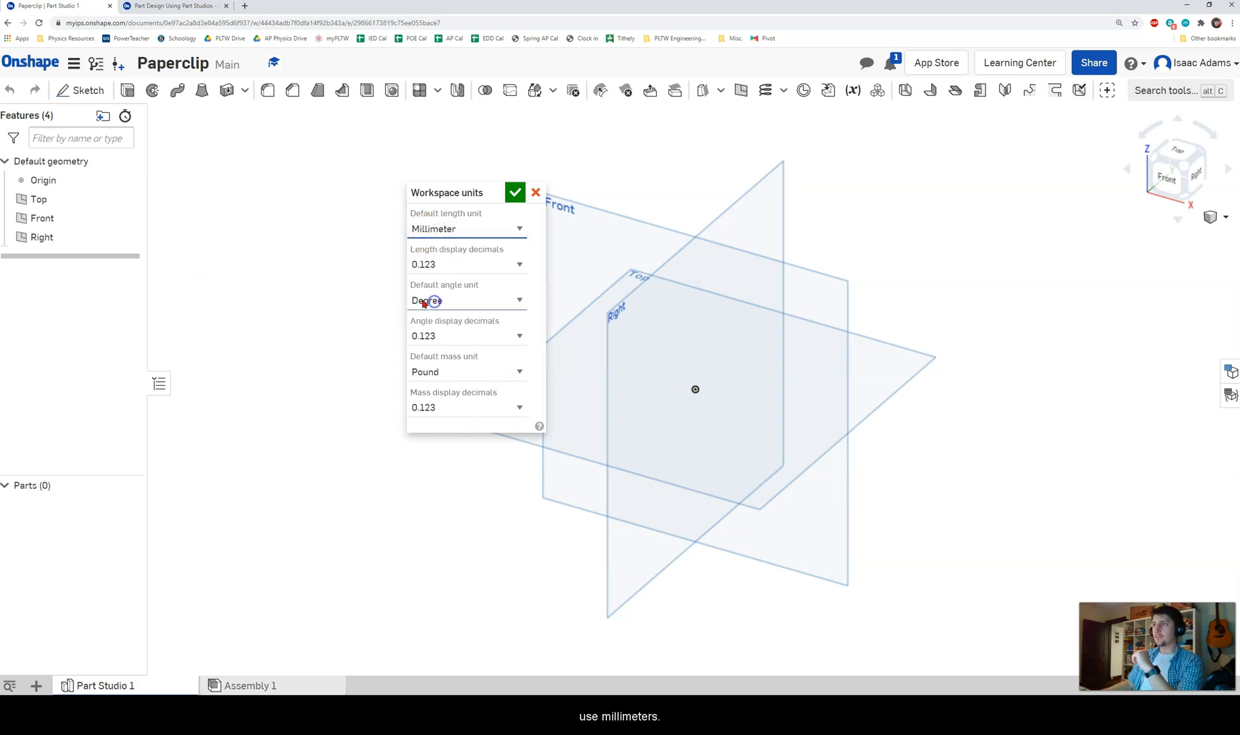
left_click(514, 192)
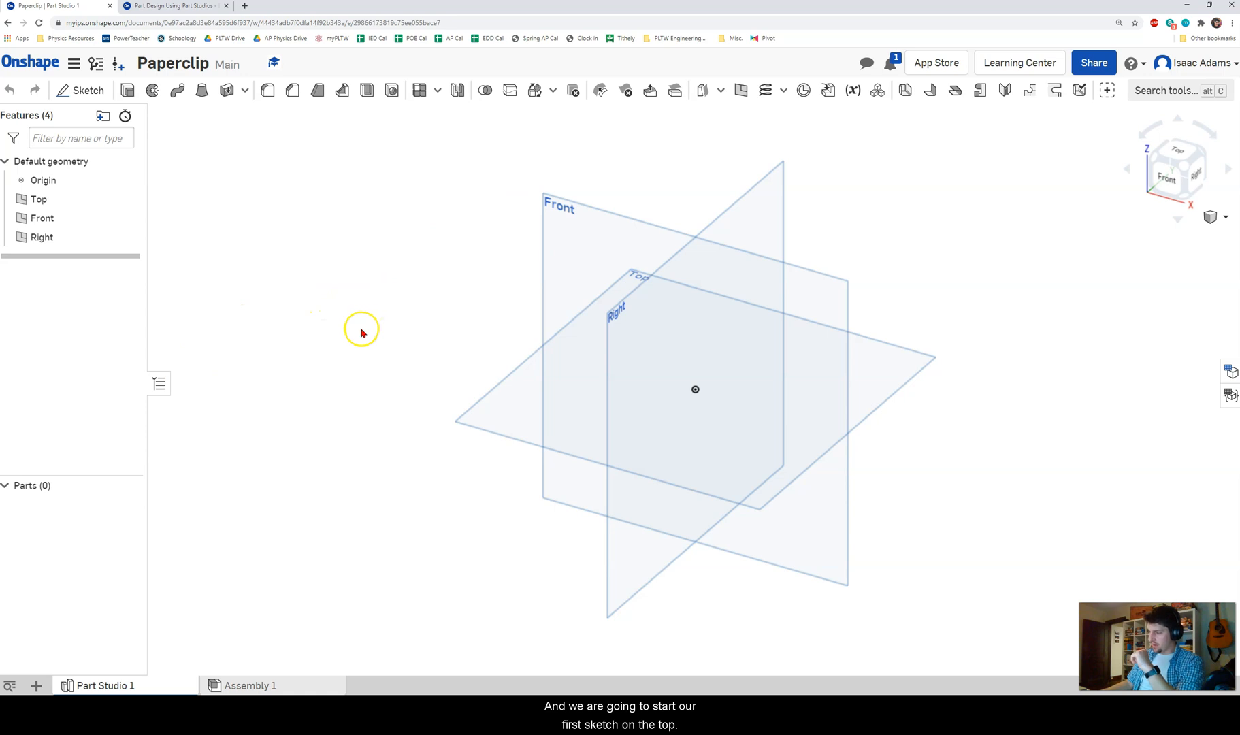
left_click_drag(360, 331, 469, 288)
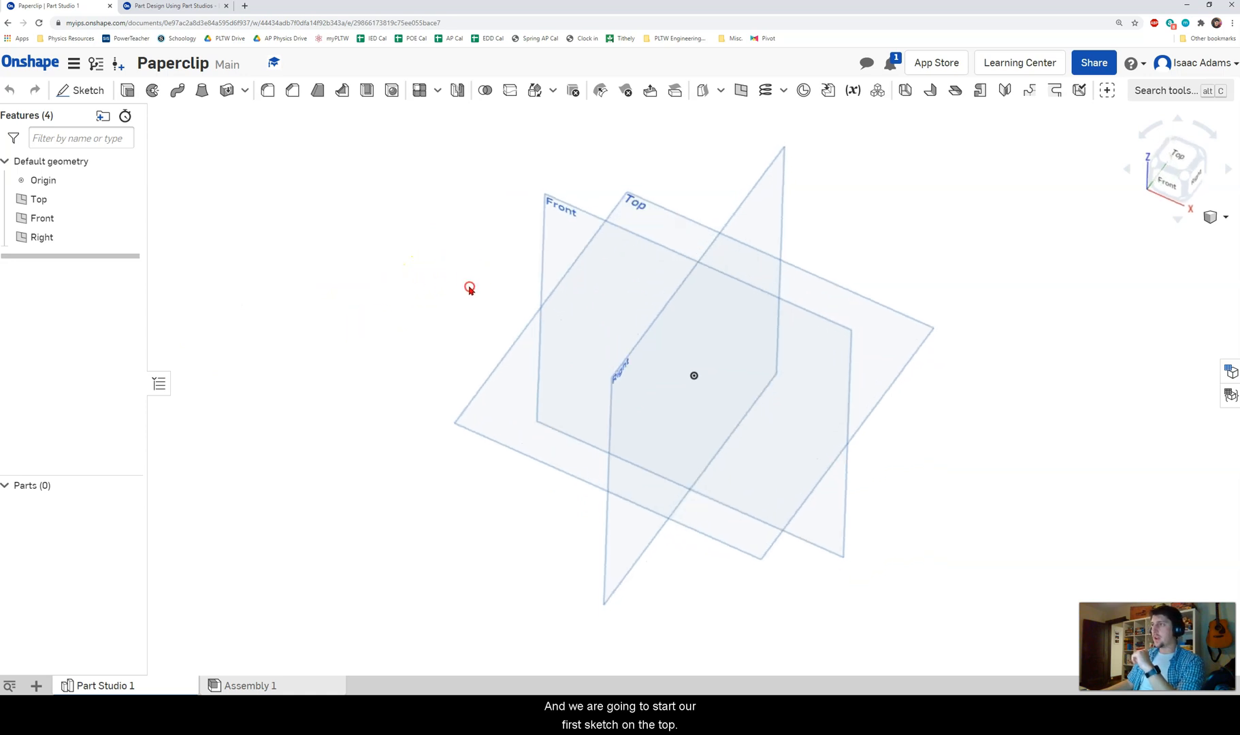
Start Sketch 1 on the Top plane, viewed straight down from the top
right_click(640, 204)
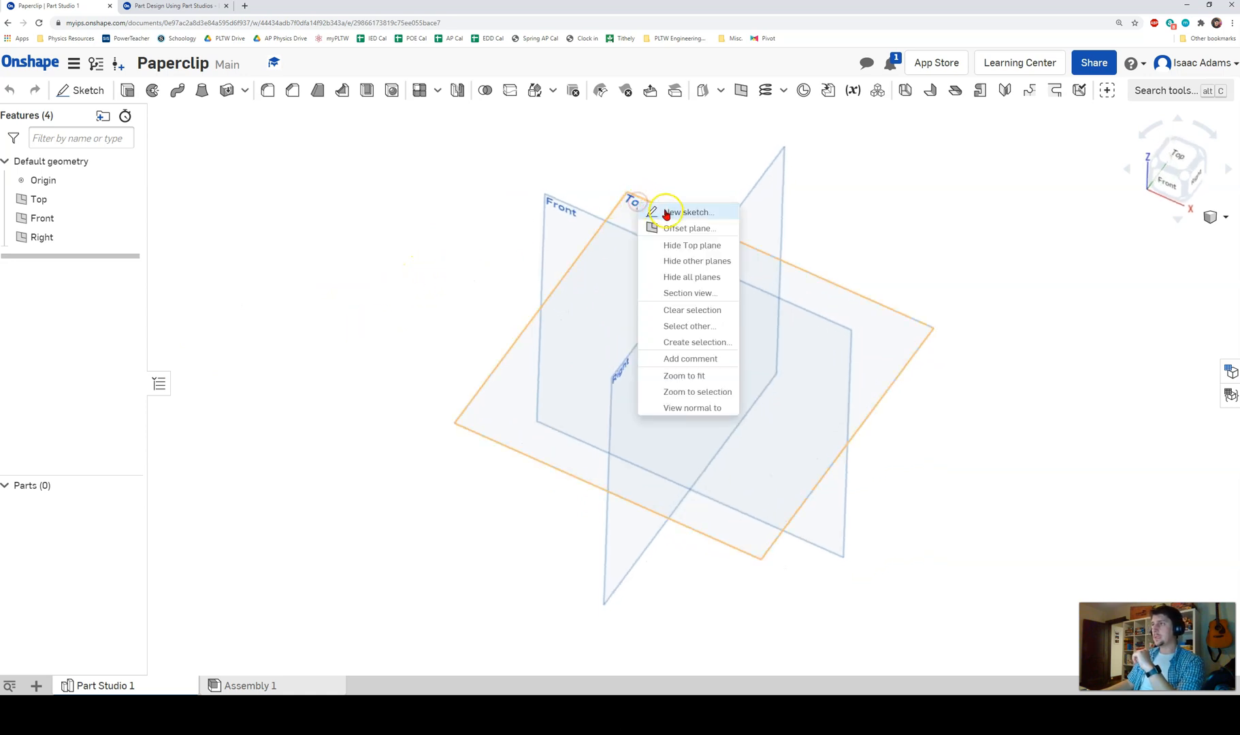
mouse_move(666, 214)
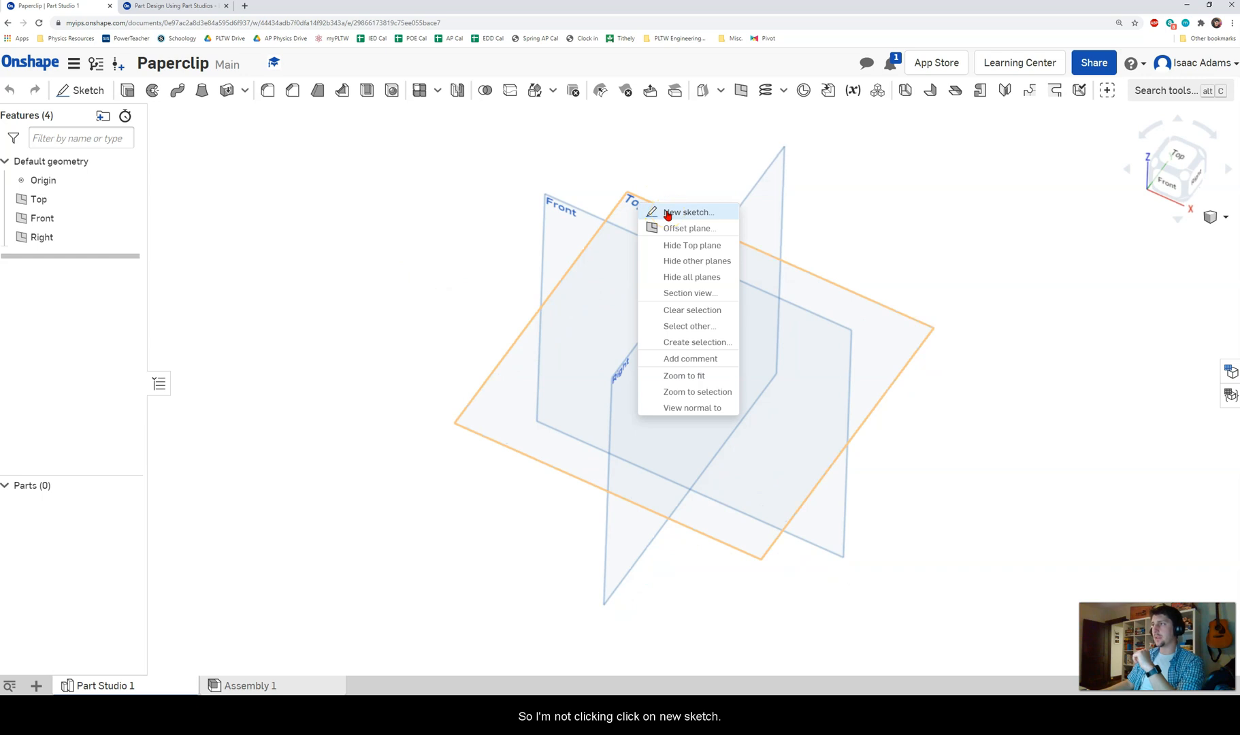
left_click(687, 212)
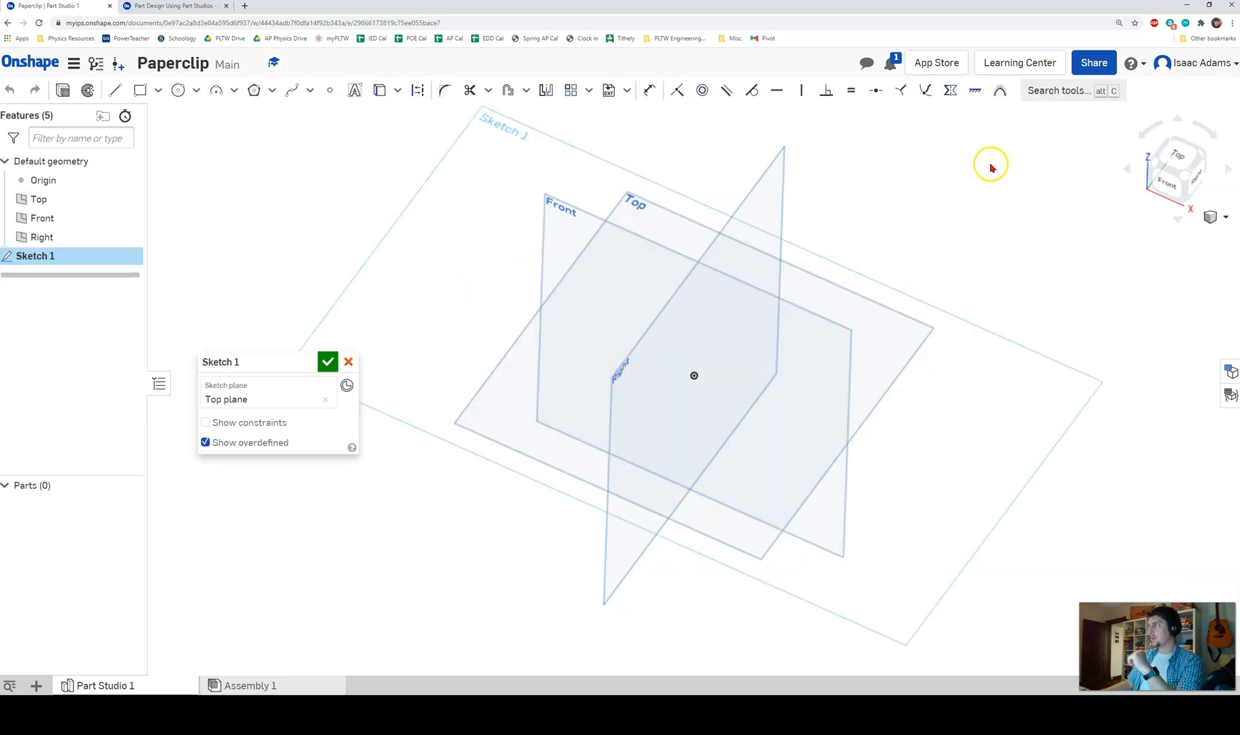
left_click(1178, 165)
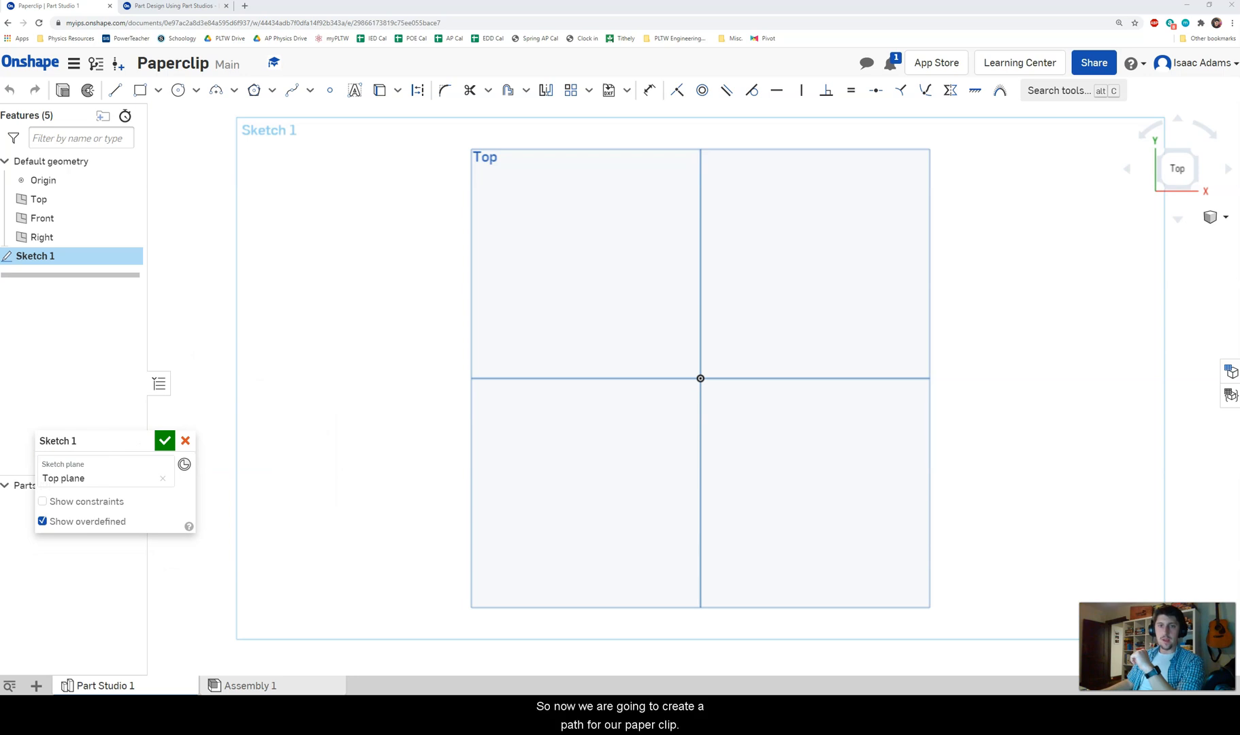
mouse_move(333, 310)
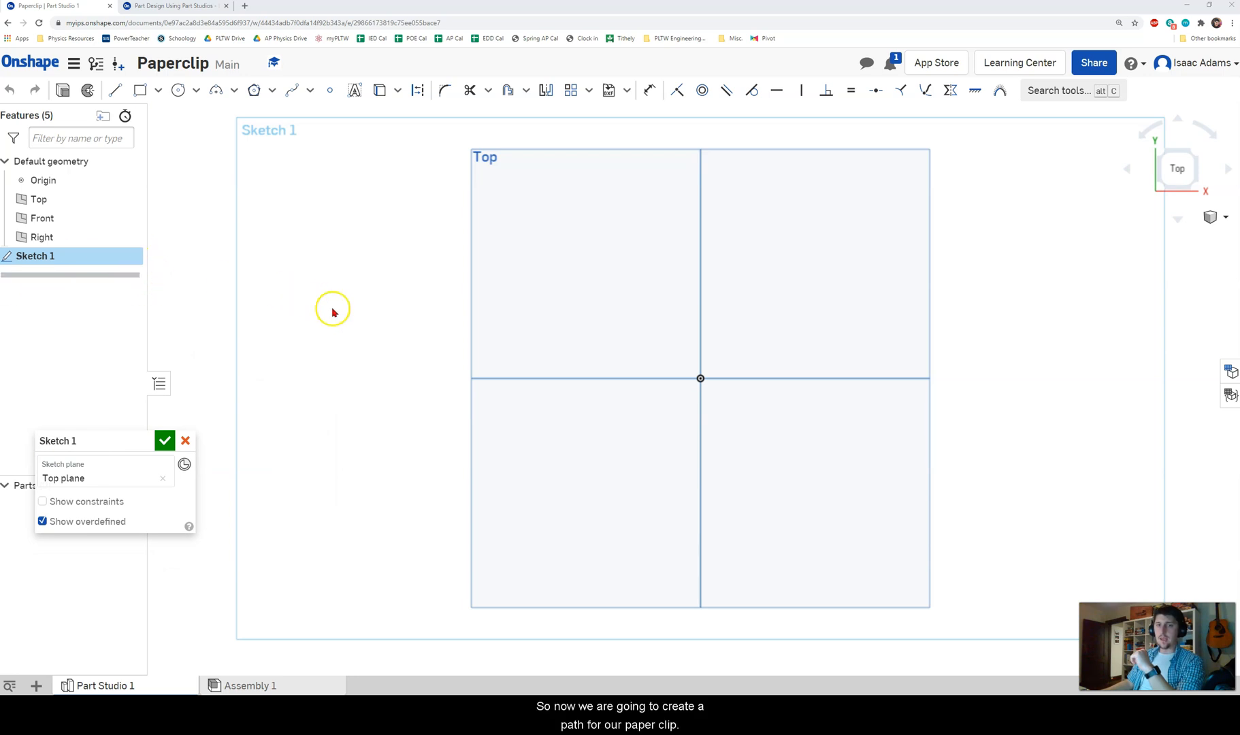
mouse_move(143, 111)
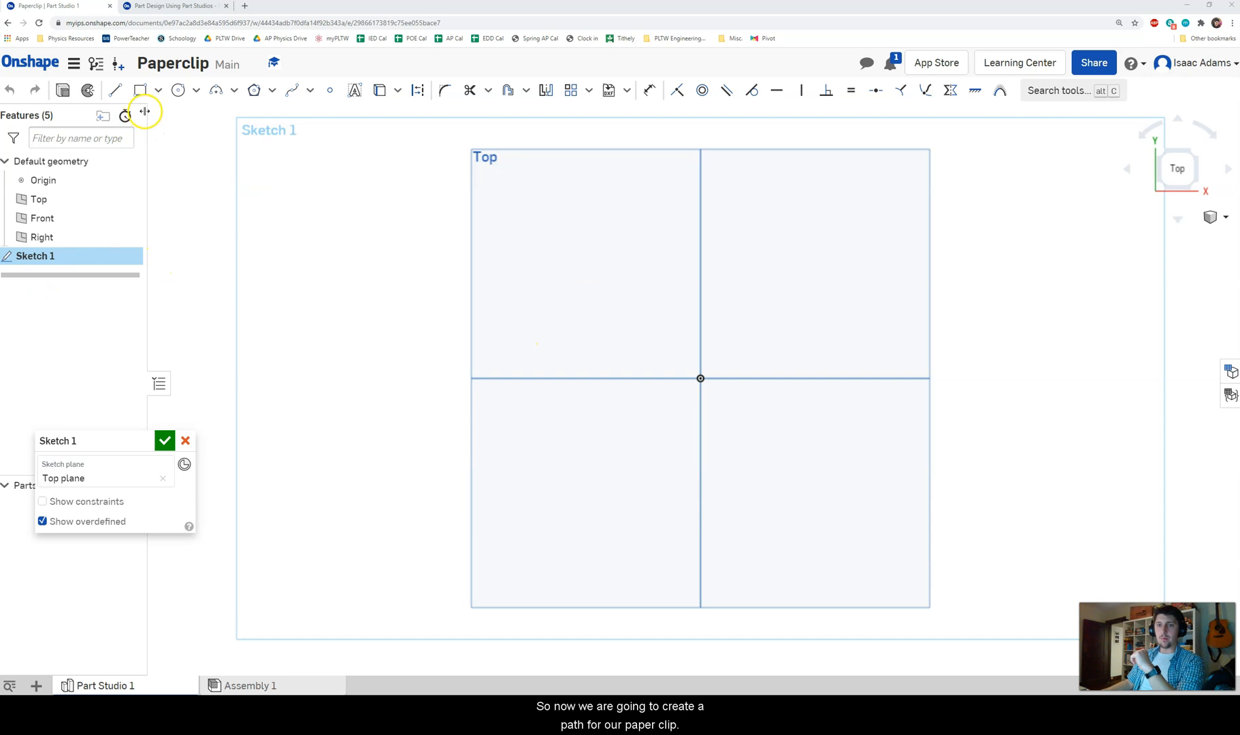
mouse_move(111, 91)
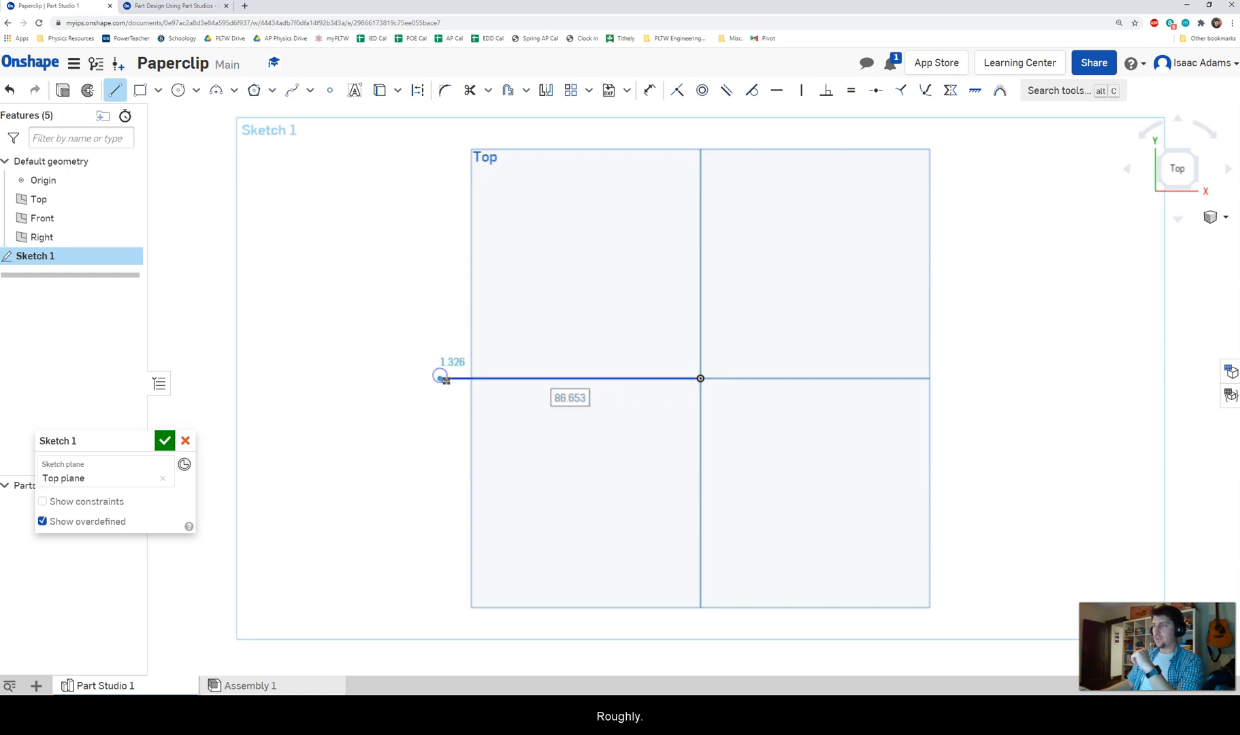
Sketch the paperclip's outer and inner loops with lines and tangent arcs
left_click(217, 90)
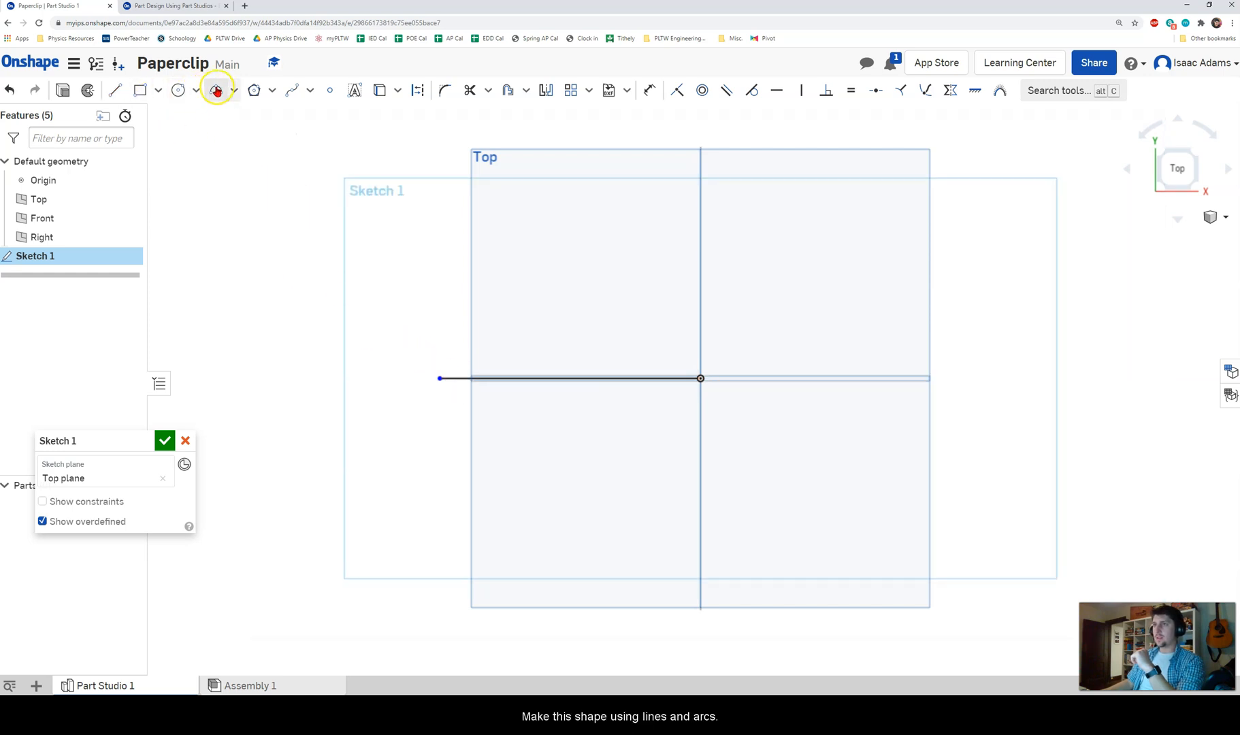
left_click(215, 89)
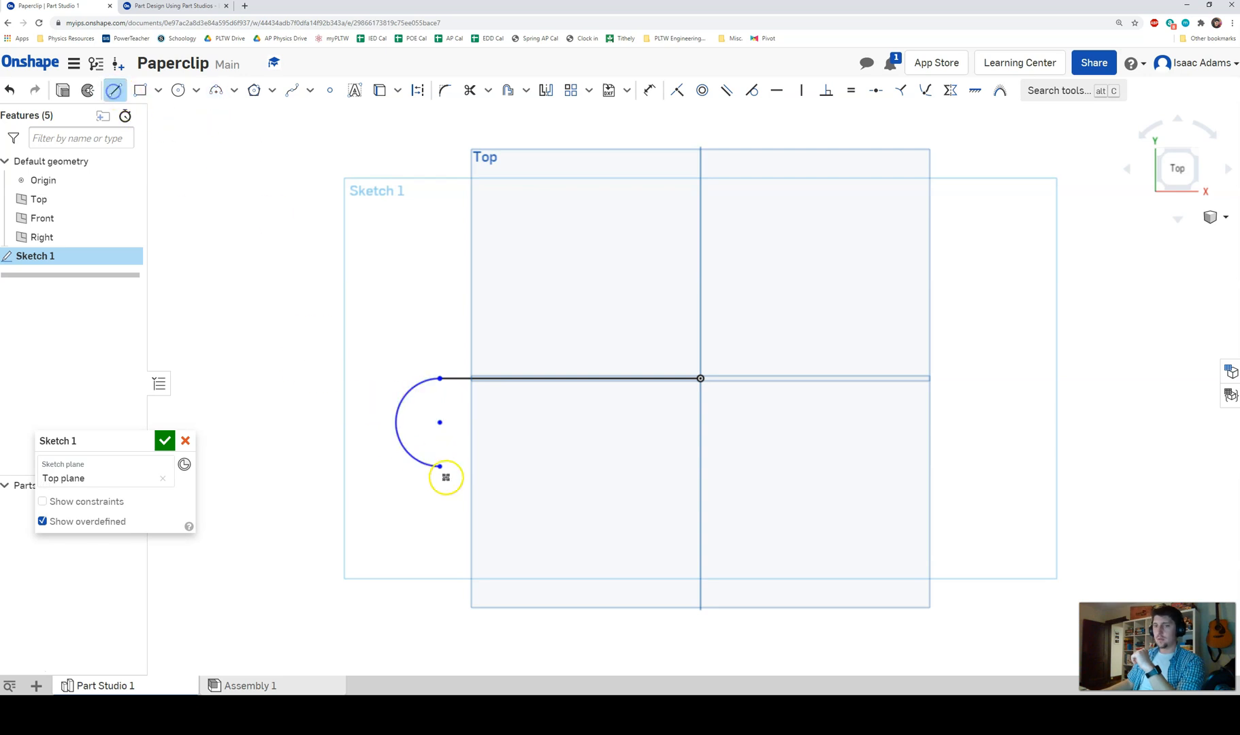
left_click_drag(439, 466, 953, 457)
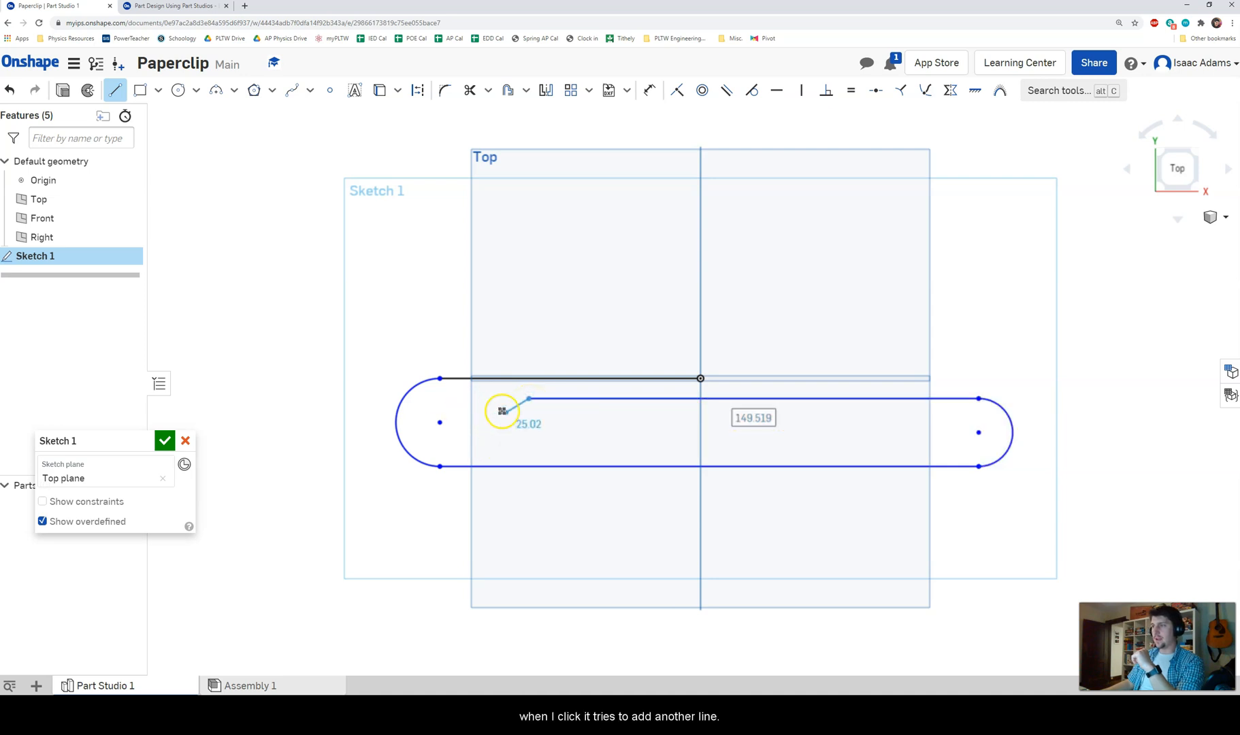
key("Escape")
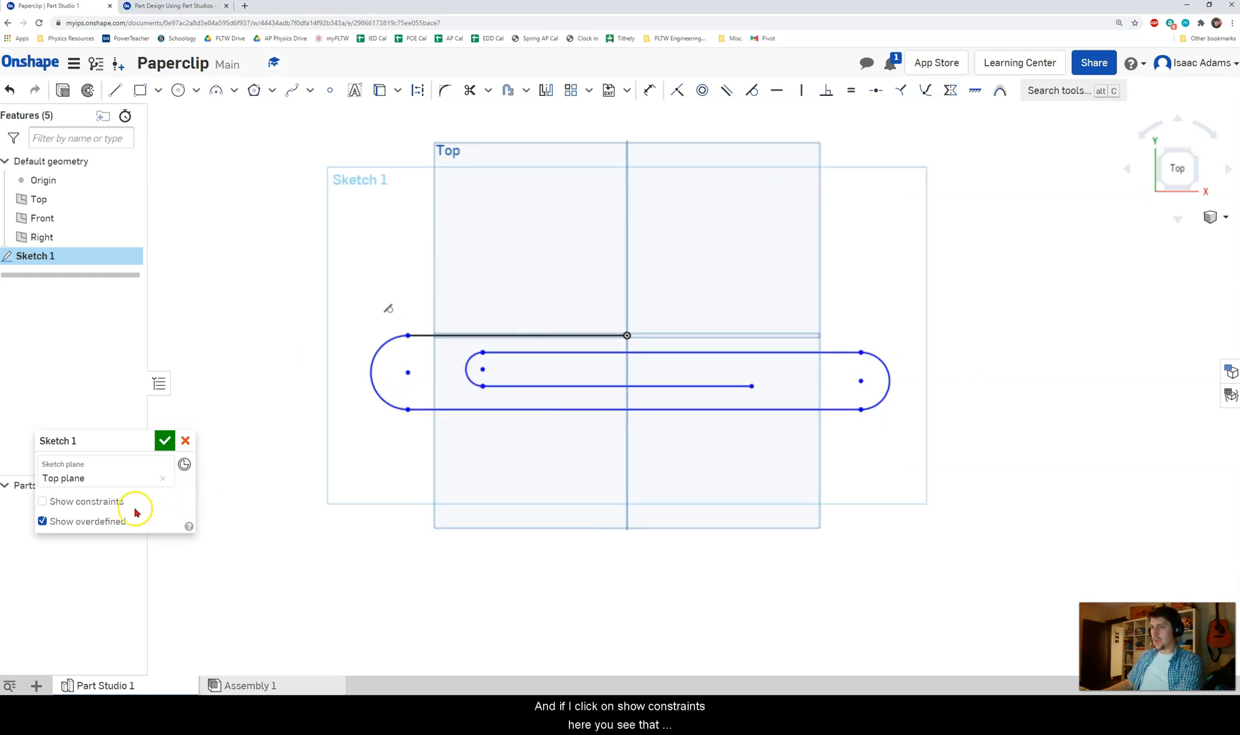
Show constraint symbols and make the inner straight lines horizontal
left_click(42, 501)
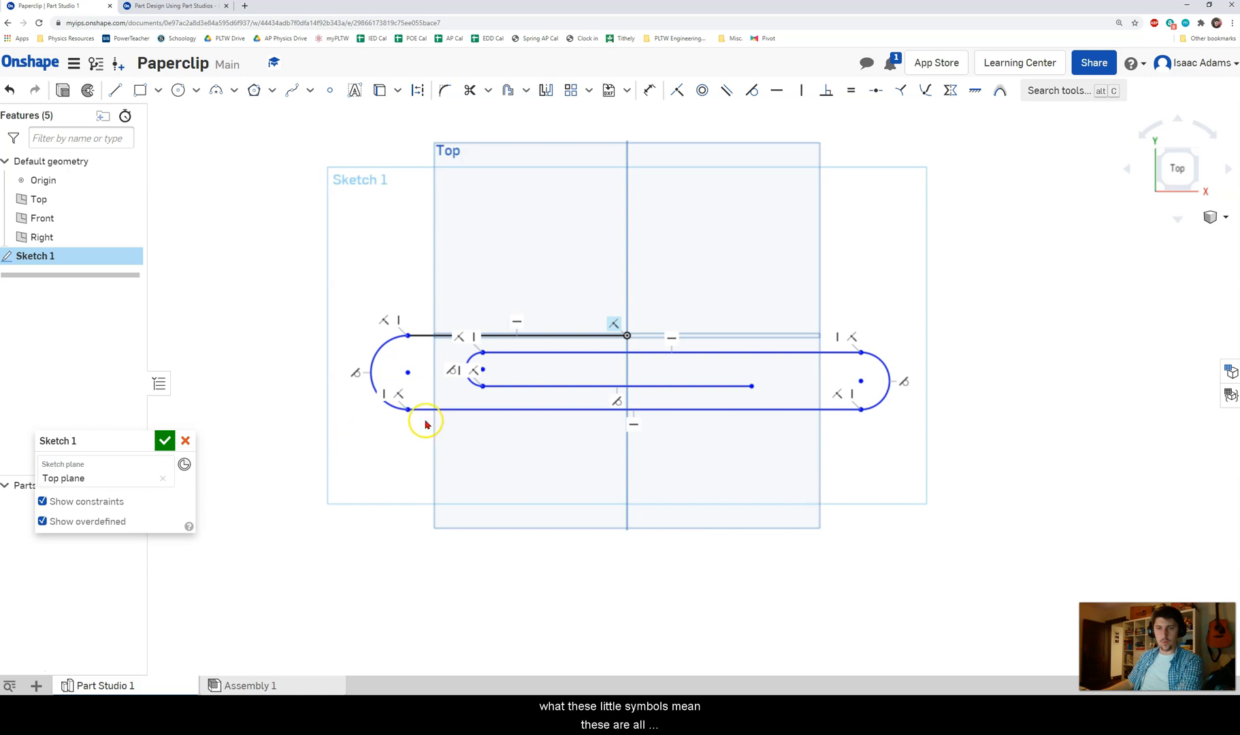
mouse_move(710, 358)
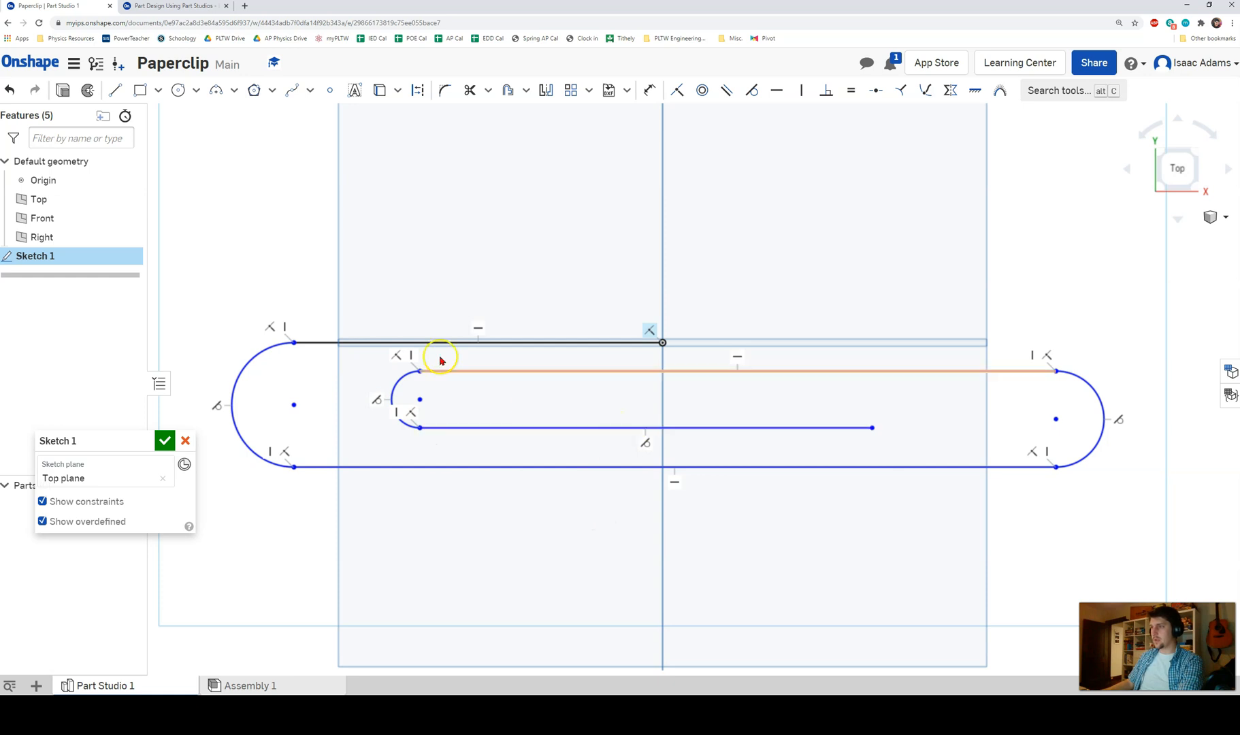
left_click(777, 91)
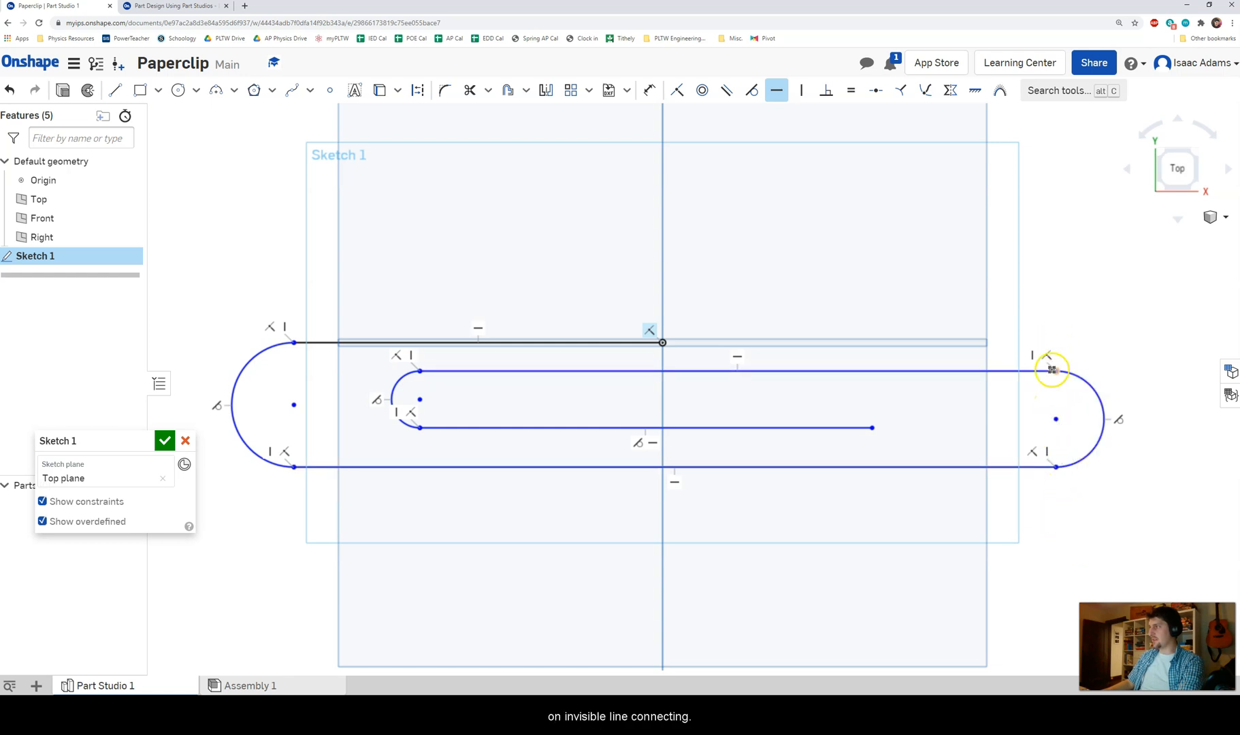
mouse_move(420, 375)
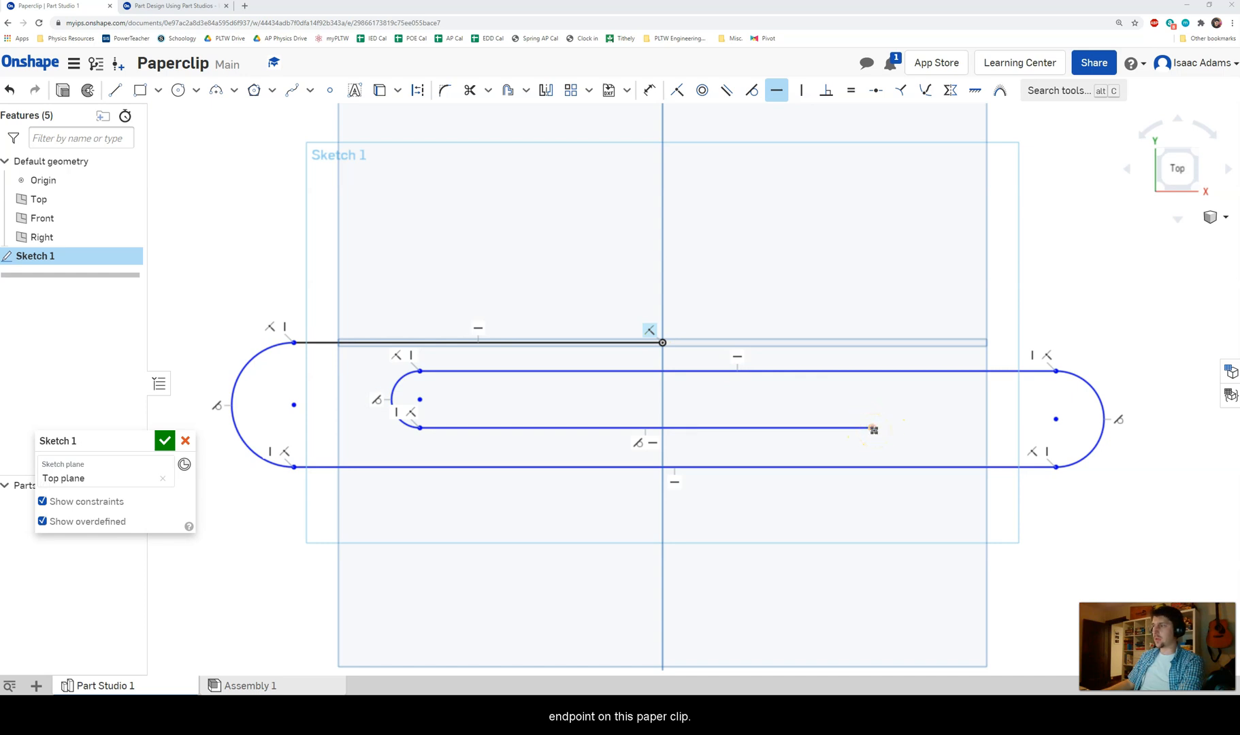
Align the lower inner line's endpoint vertically with the origin and move the small arc back
left_click(801, 89)
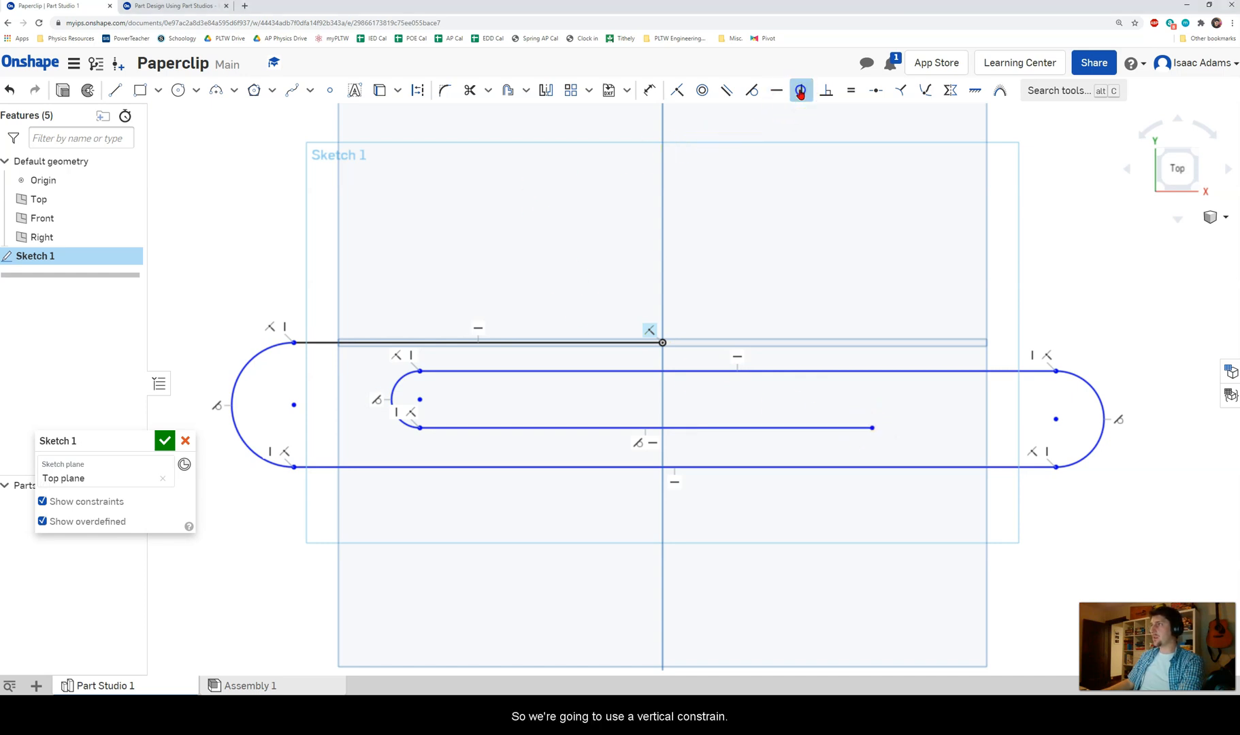
left_click(801, 90)
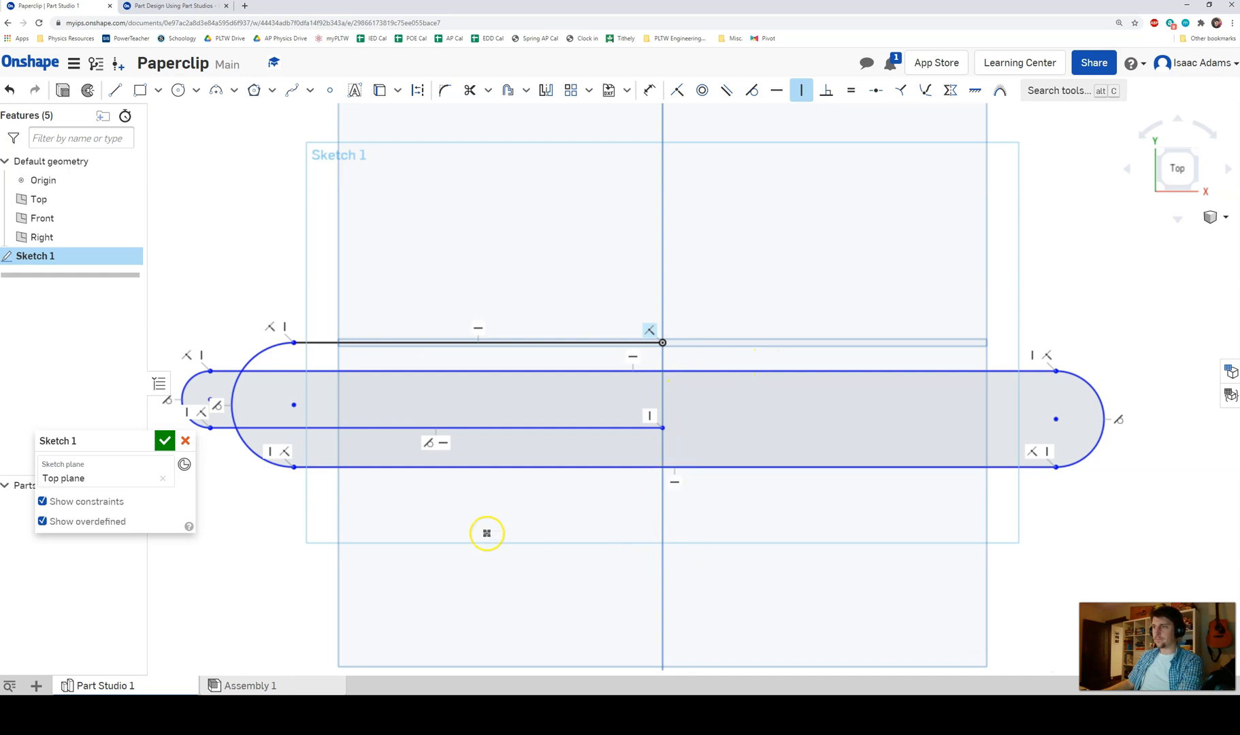
mouse_move(280, 248)
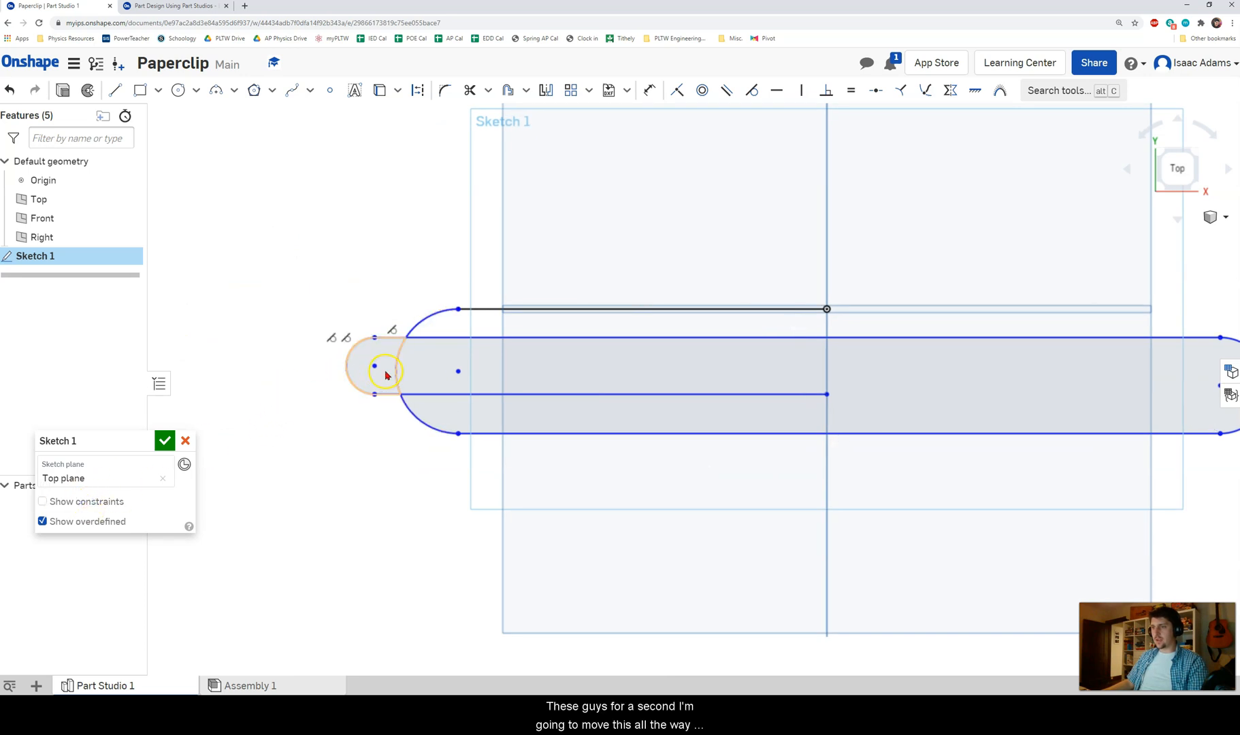
left_click_drag(374, 366, 565, 379)
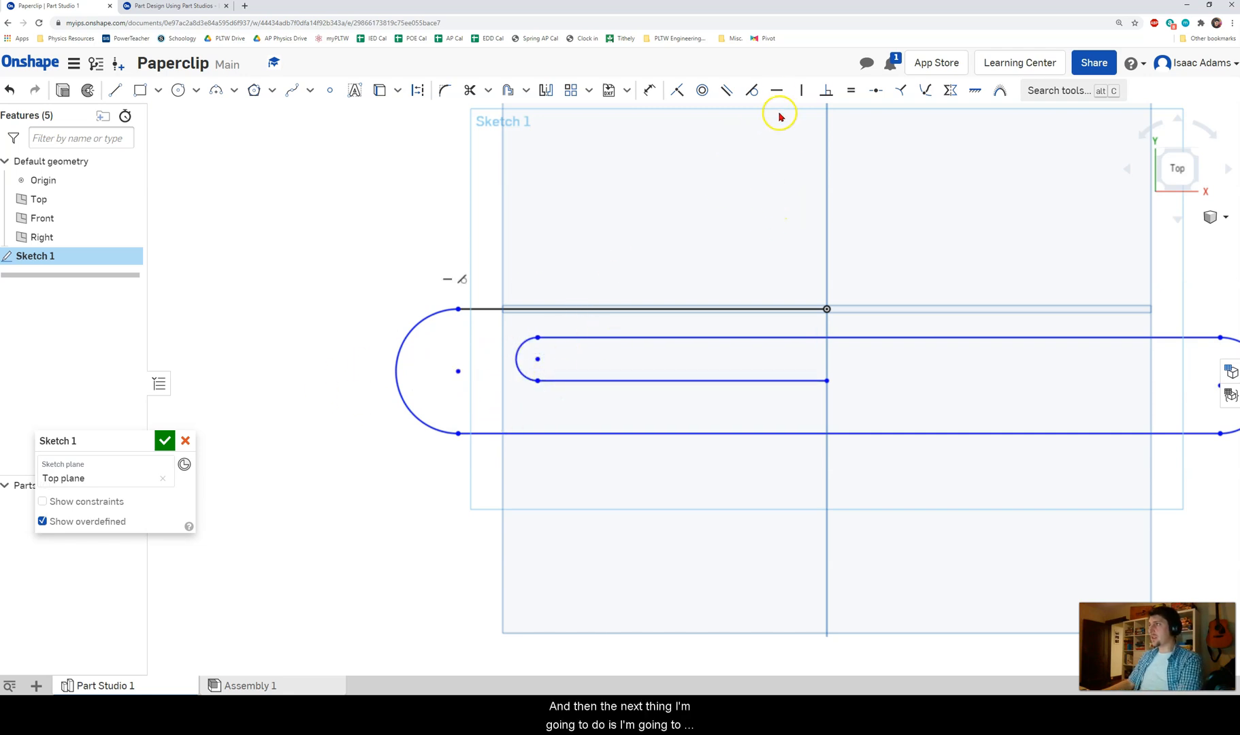
left_click(776, 89)
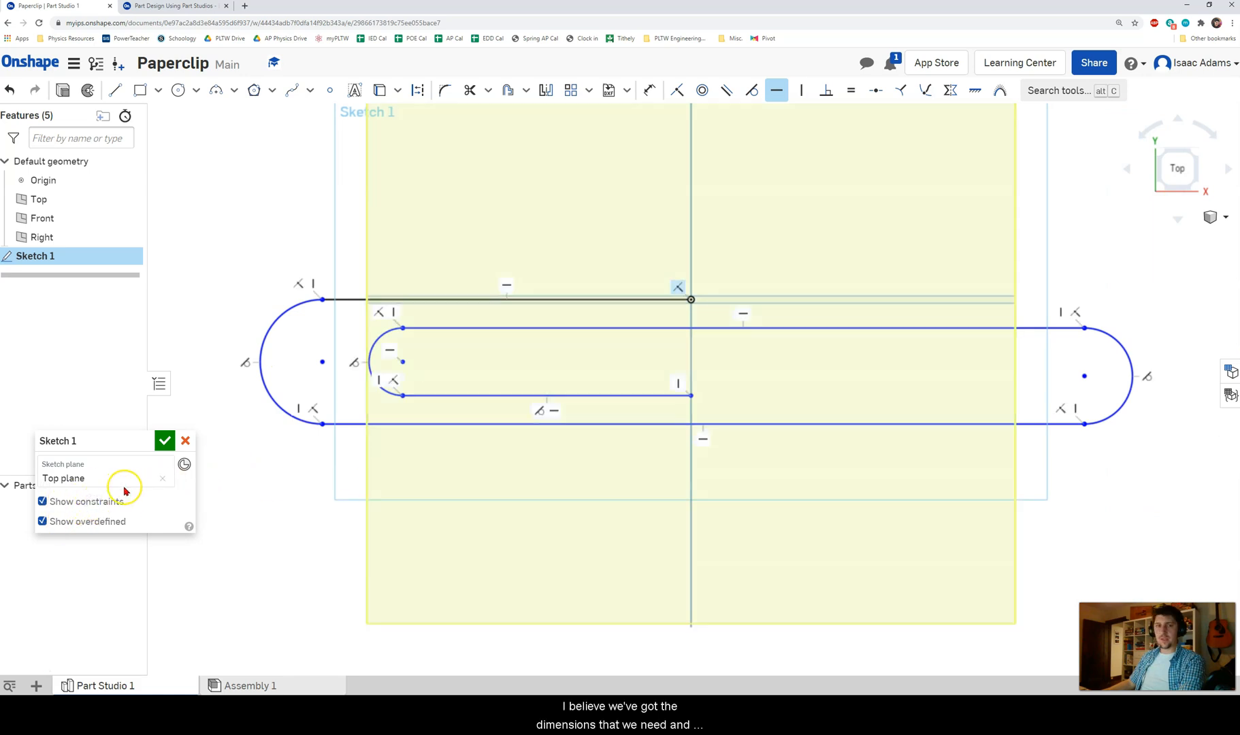
Hide constraints and dimension the path 75, 125 and 25 with an R15 end radius
left_click(41, 502)
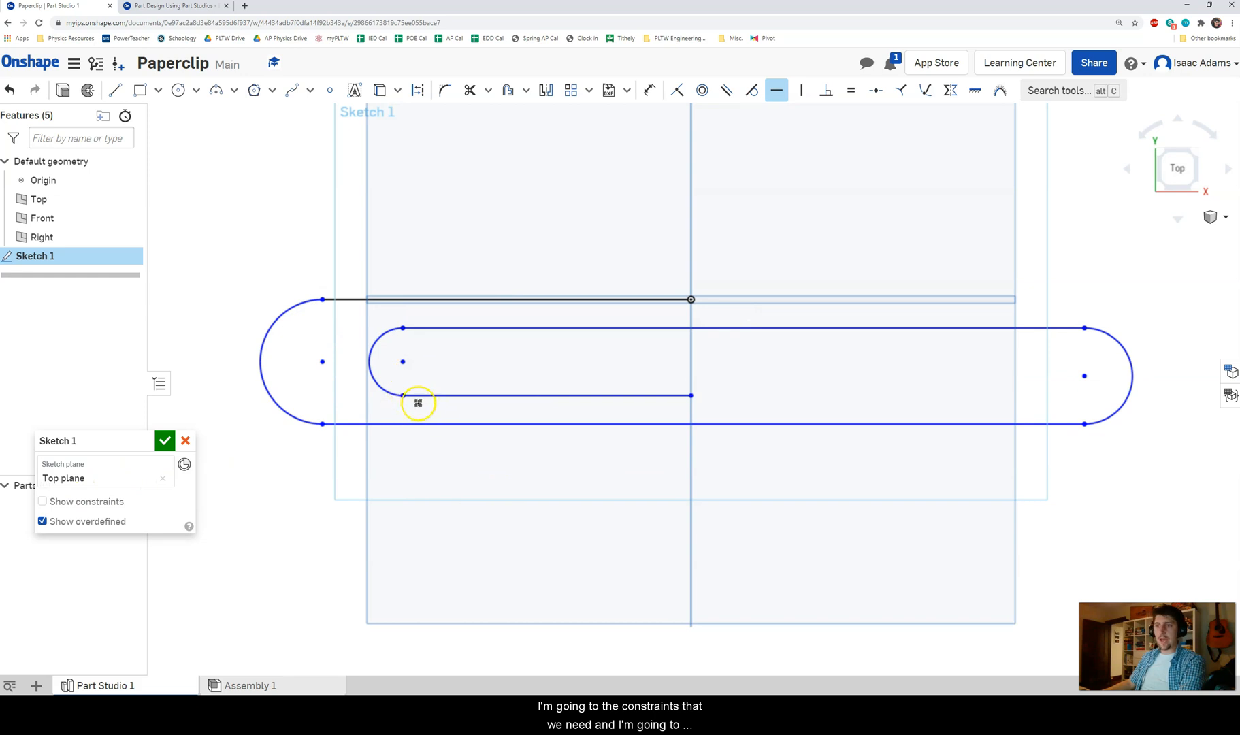
mouse_move(324, 330)
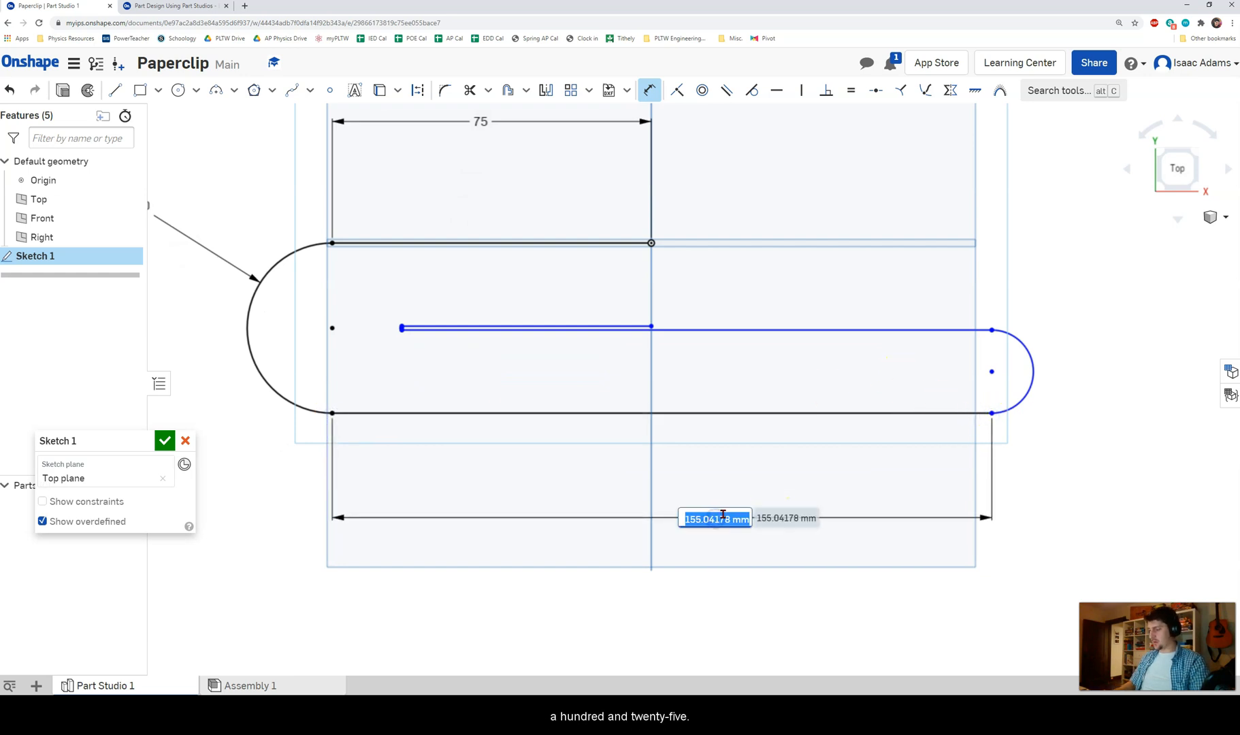
type("125")
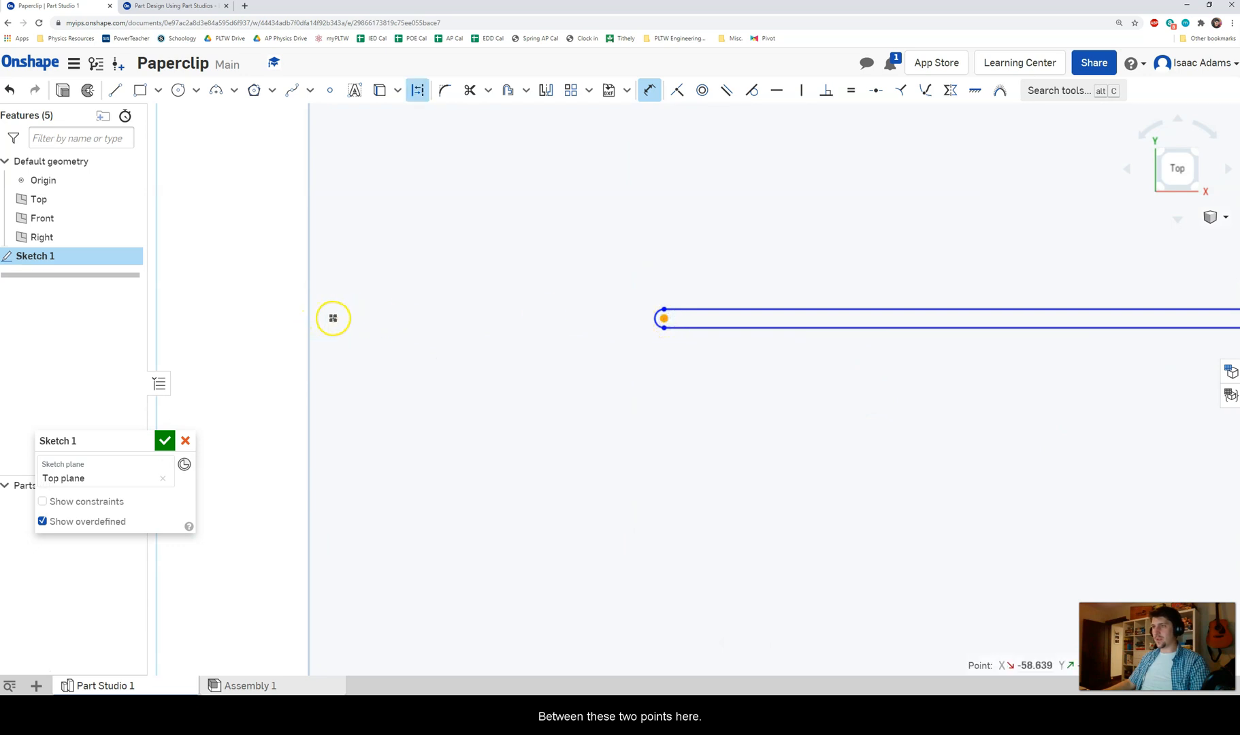
left_click(333, 317)
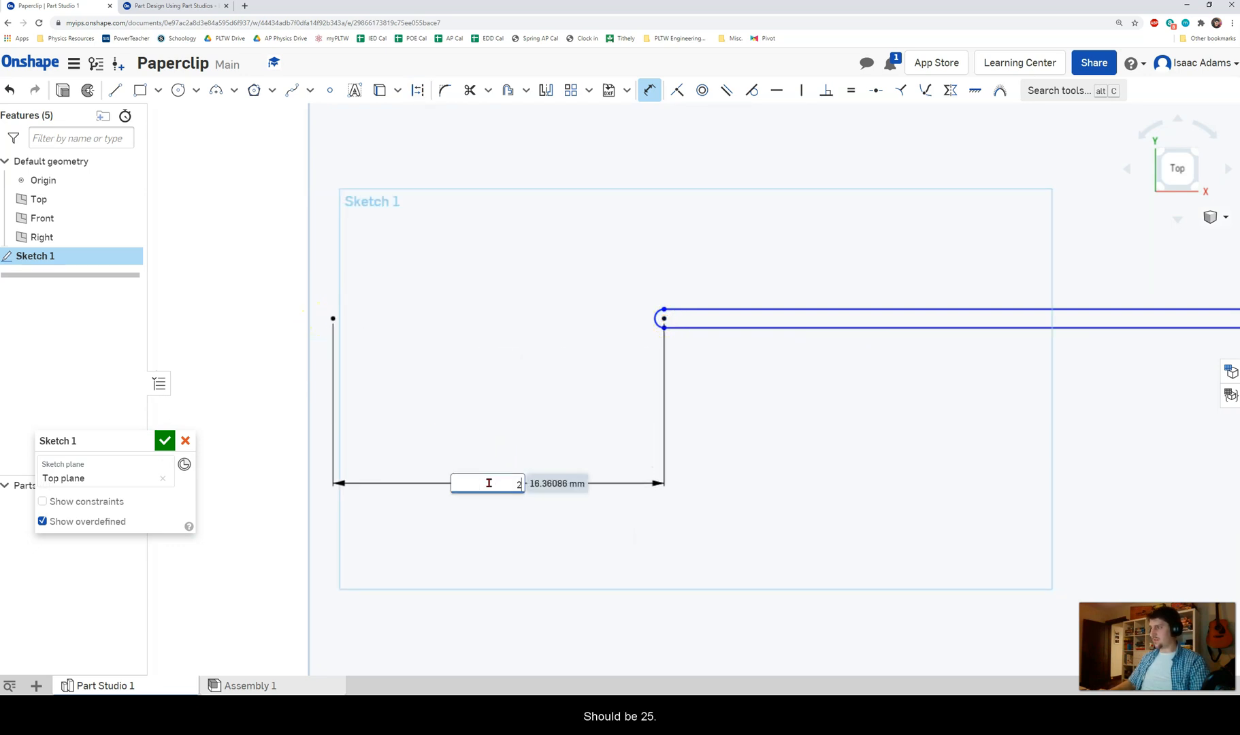
type("25")
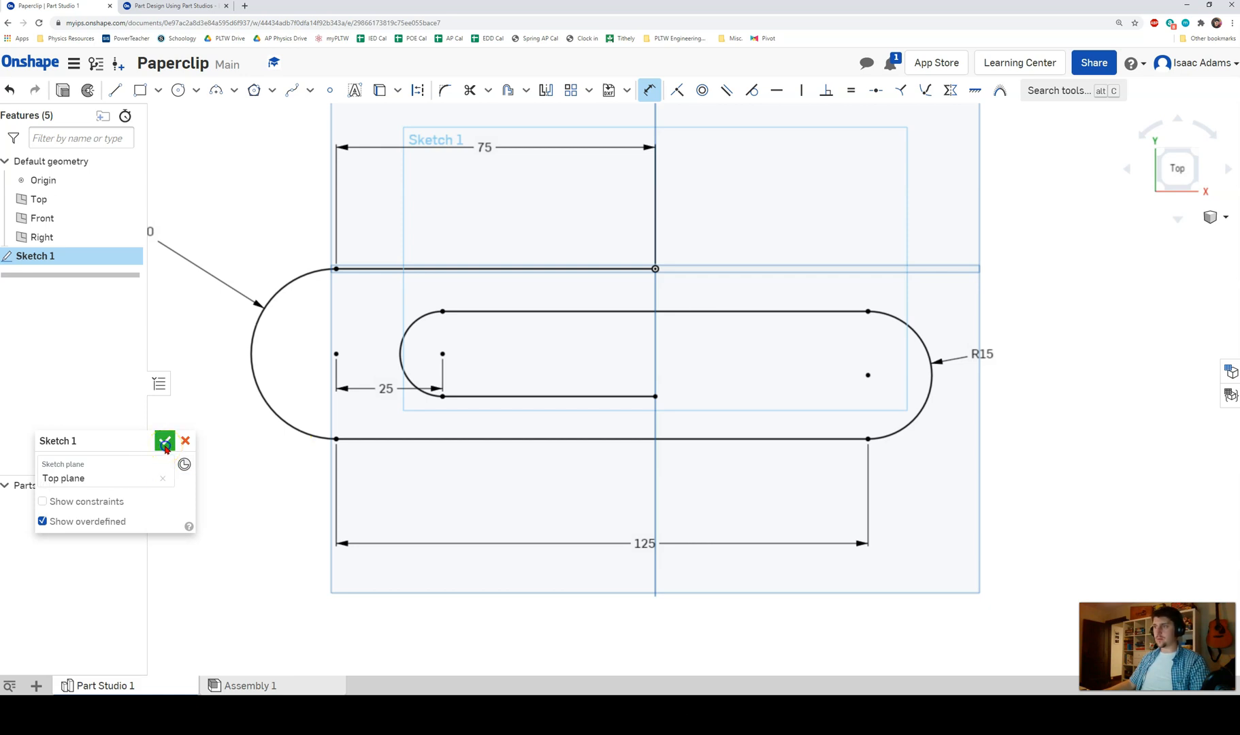
left_click(165, 441)
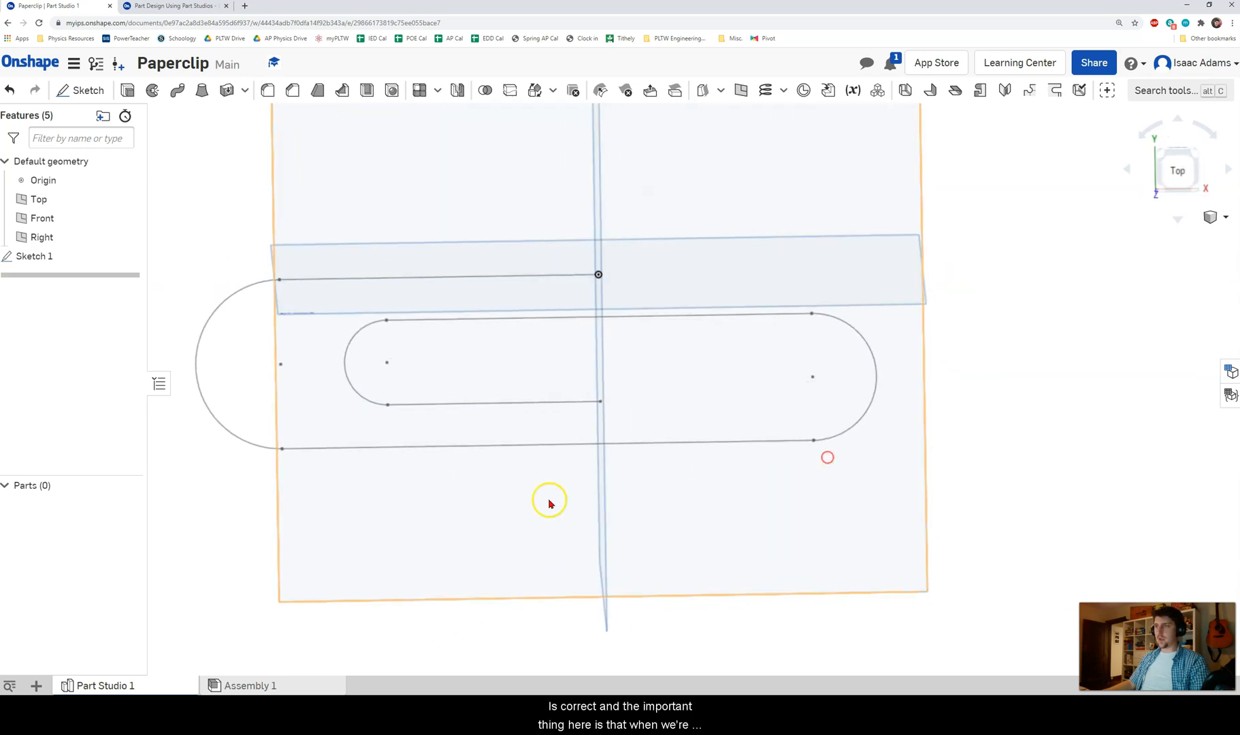
double_click(34, 256)
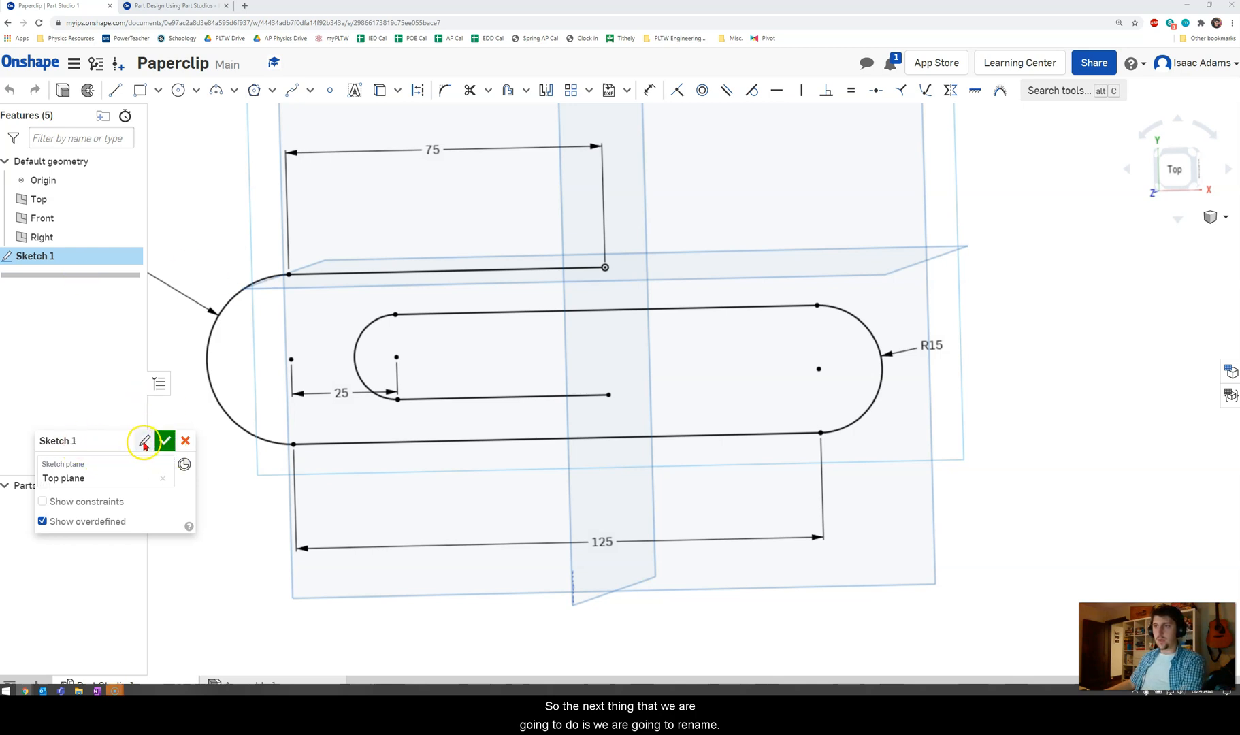
Rename the paperclip sketch to 'Path Sketch', accept it, and begin a new sketch
left_click(144, 441)
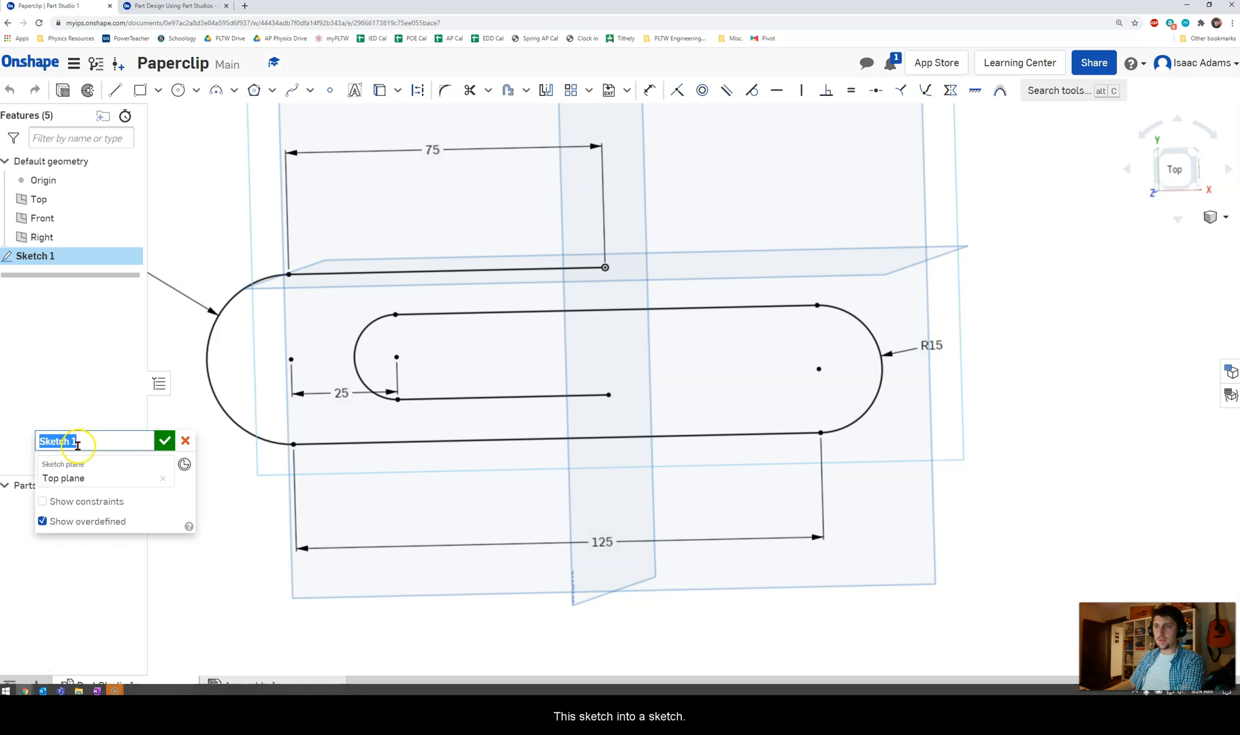
type("Path S")
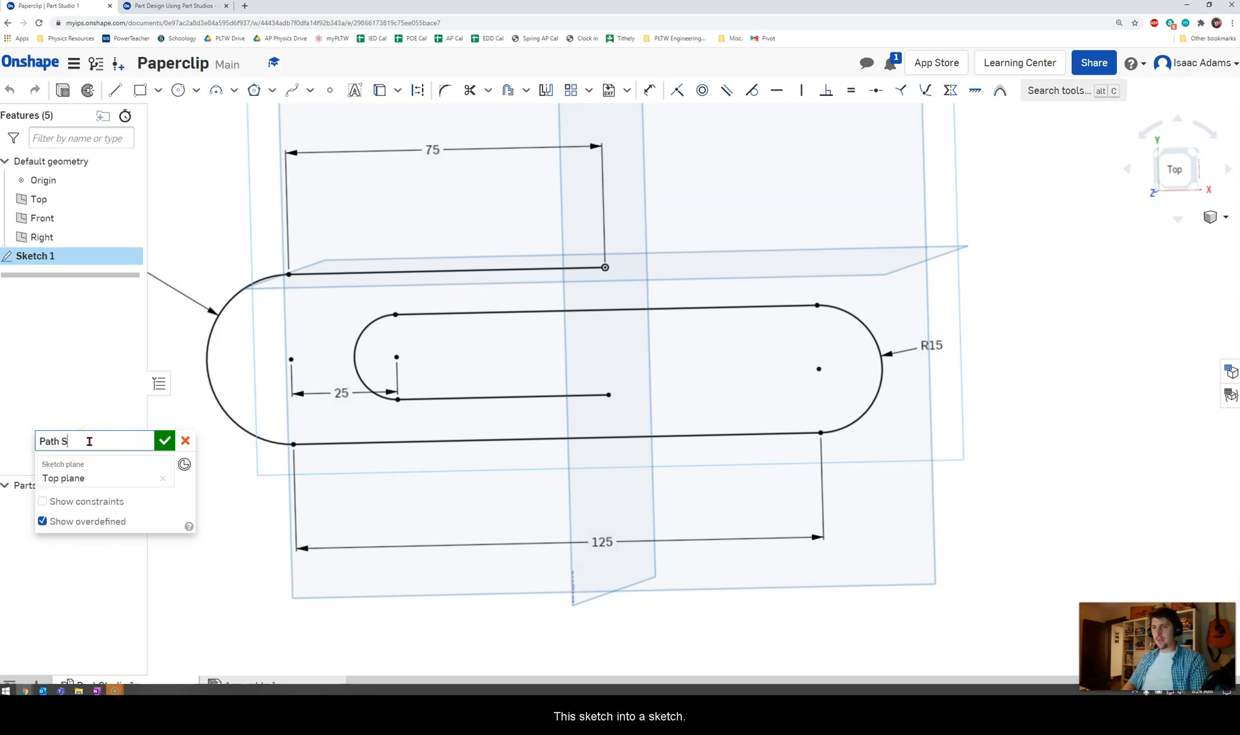
left_click(164, 440)
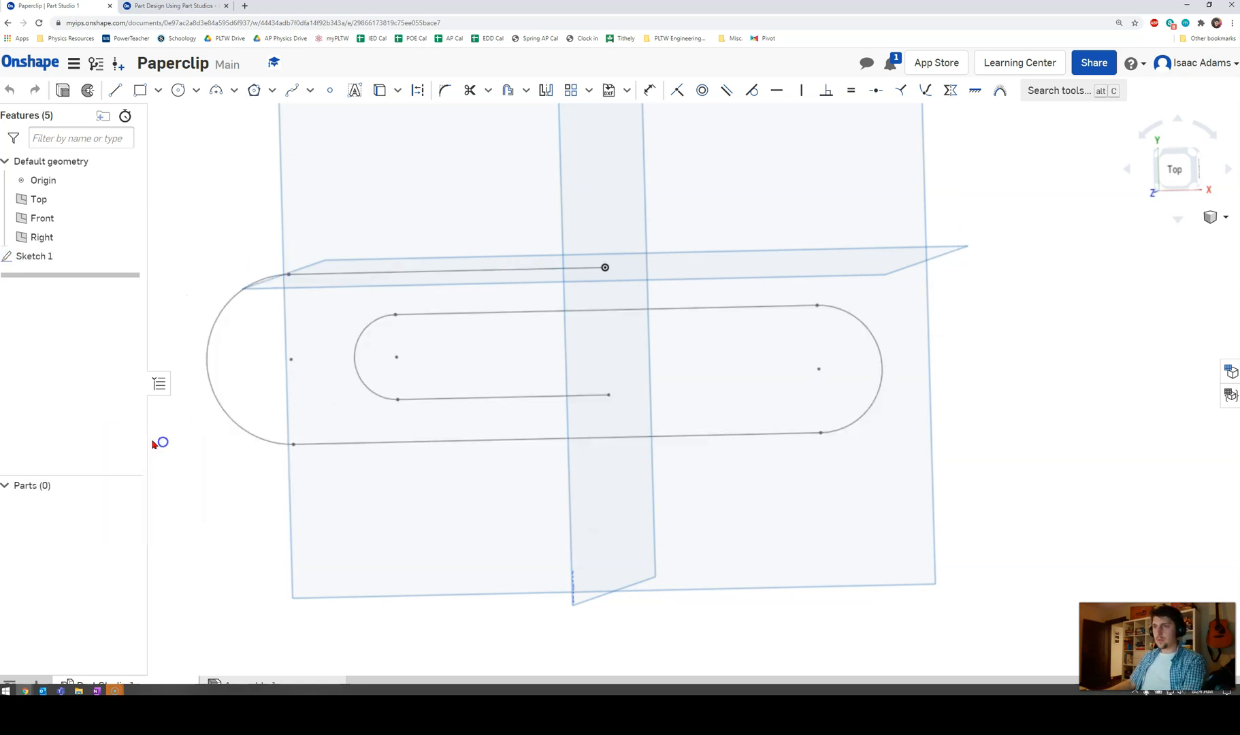
left_click(34, 256)
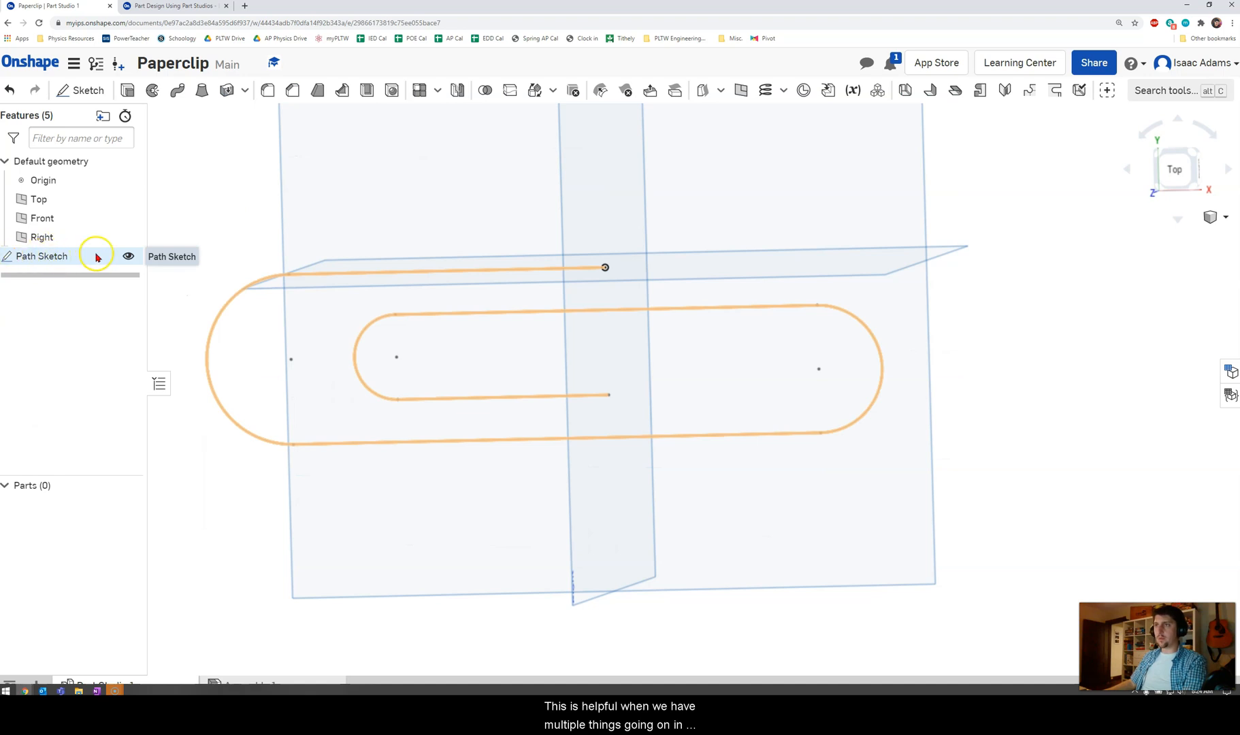
left_click(128, 256)
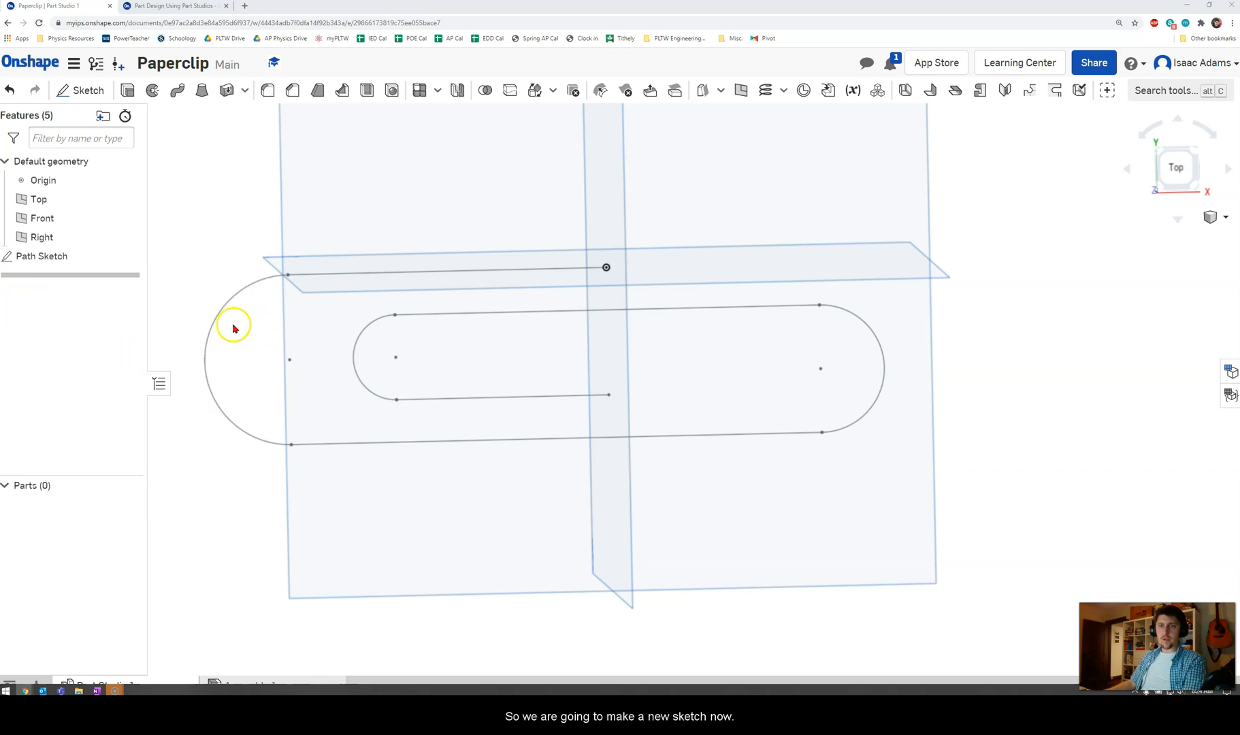
mouse_move(1150, 167)
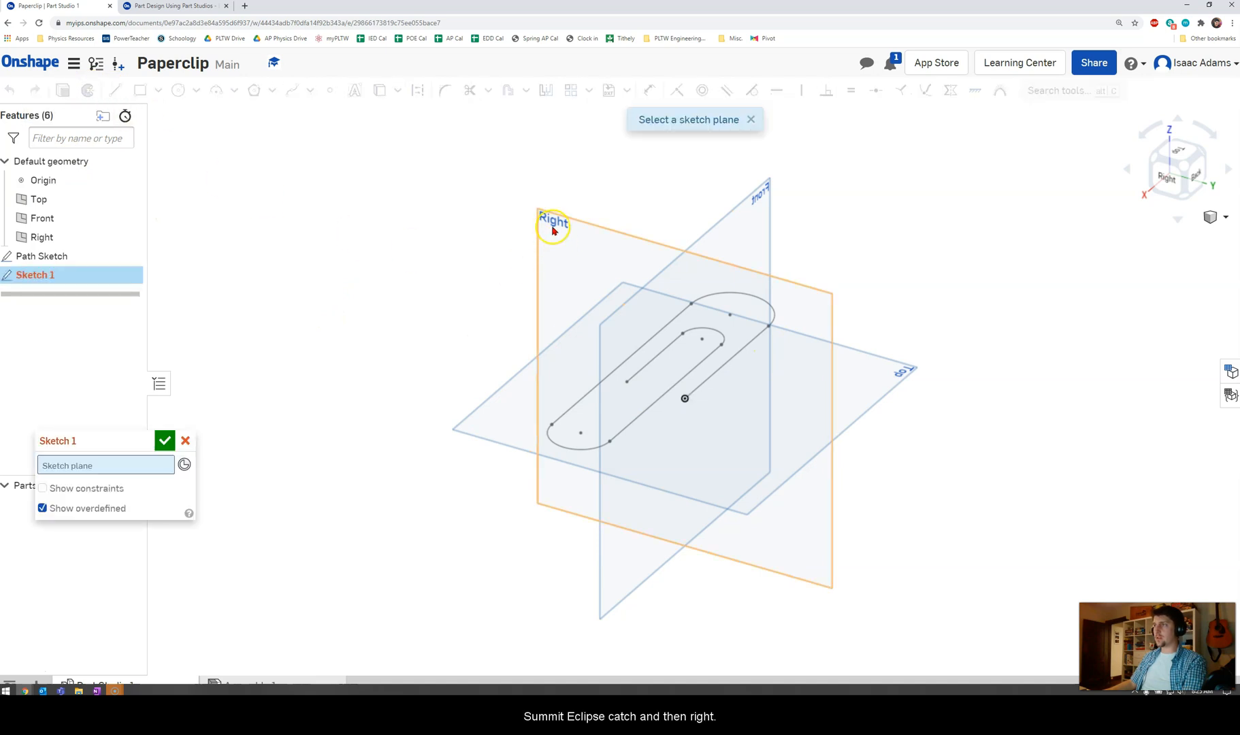
Draw a Ø5 circle on the Right plane centred on the path end, named 'Profile Sketch'
left_click(553, 219)
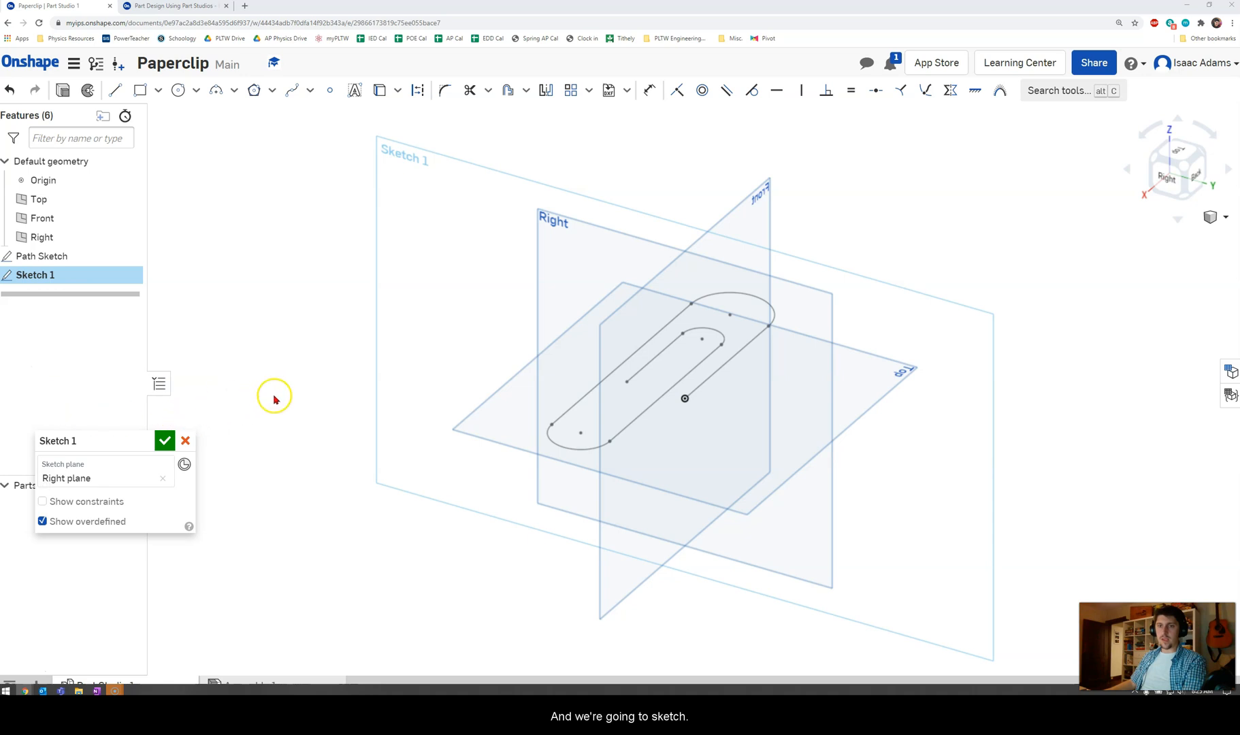
mouse_move(362, 404)
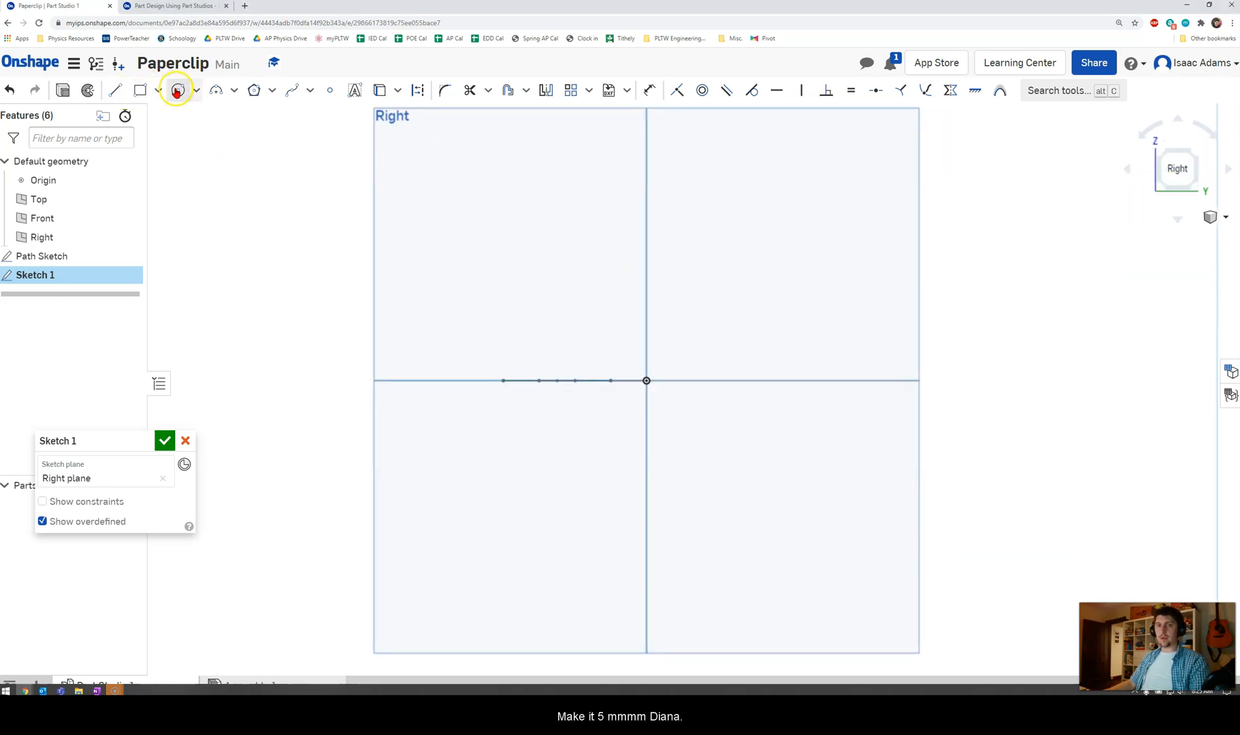
left_click(179, 90)
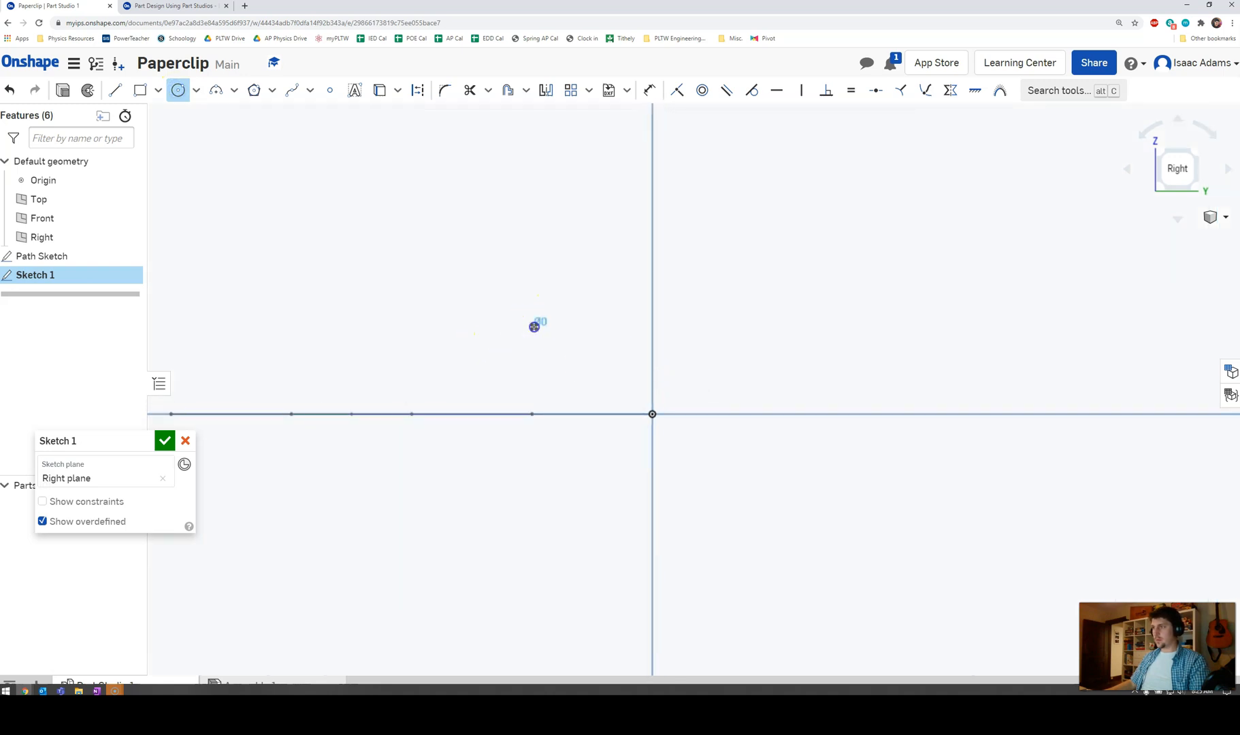
left_click_drag(534, 326, 568, 257)
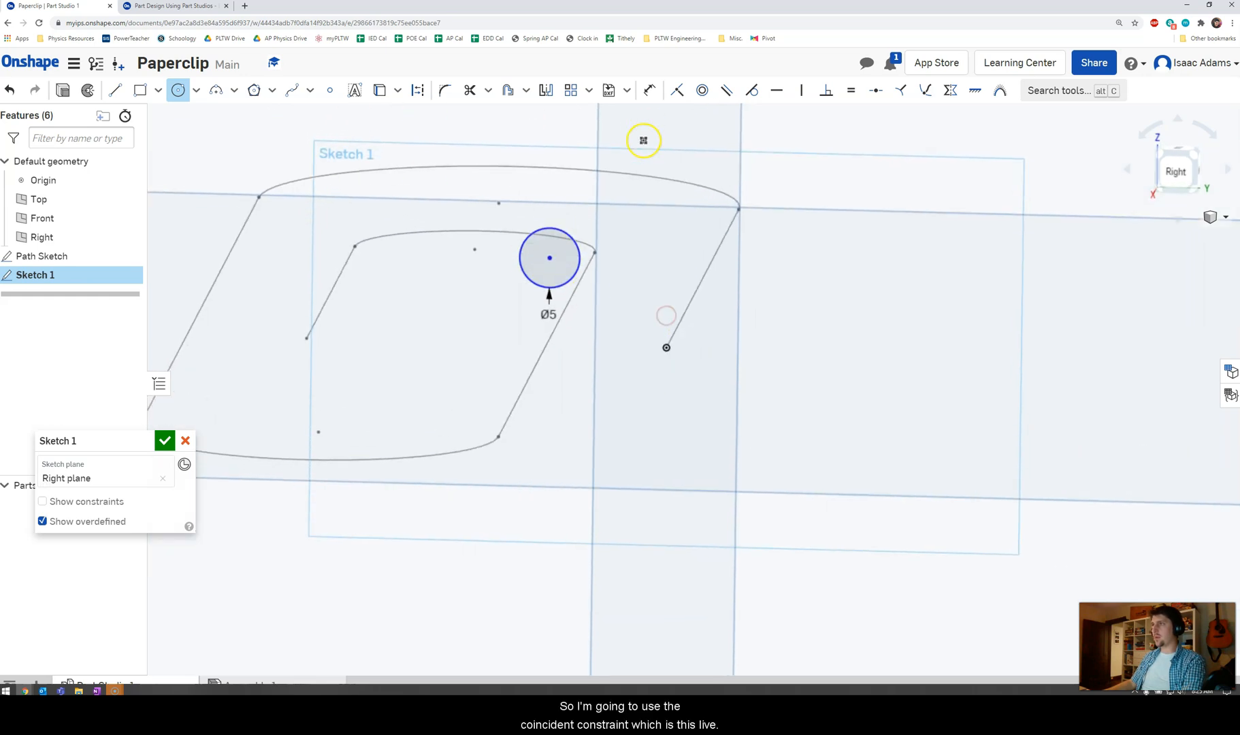
mouse_move(661, 91)
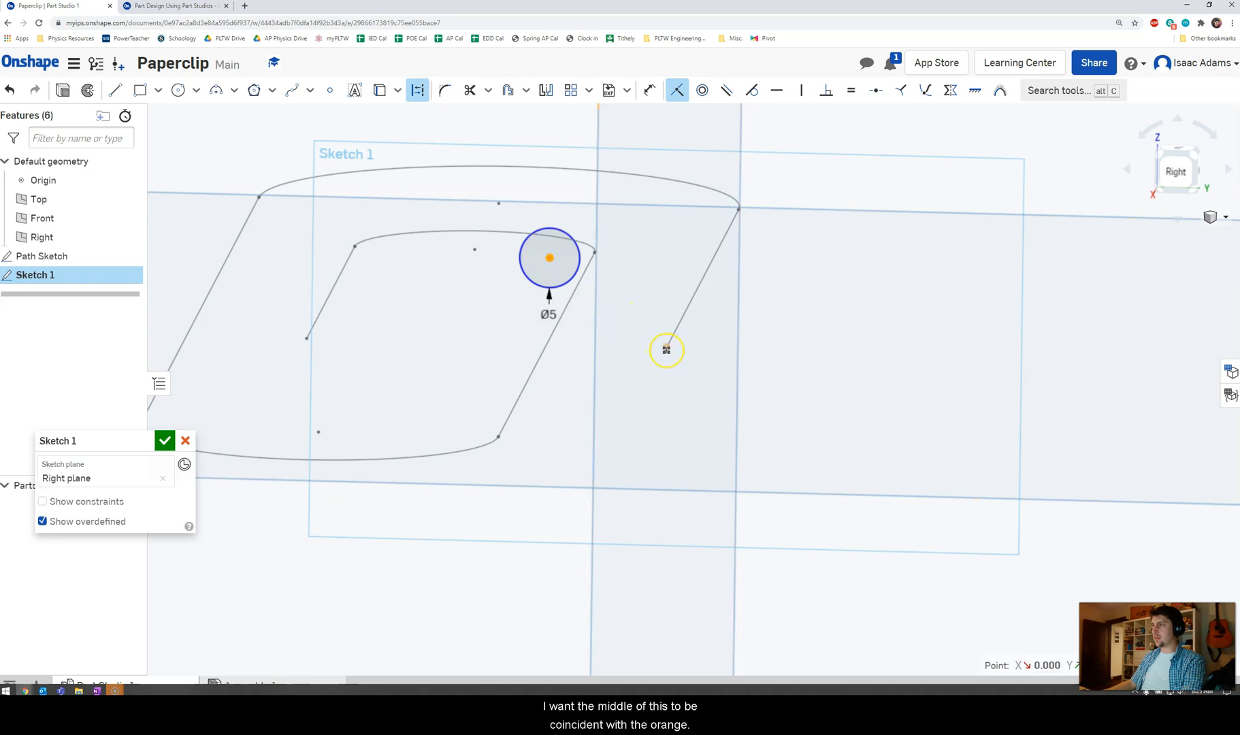
left_click(665, 350)
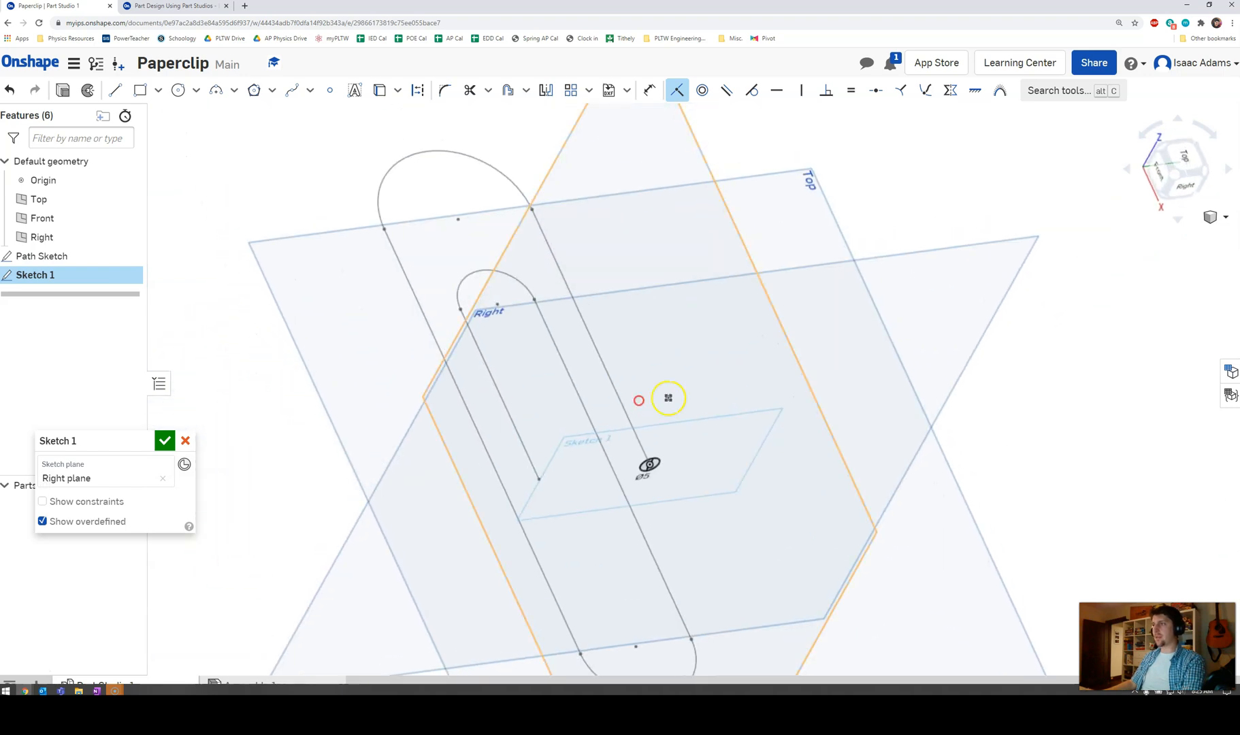
left_click_drag(668, 398, 625, 409)
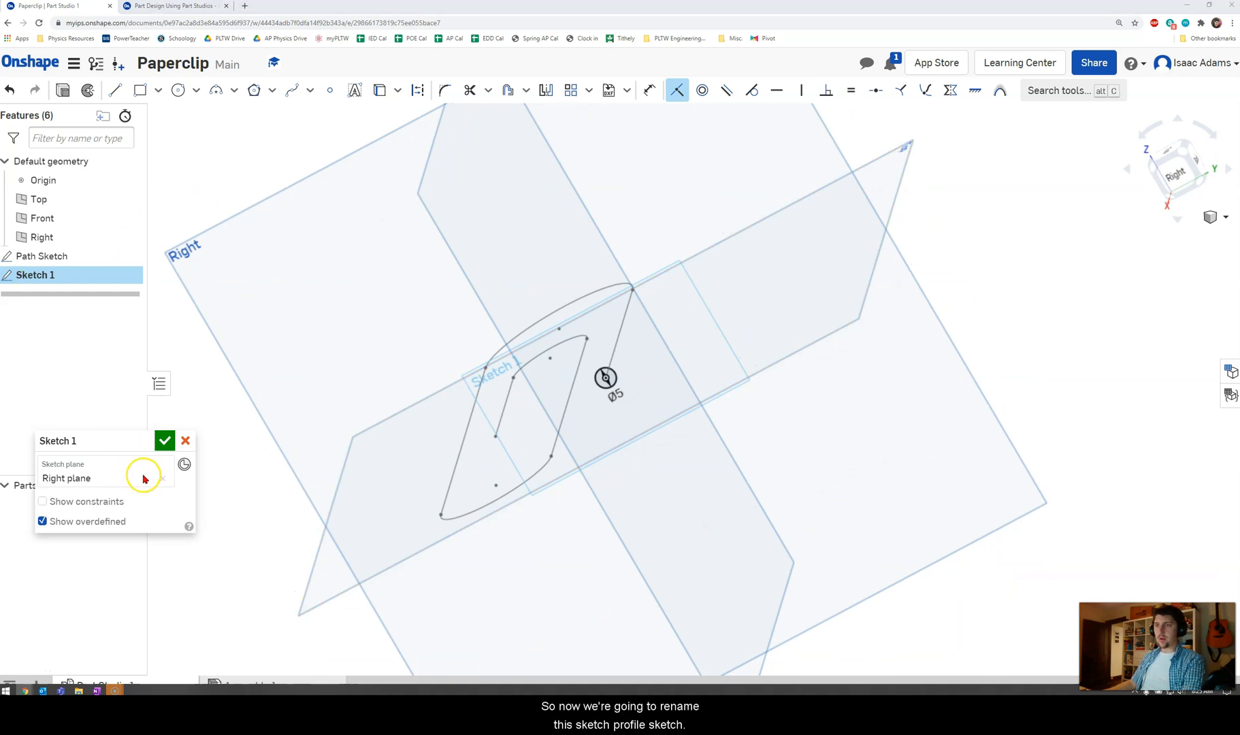
type("Profile")
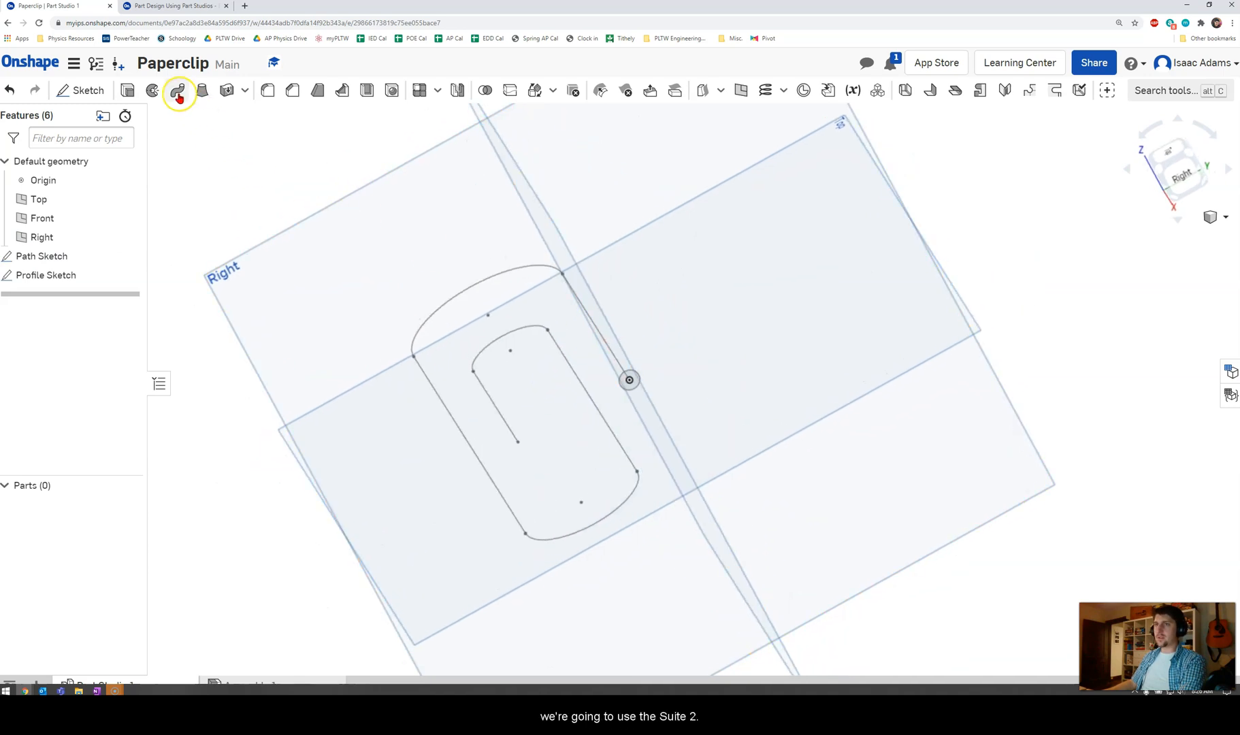
mouse_move(178, 90)
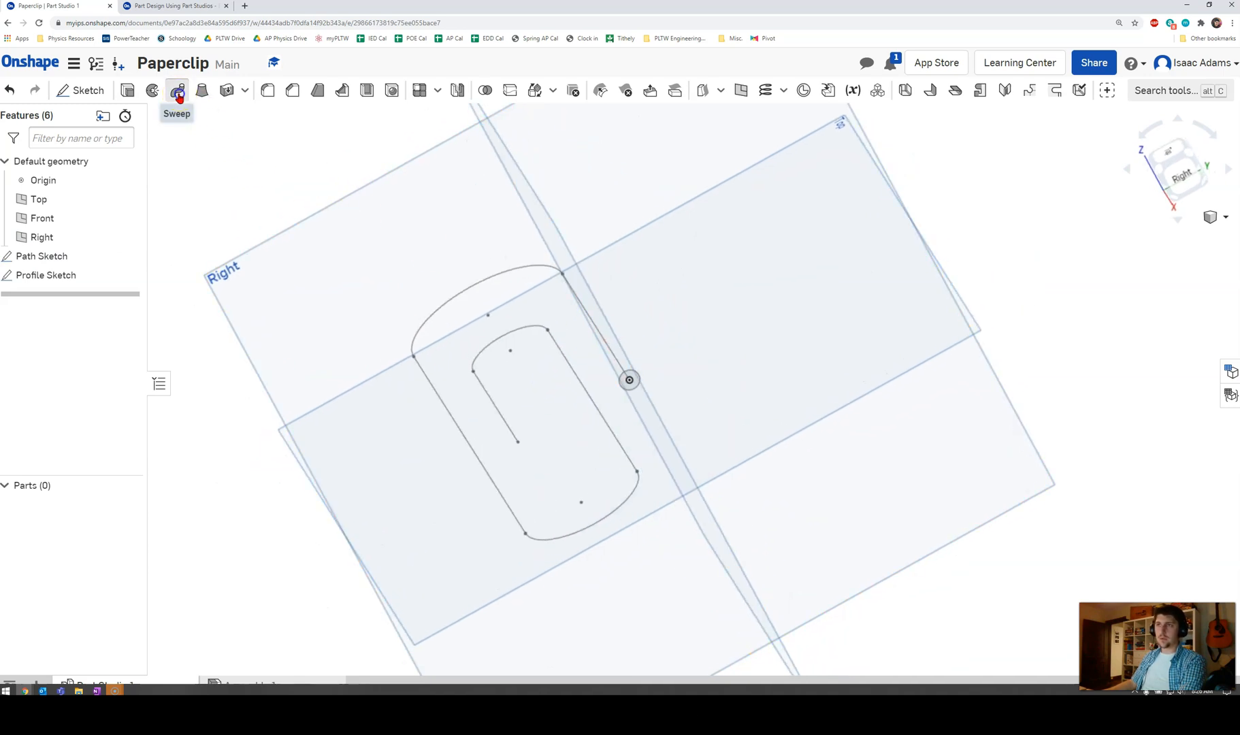
Sweep the 5 mm circle profile along the paperclip path edges into Part 1
left_click(179, 91)
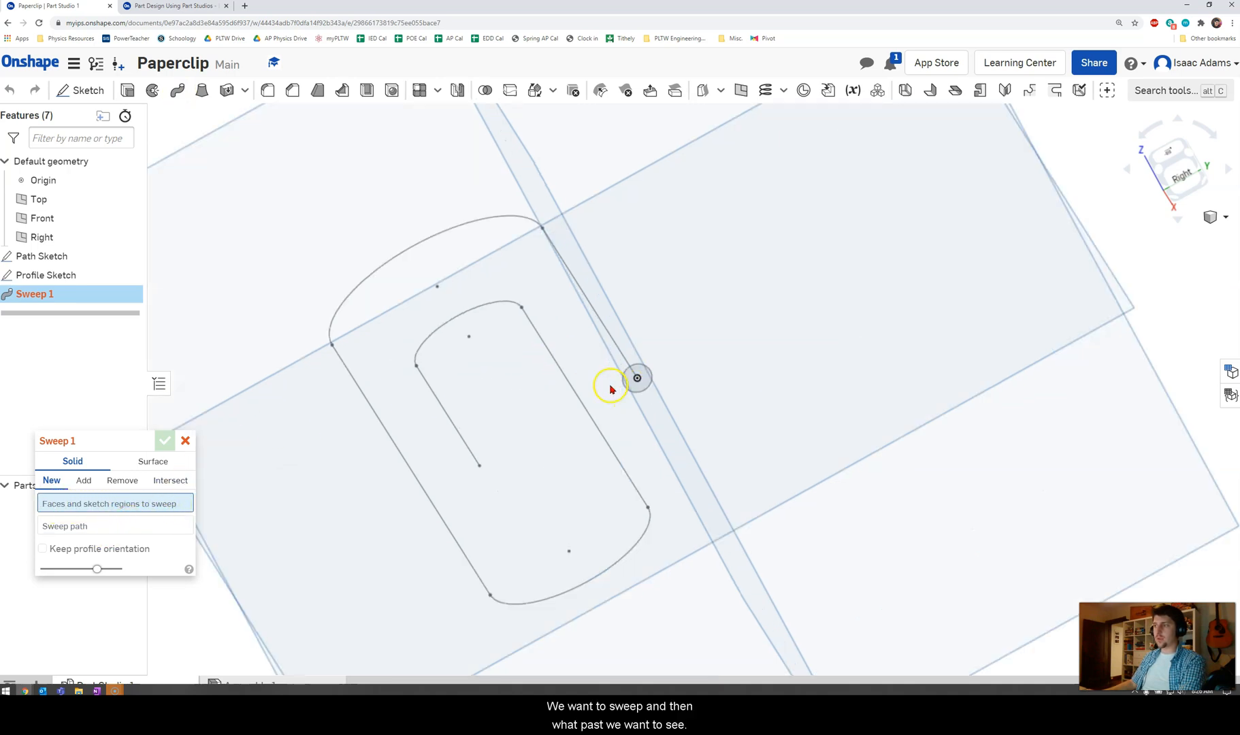
left_click(638, 378)
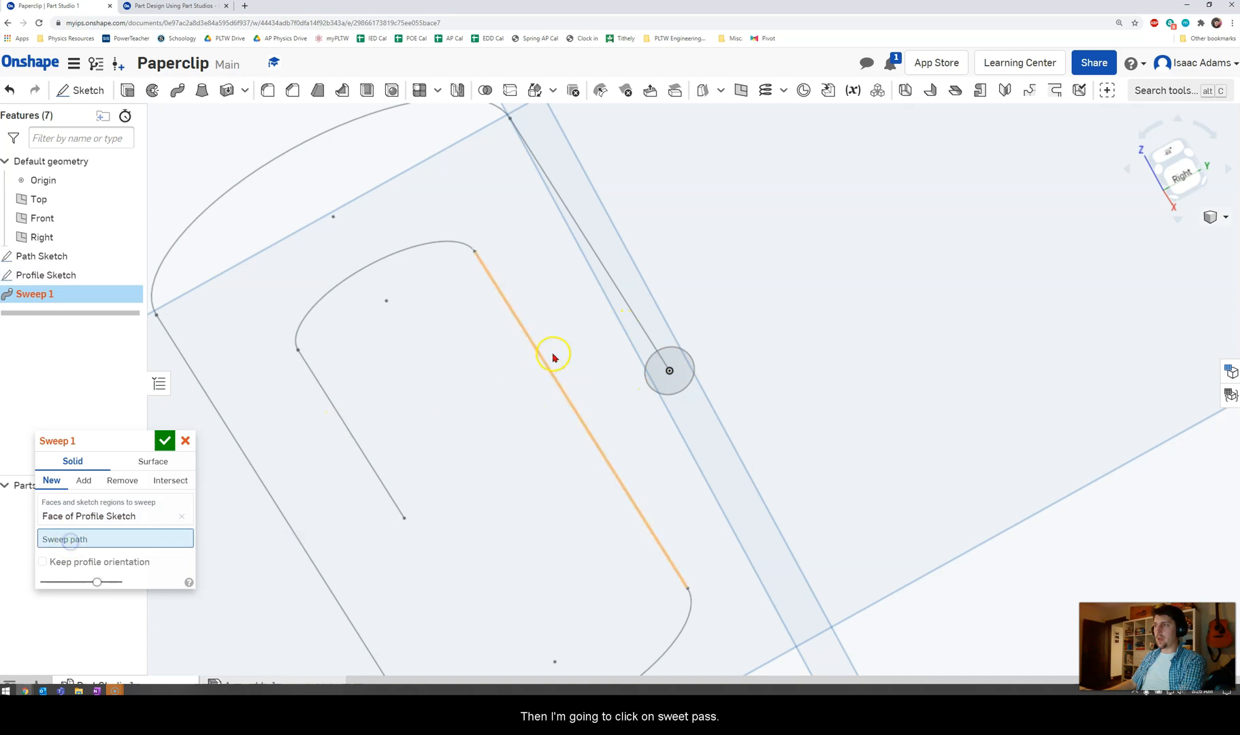
left_click(552, 358)
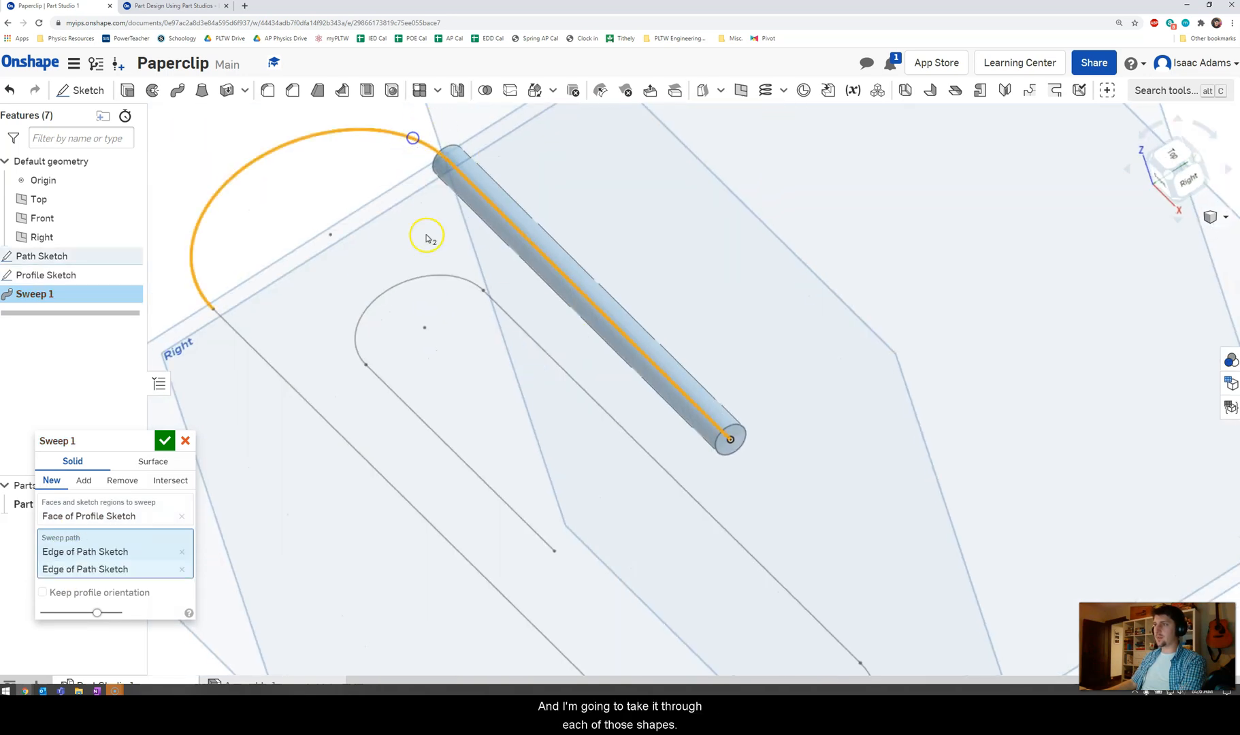
left_click(475, 275)
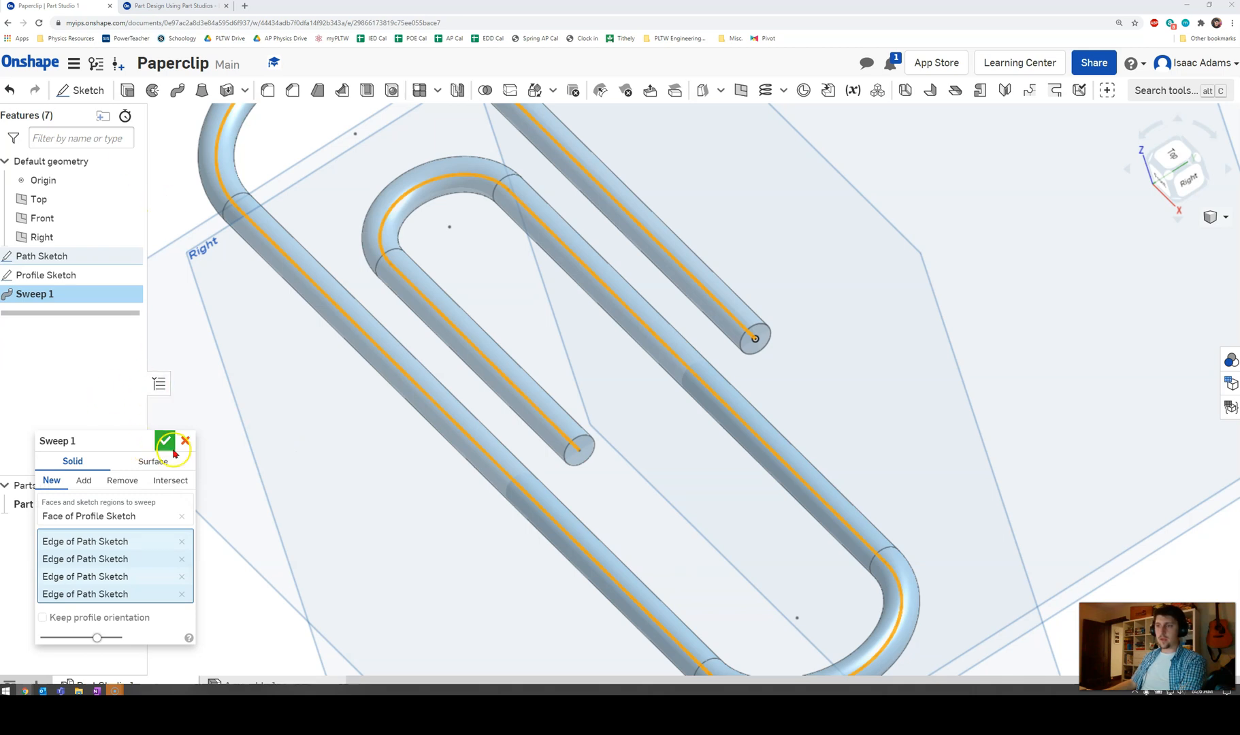
left_click(165, 441)
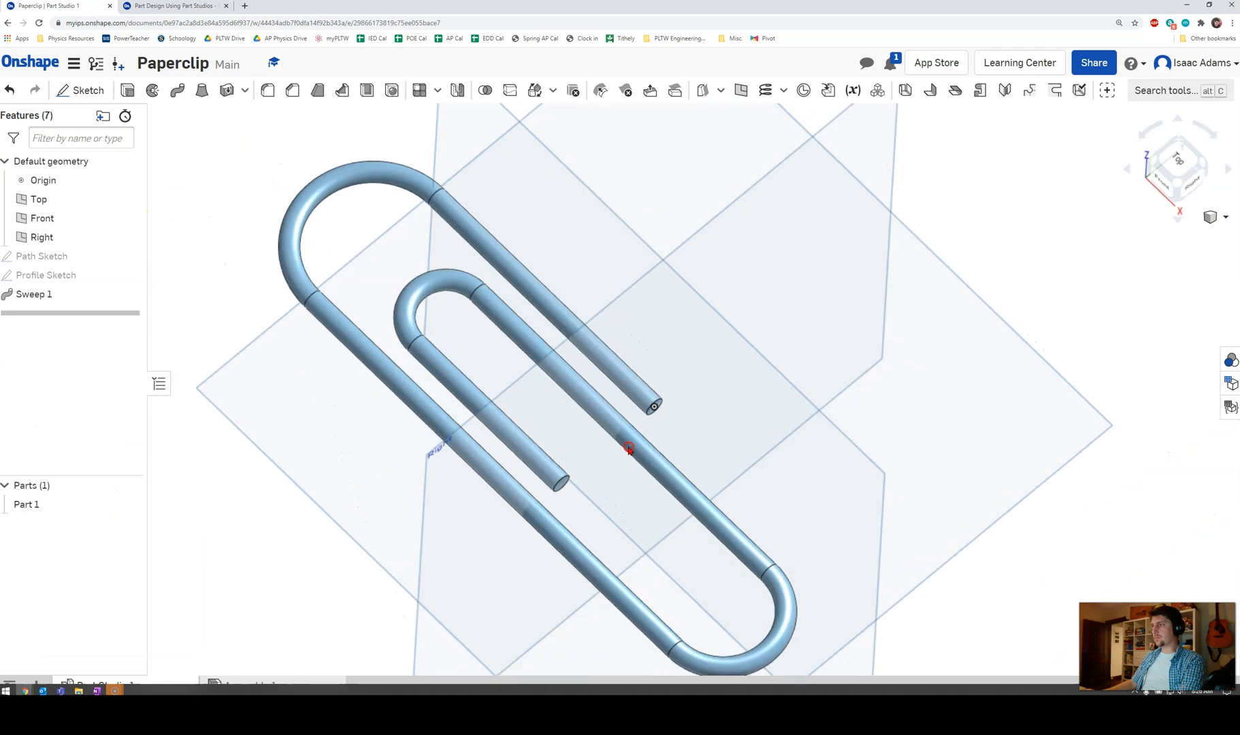
Rename Part 1 to 'Paperclip' from its right-click menu
left_click(26, 504)
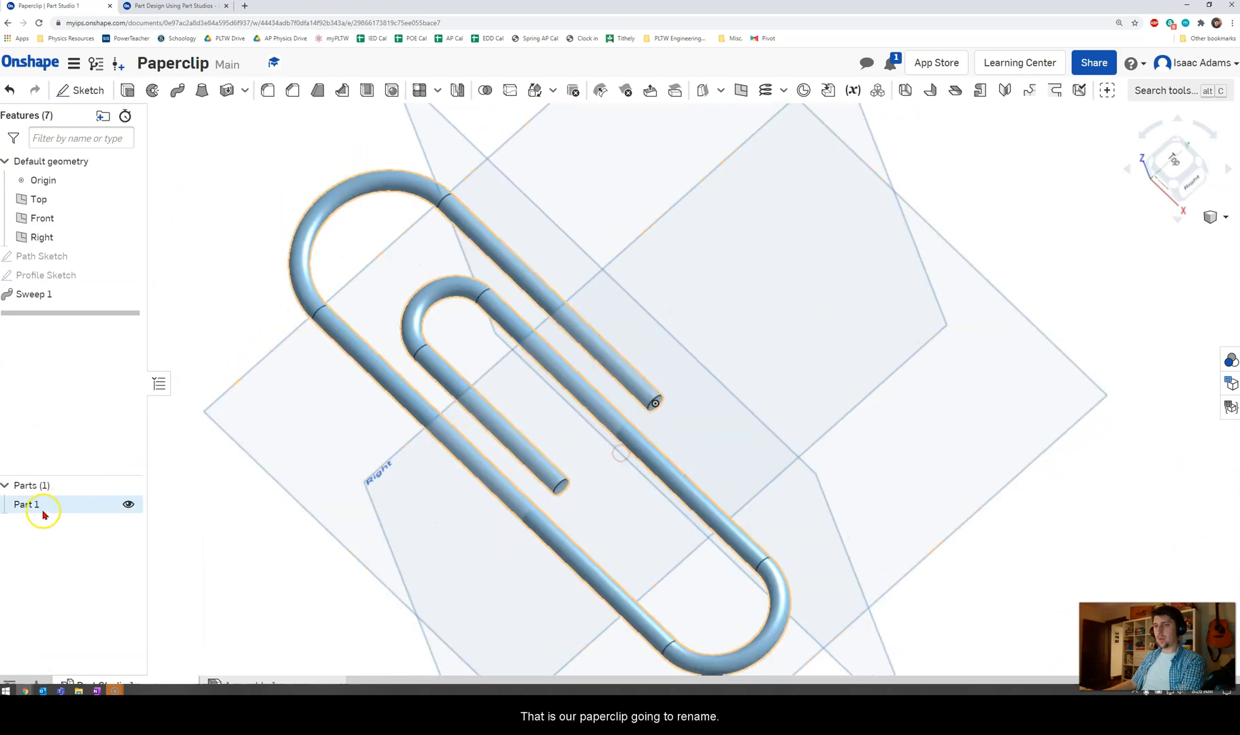
right_click(30, 504)
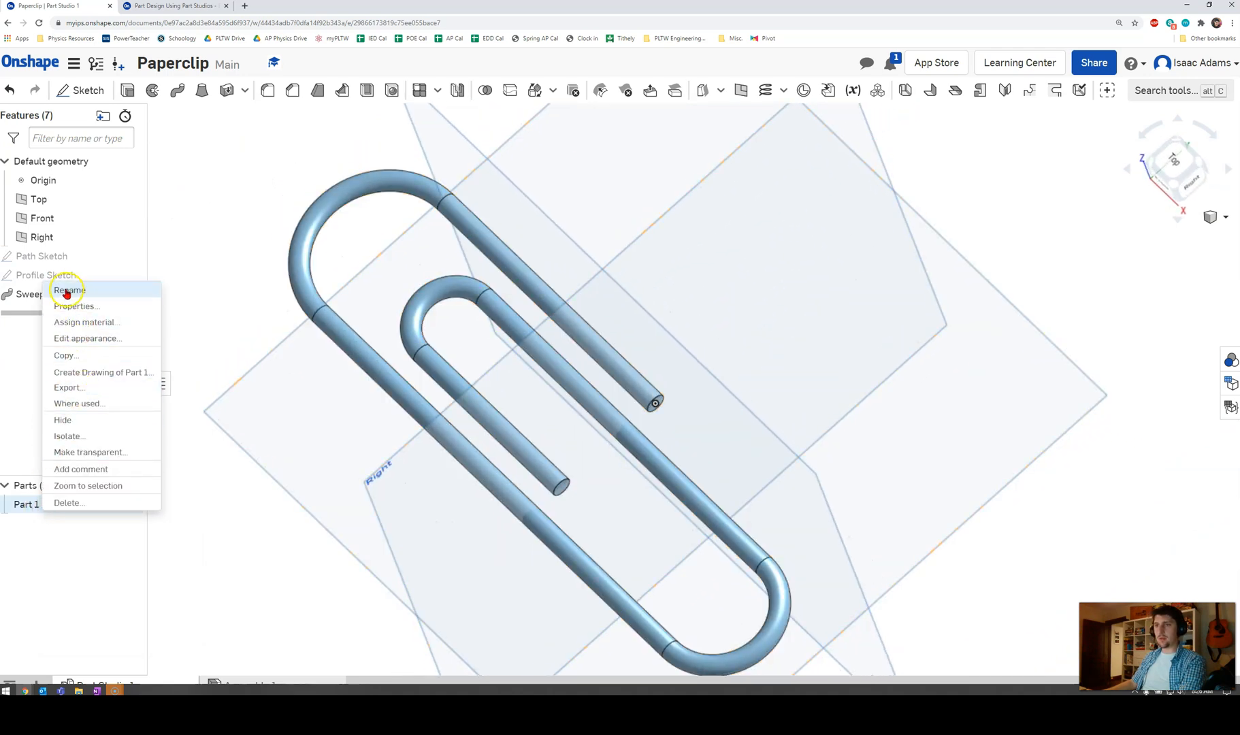
left_click(66, 290)
type("Paperlc")
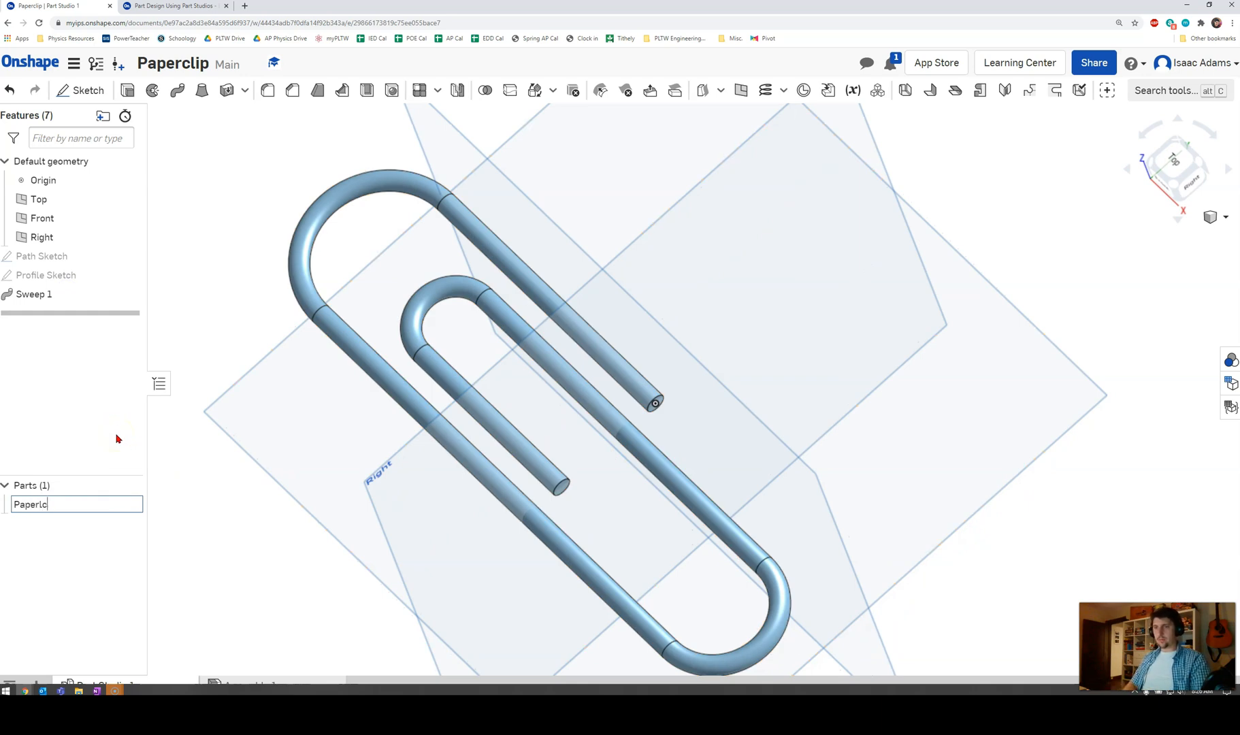
type("ip")
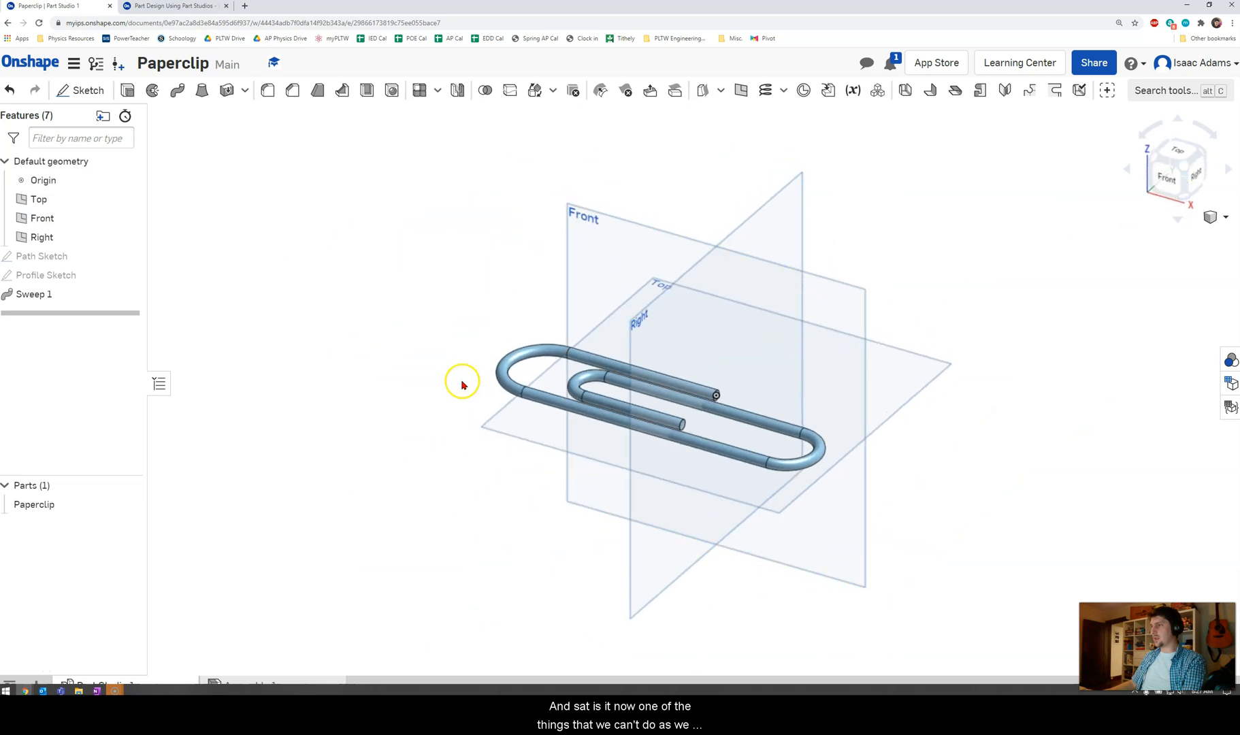
Assign Aluminum - 1060 as the Paperclip part's material, found by searching 'Alum'
right_click(32, 504)
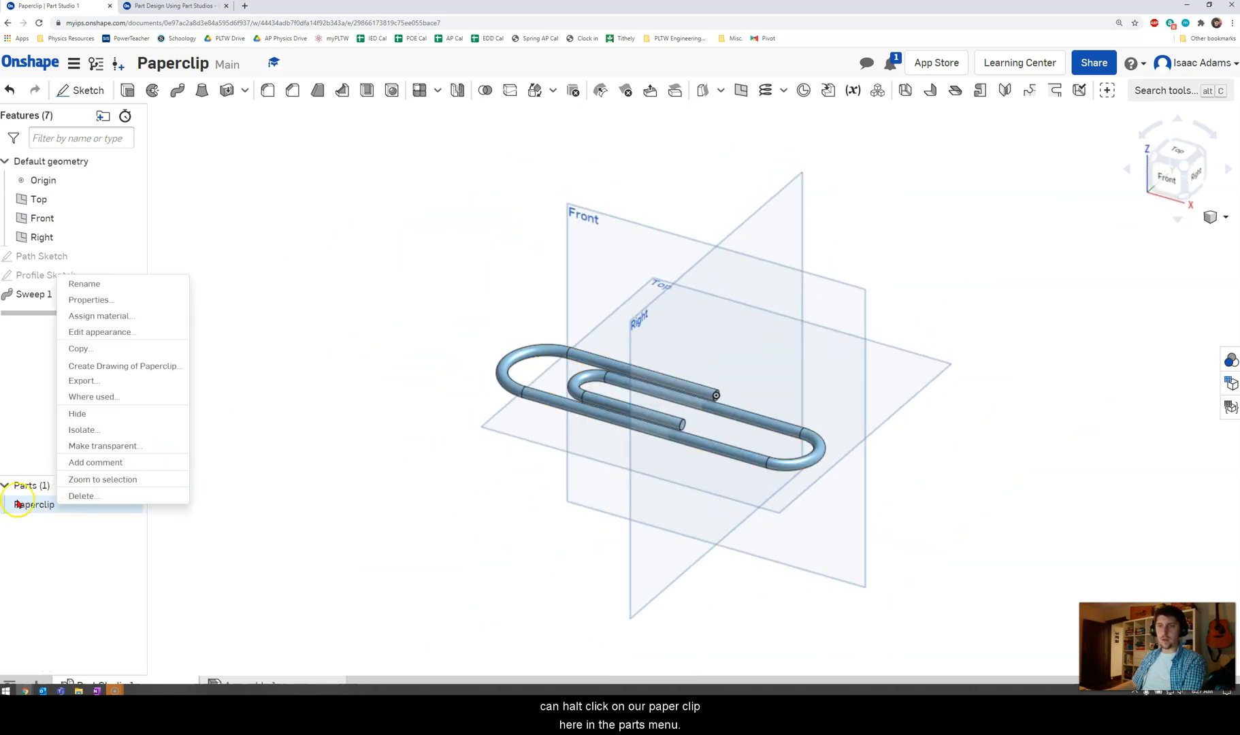
mouse_move(106, 321)
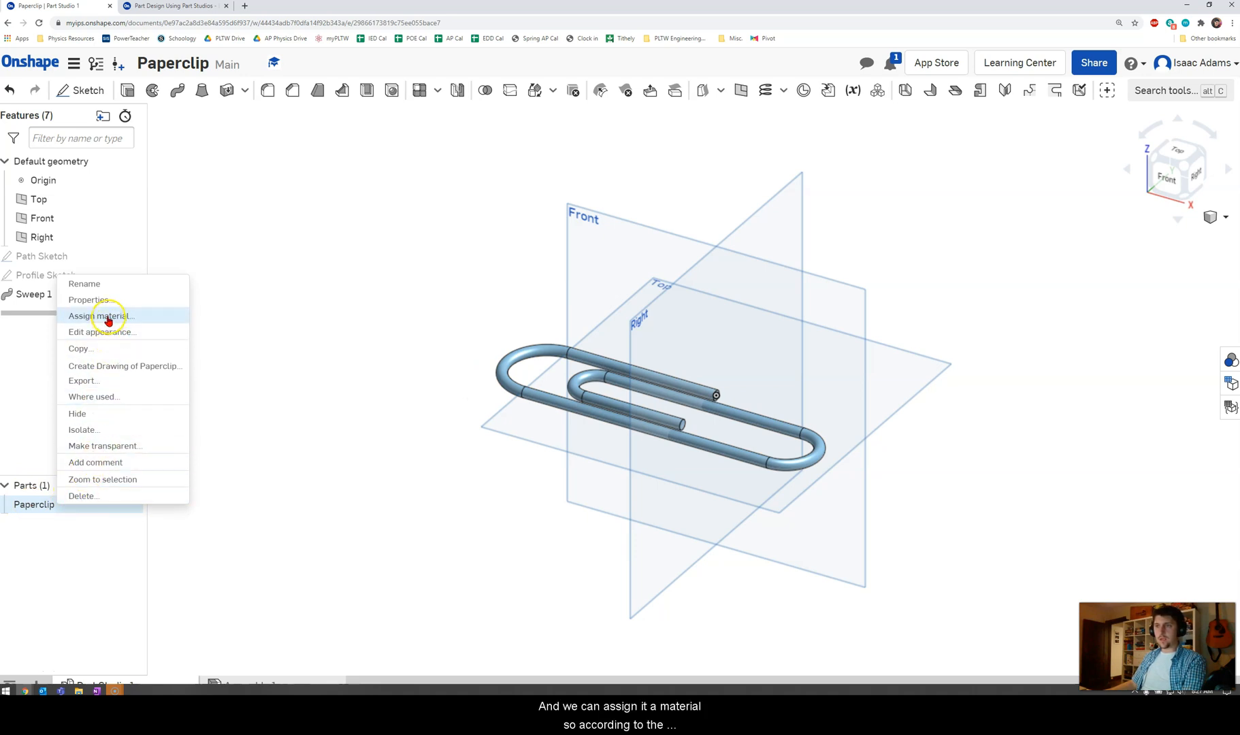
left_click(101, 316)
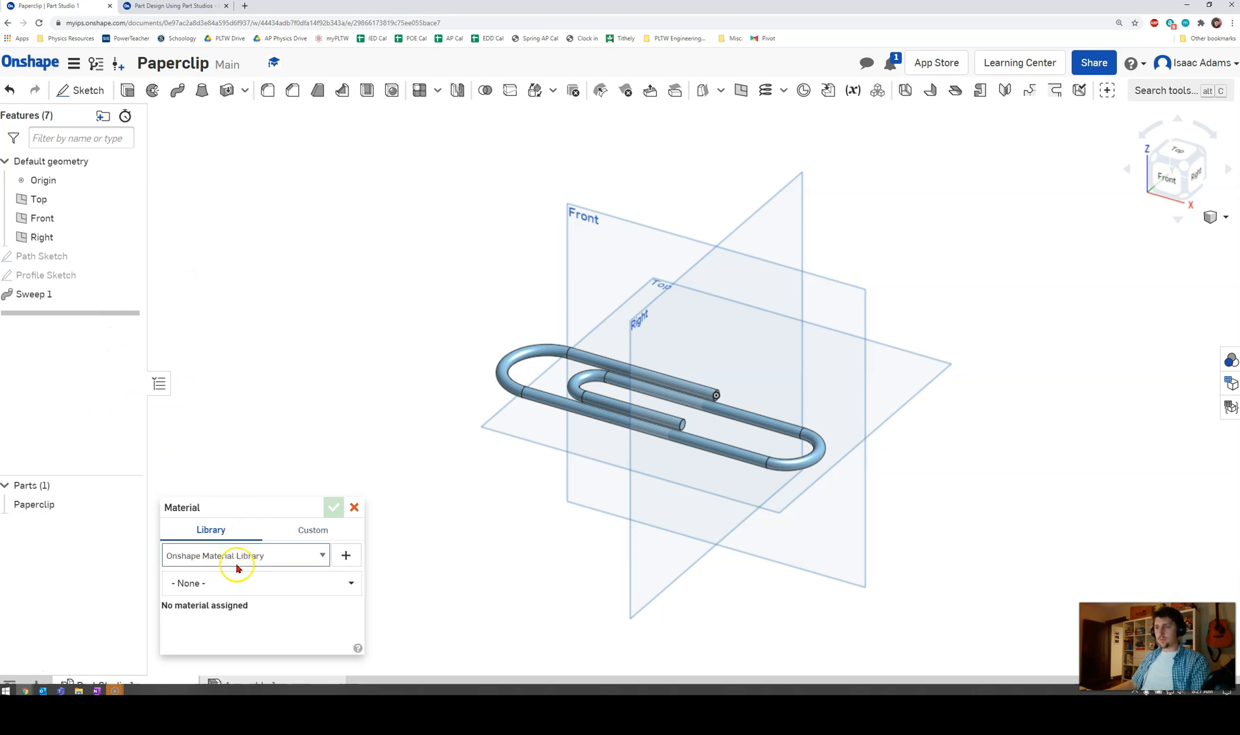
left_click(261, 583)
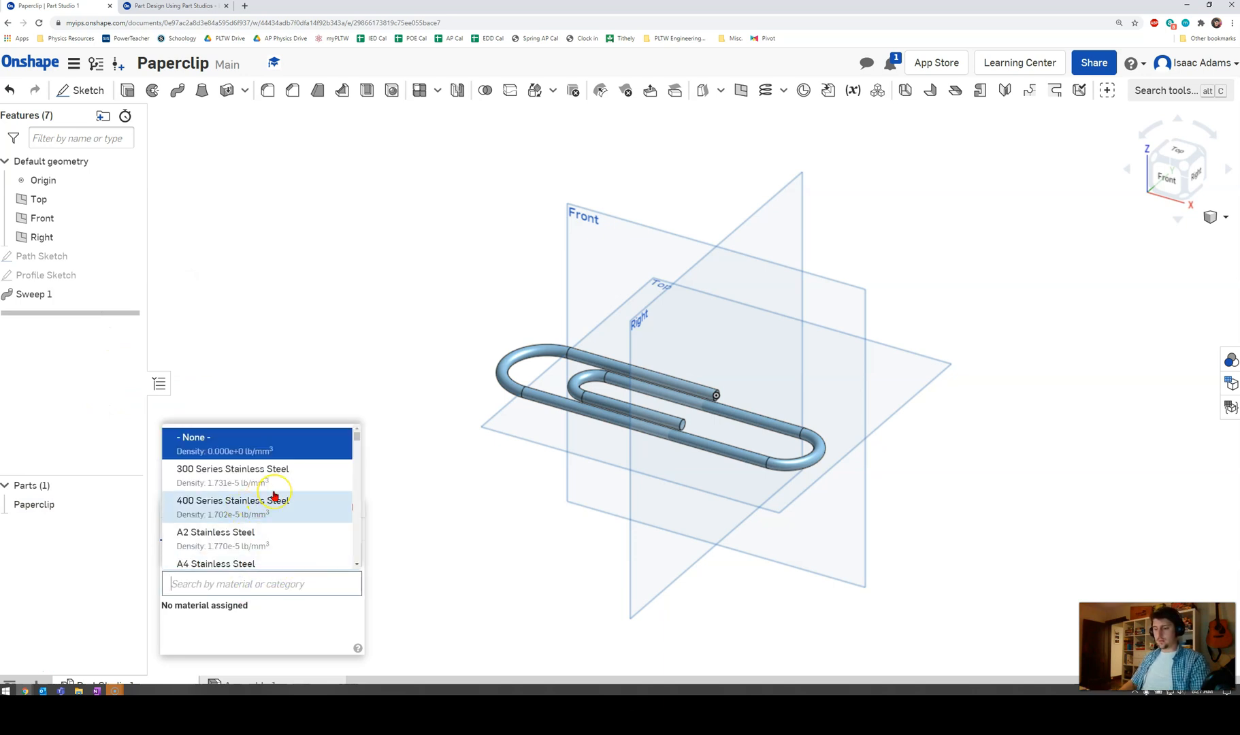
type("Alum")
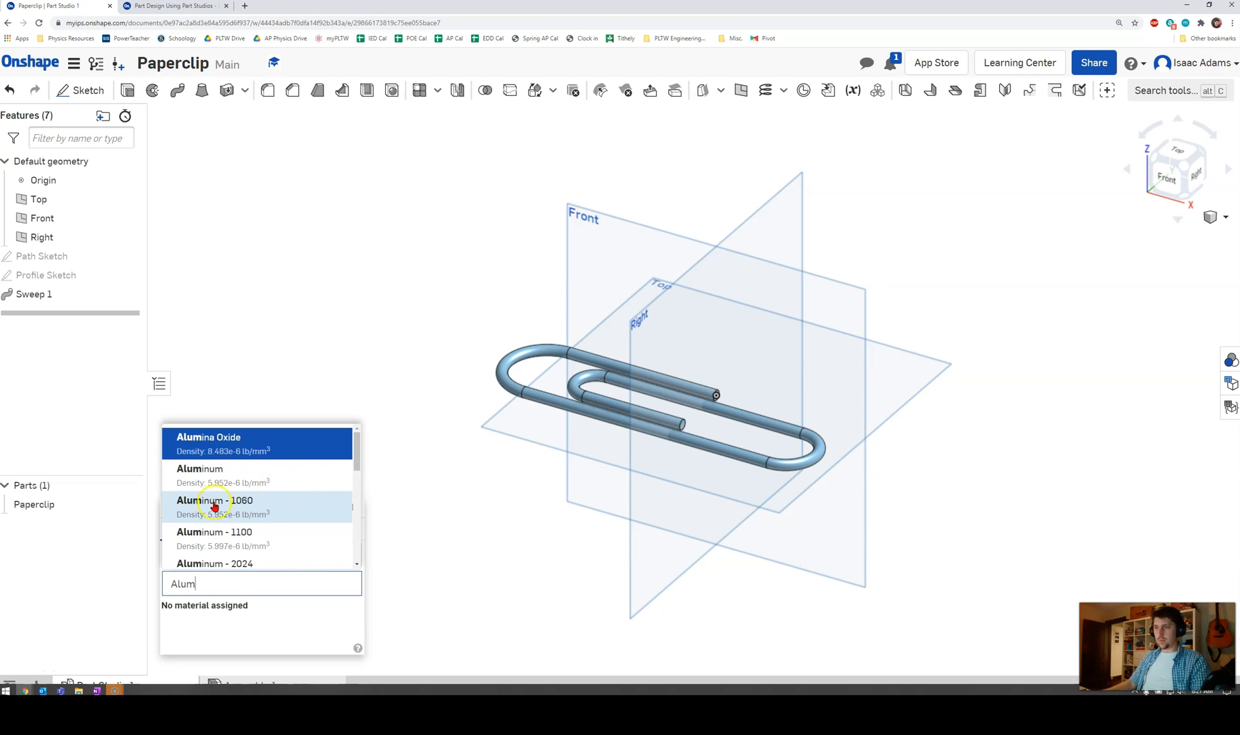
left_click(207, 500)
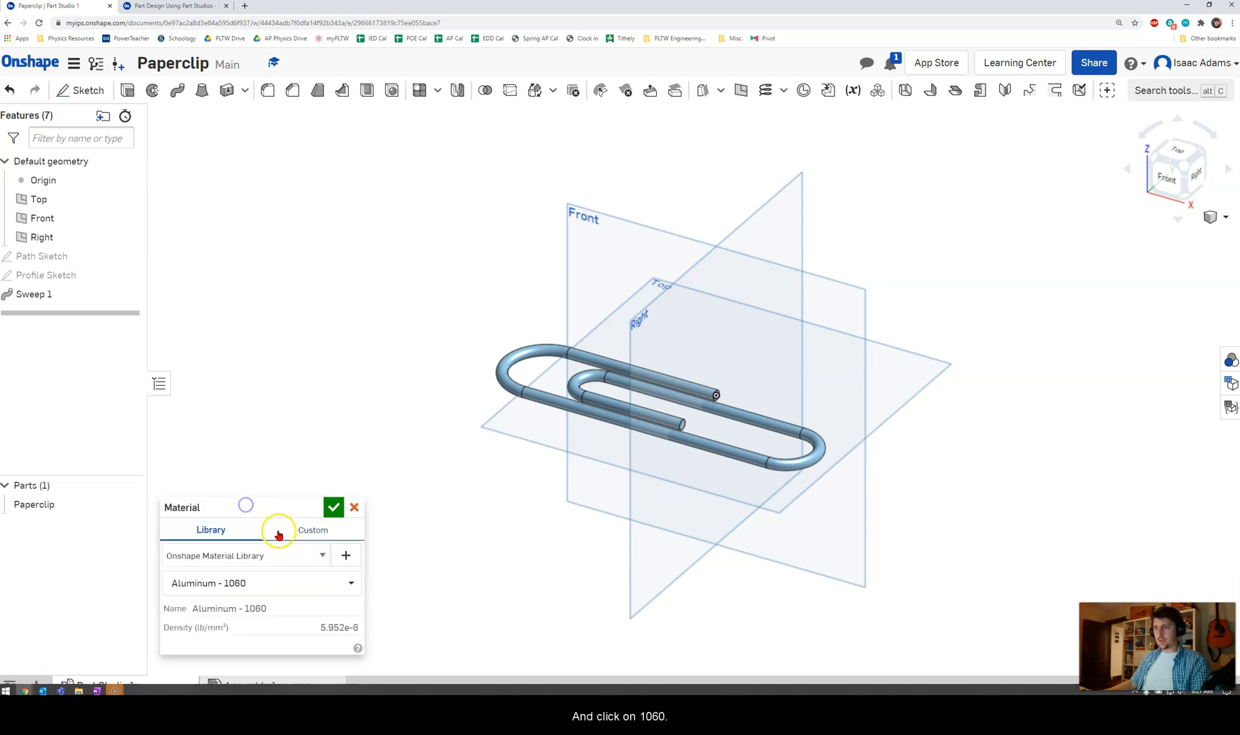
left_click(333, 507)
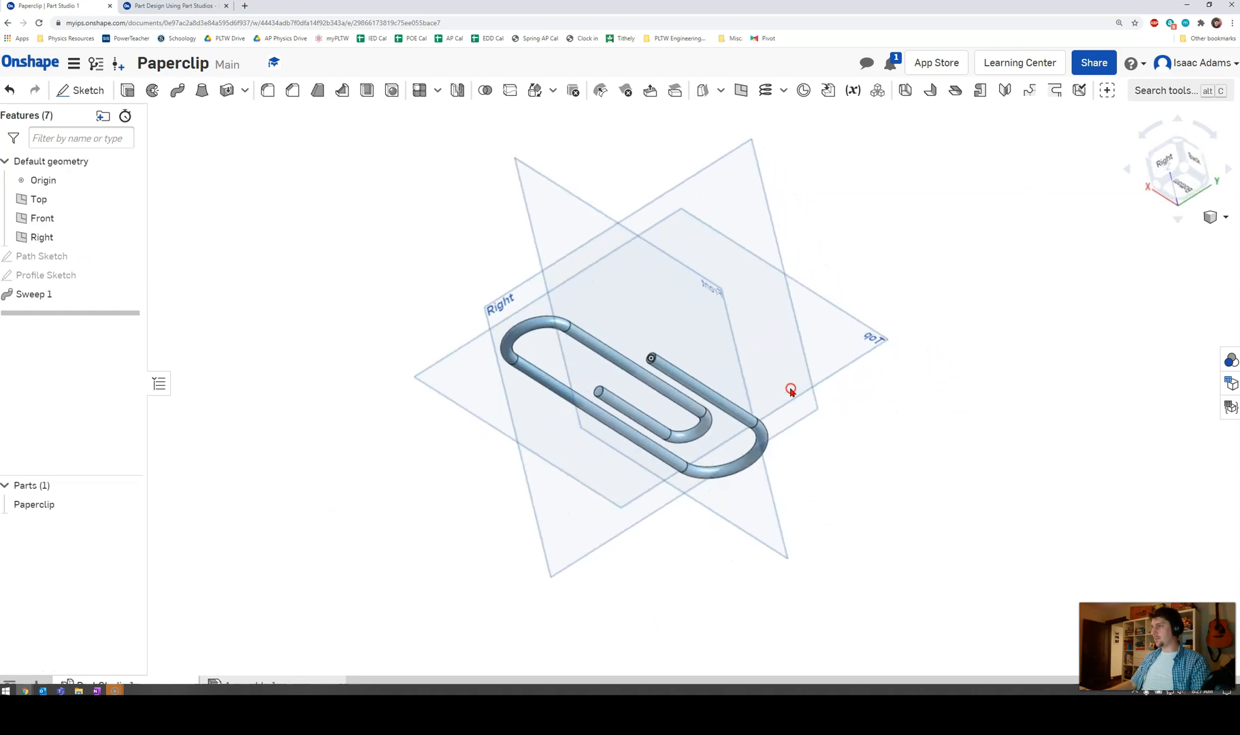
Hide the default Top, Front and Right planes, leaving only the Paperclip part
left_click_drag(791, 390, 719, 452)
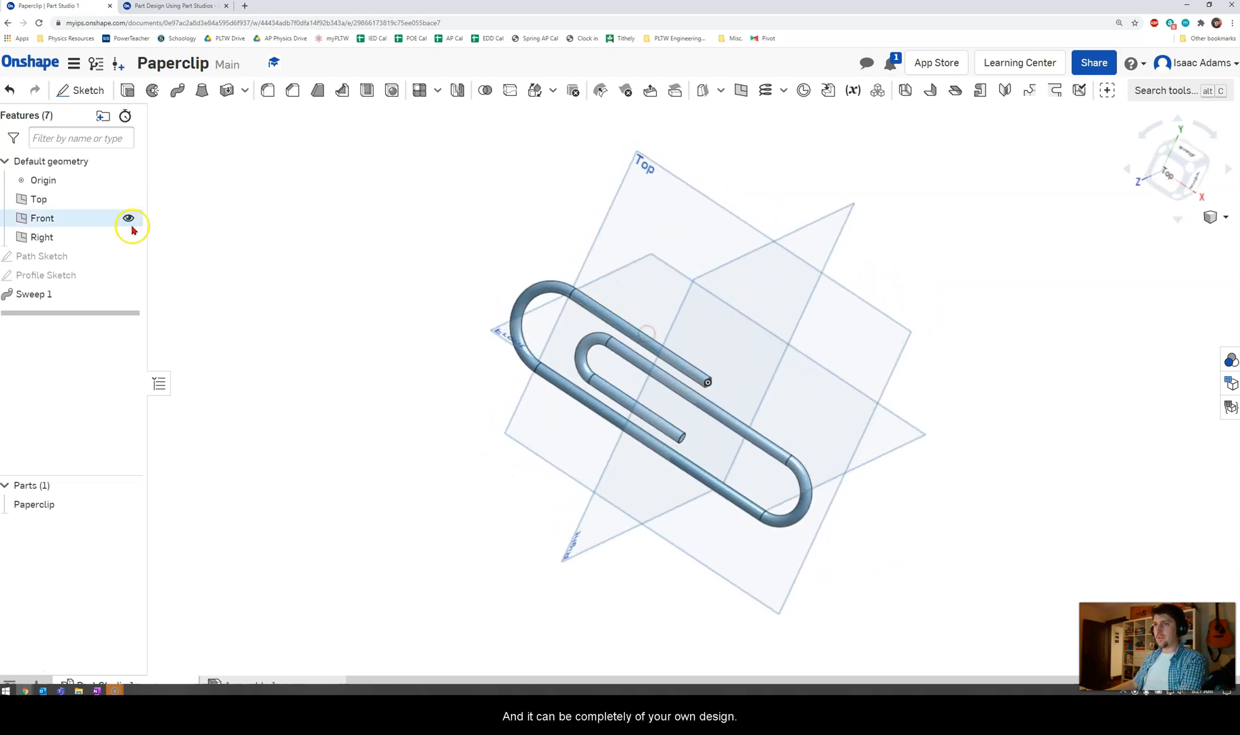
left_click(150, 217)
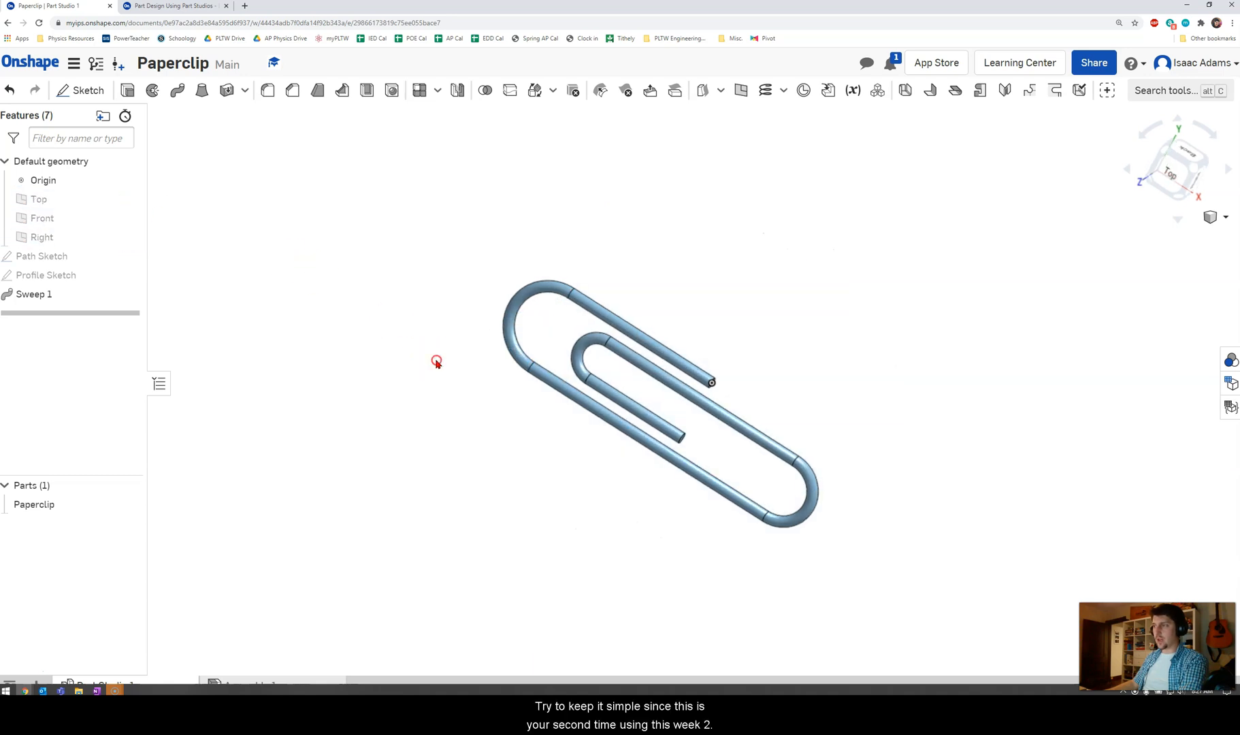